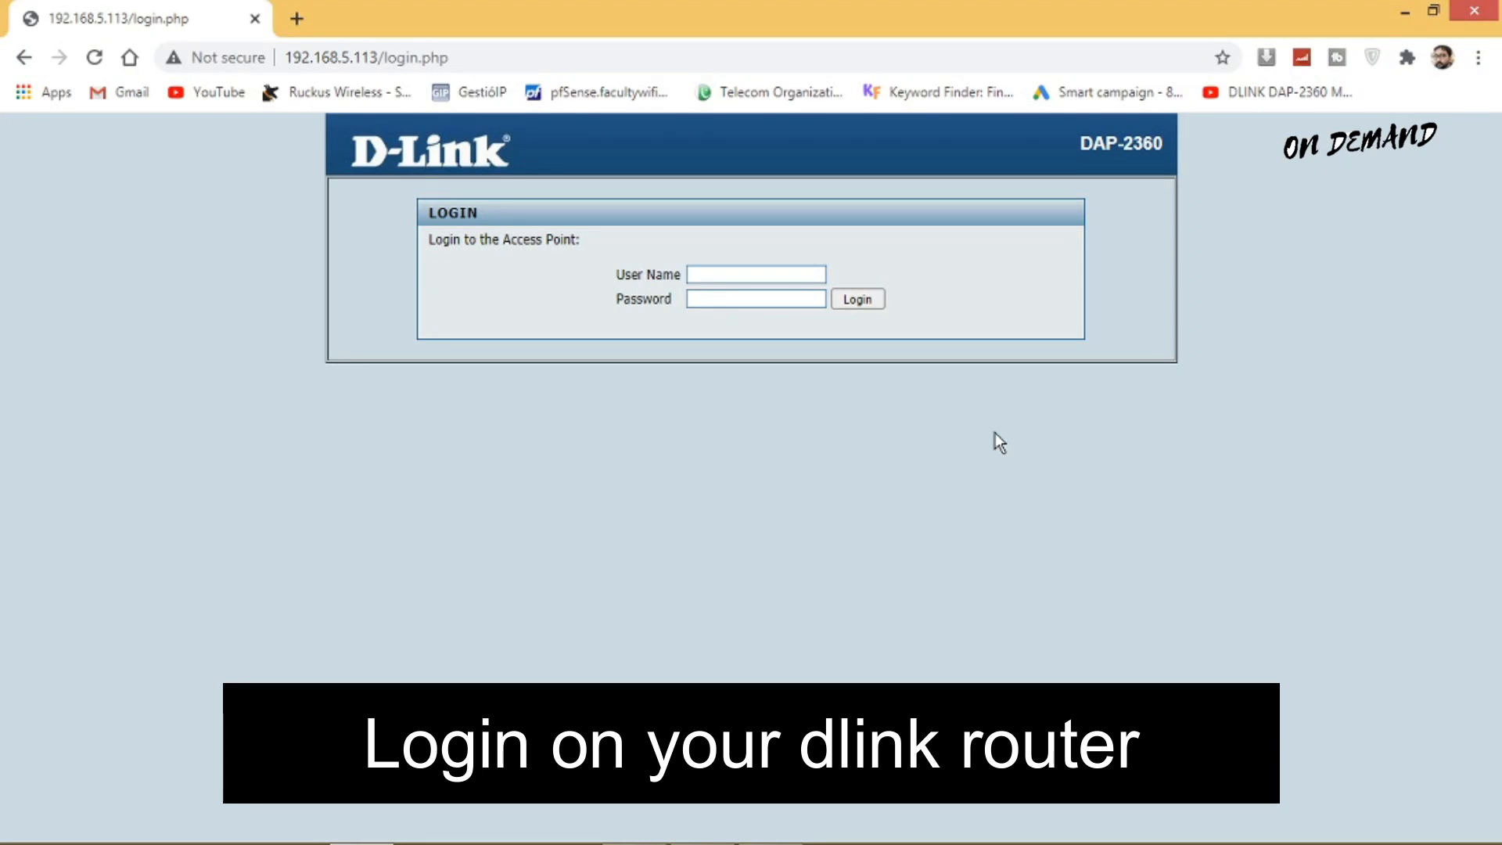
Enter 'admin' as the user name and type the password on the login page
text(ad)
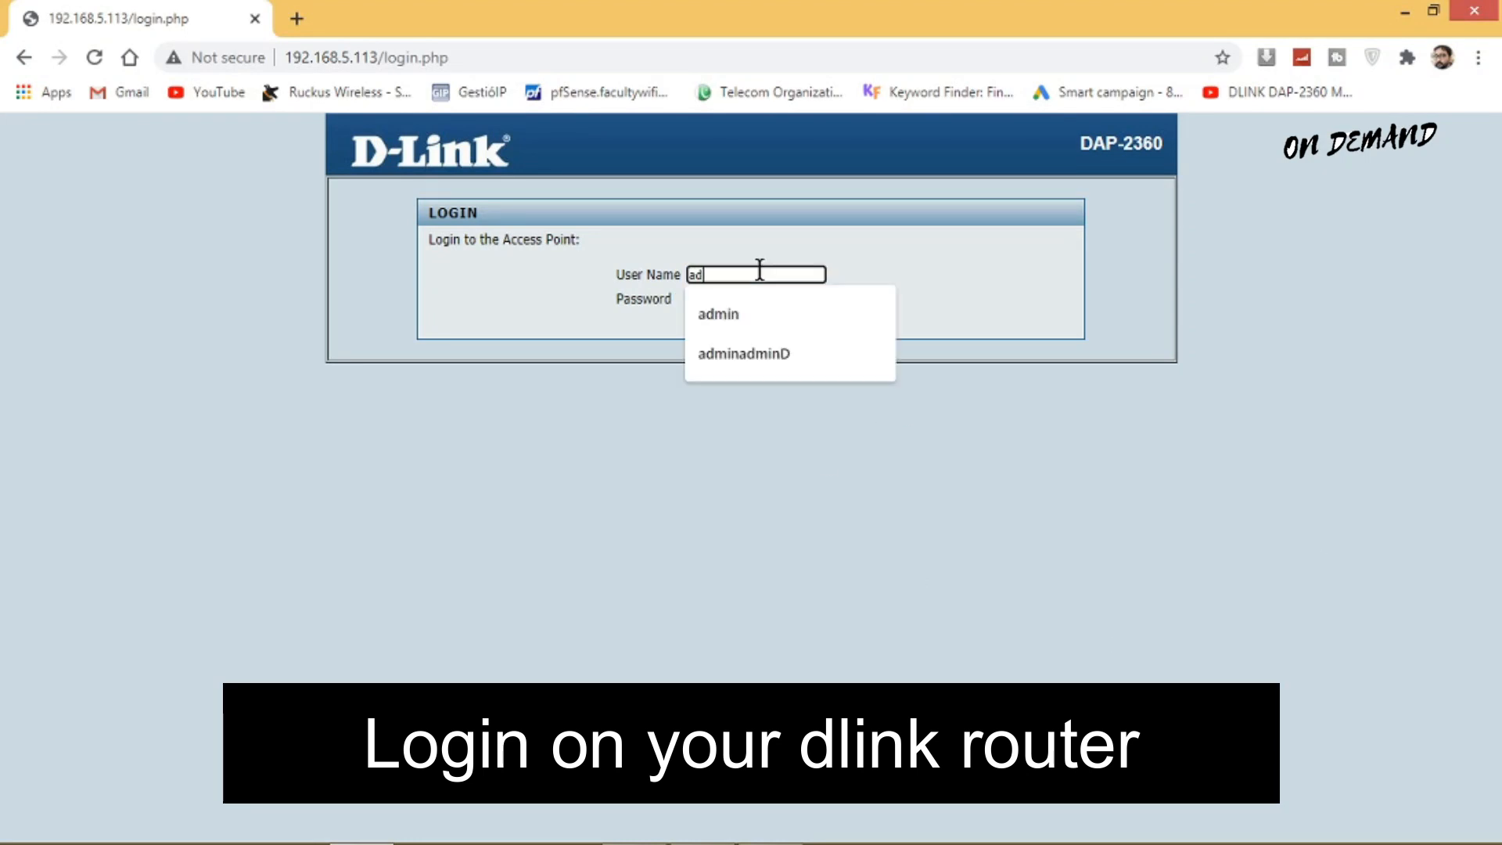
click(717, 315)
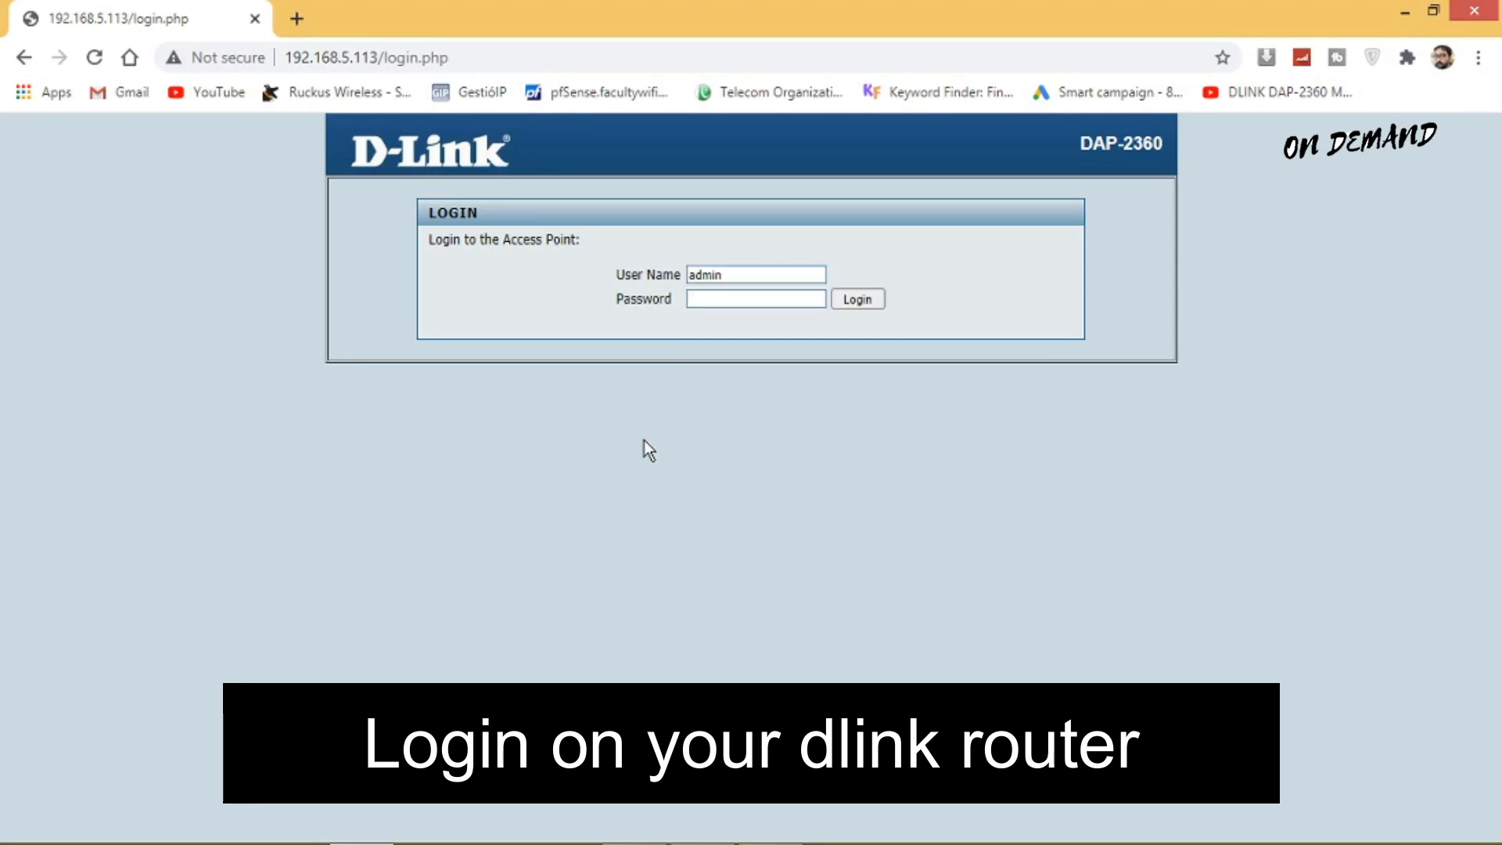
click(755, 299)
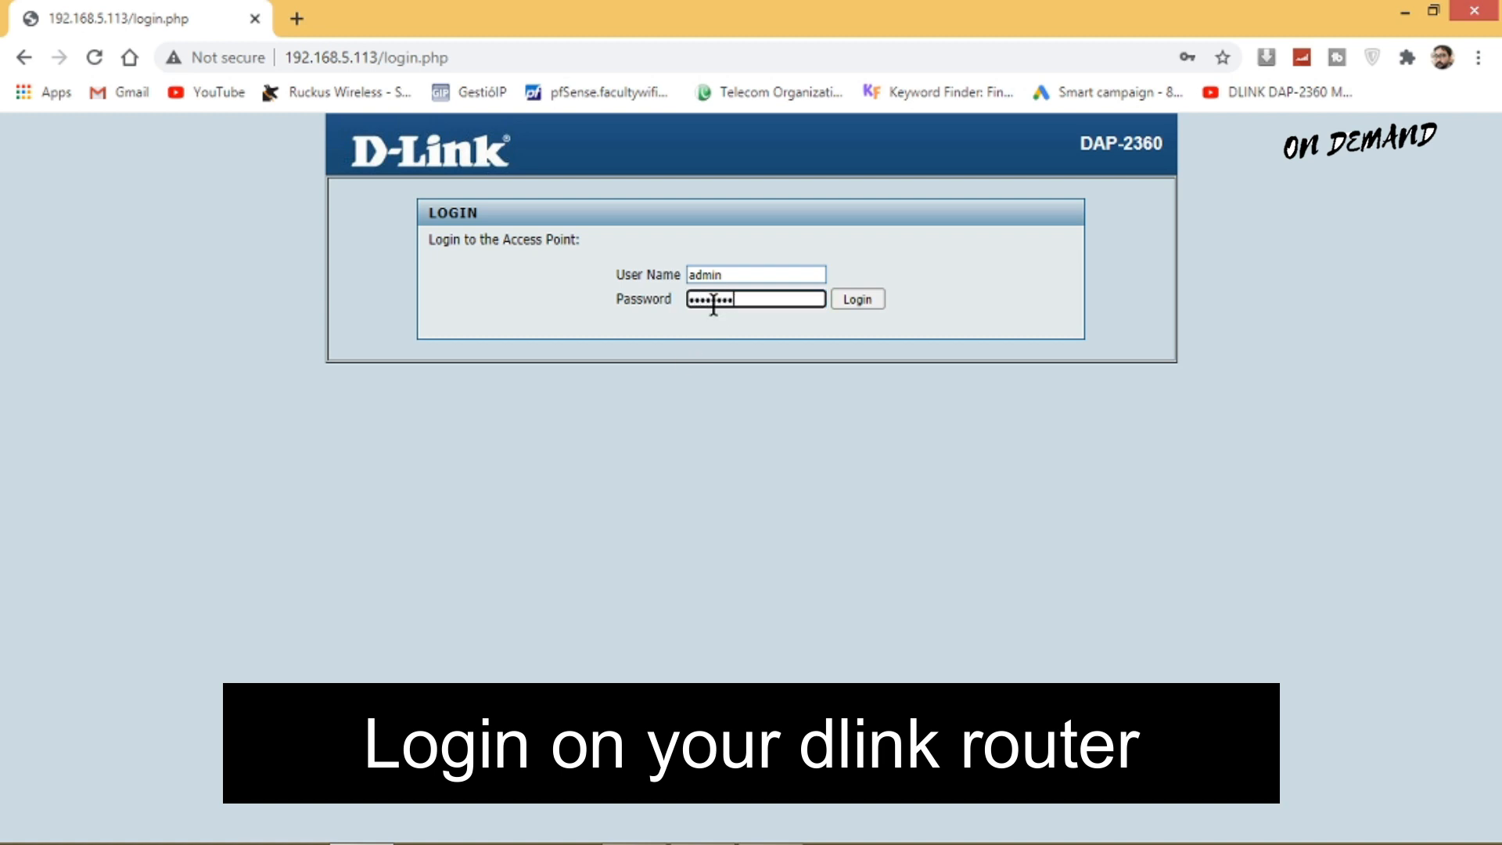
text(•)
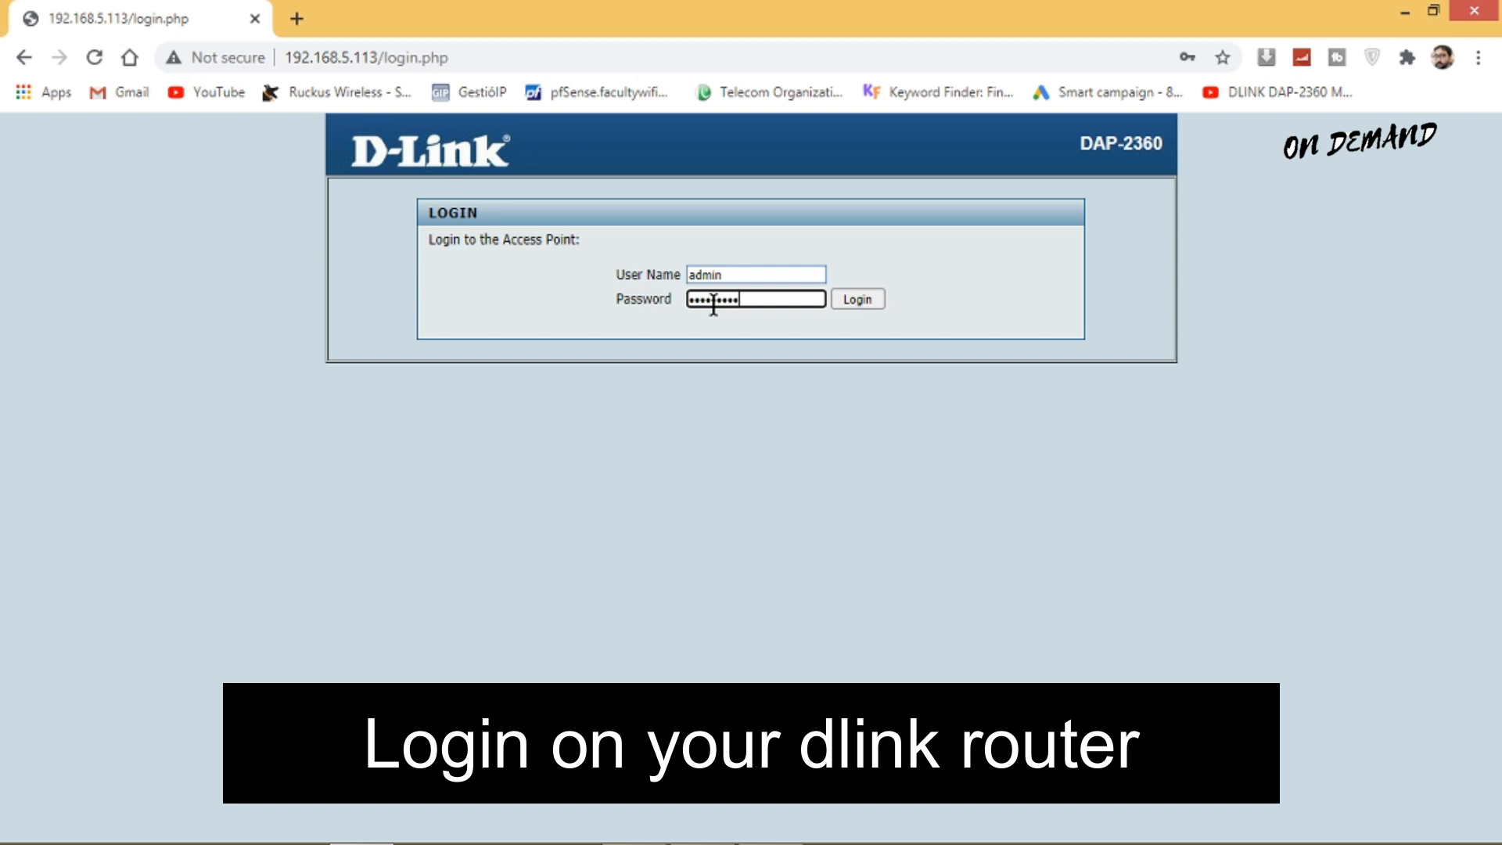
Log in and open Advanced Settings > Multi-SSID, with primary SSID NUML-Wifi
click(855, 299)
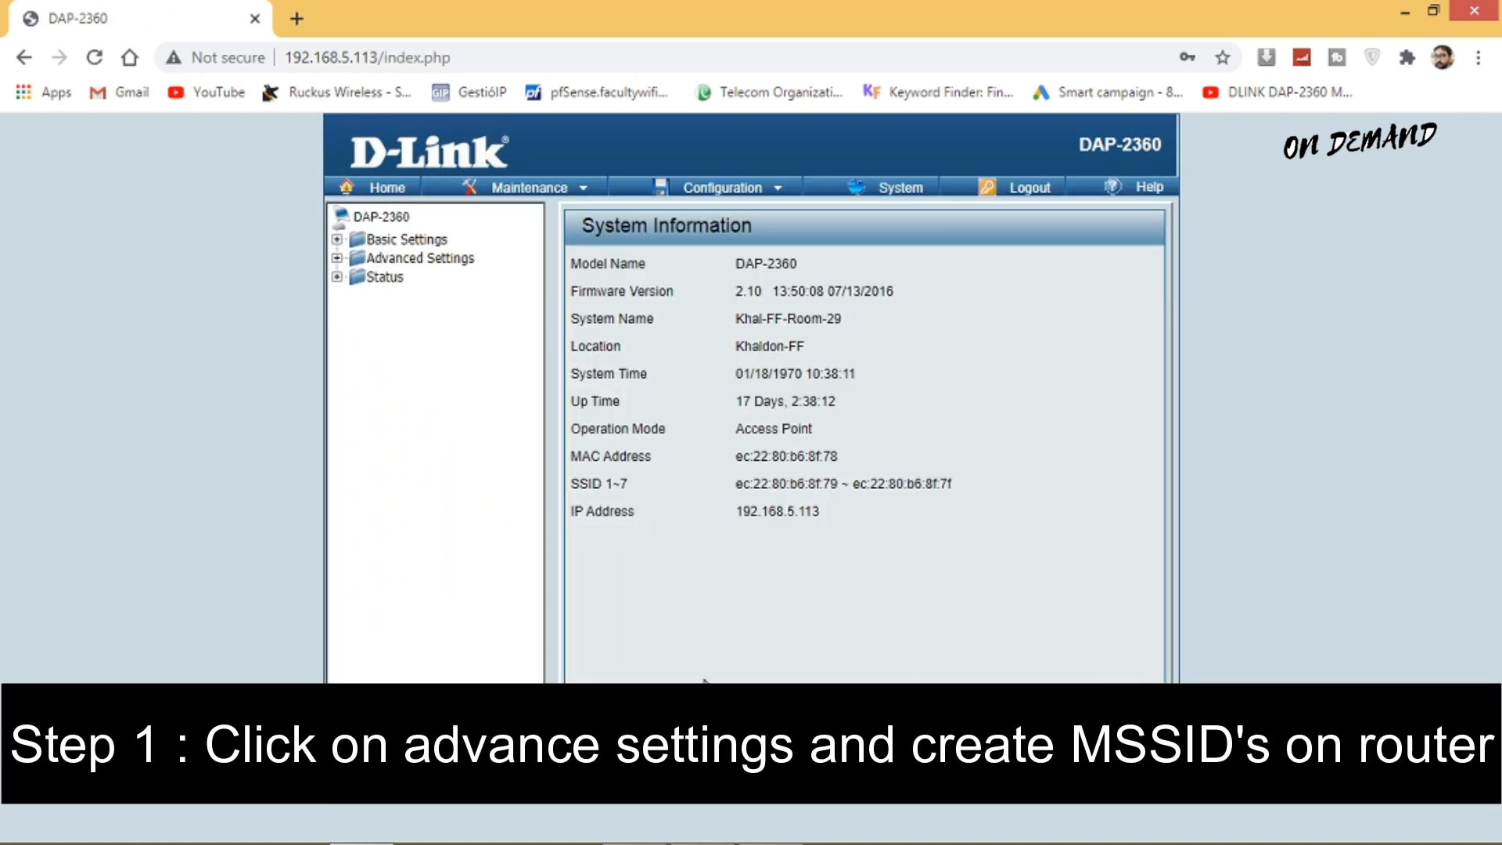
mouse_move(424, 271)
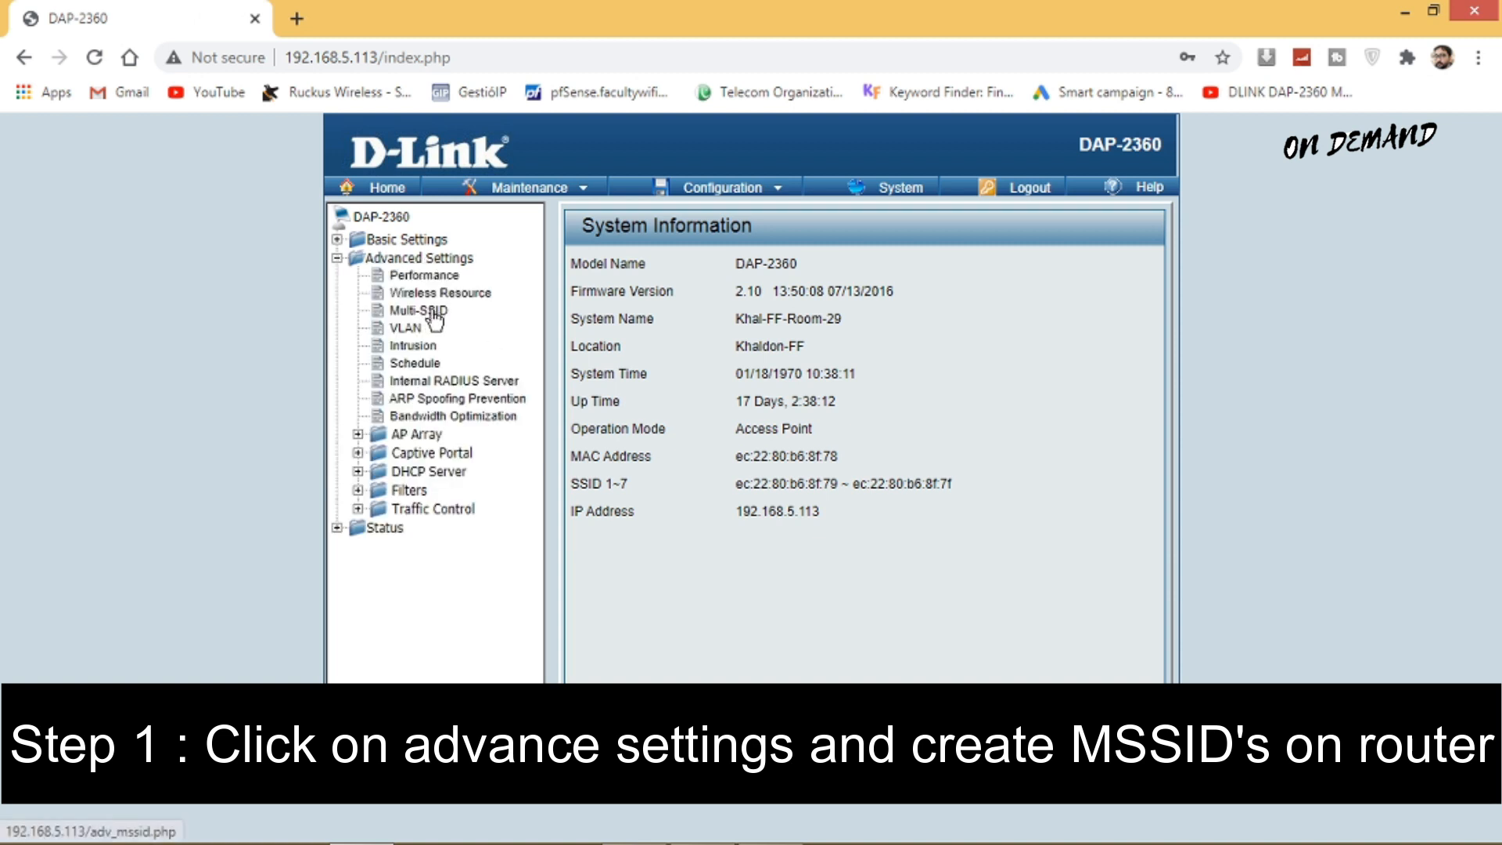
click(415, 309)
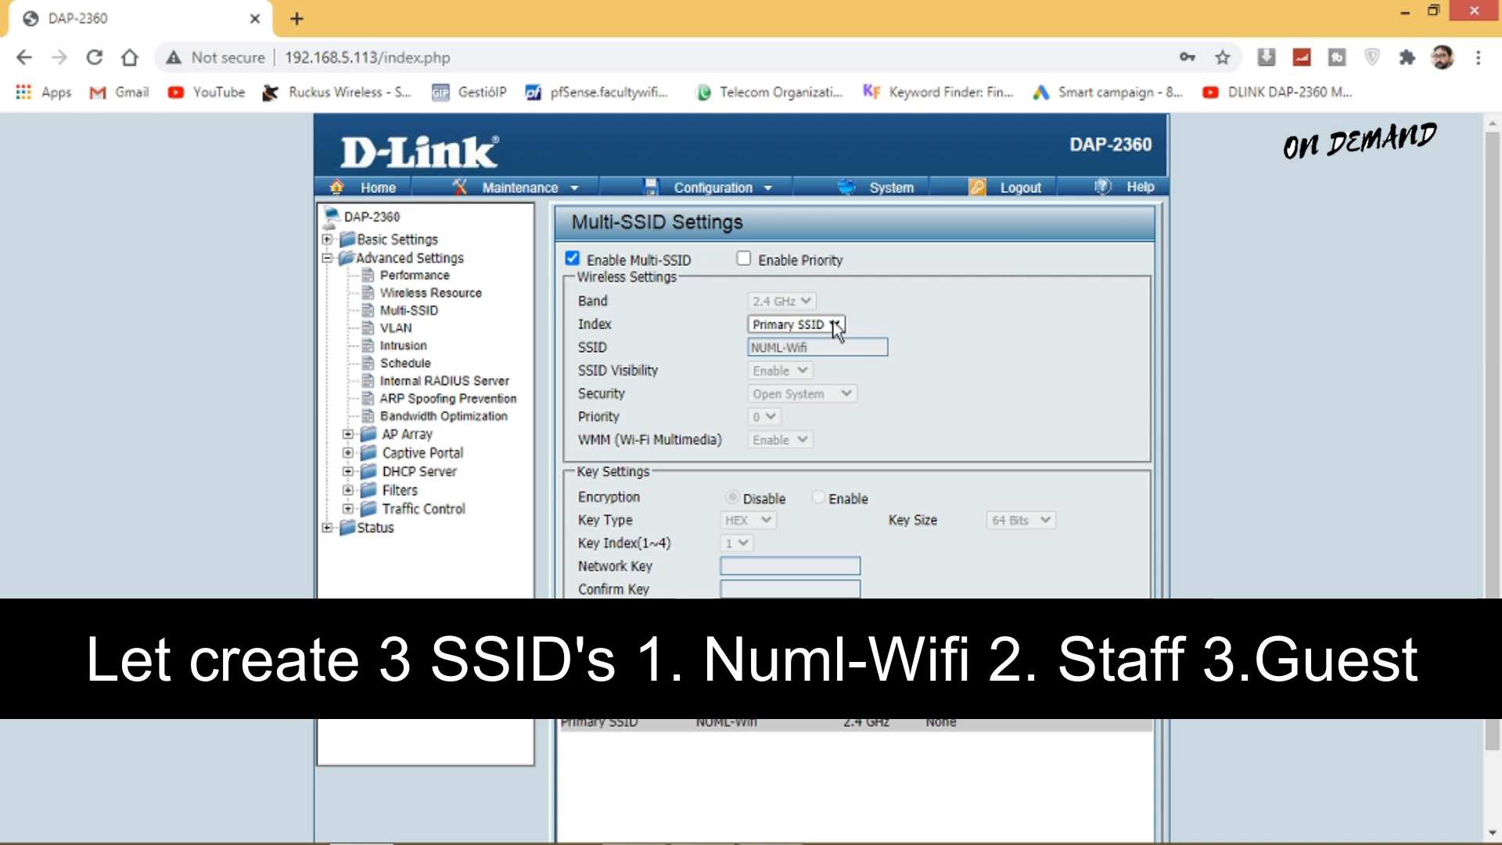
Add SSID 1 named Guest, then enter SSID 2 as Staff with visibility and open security
click(793, 324)
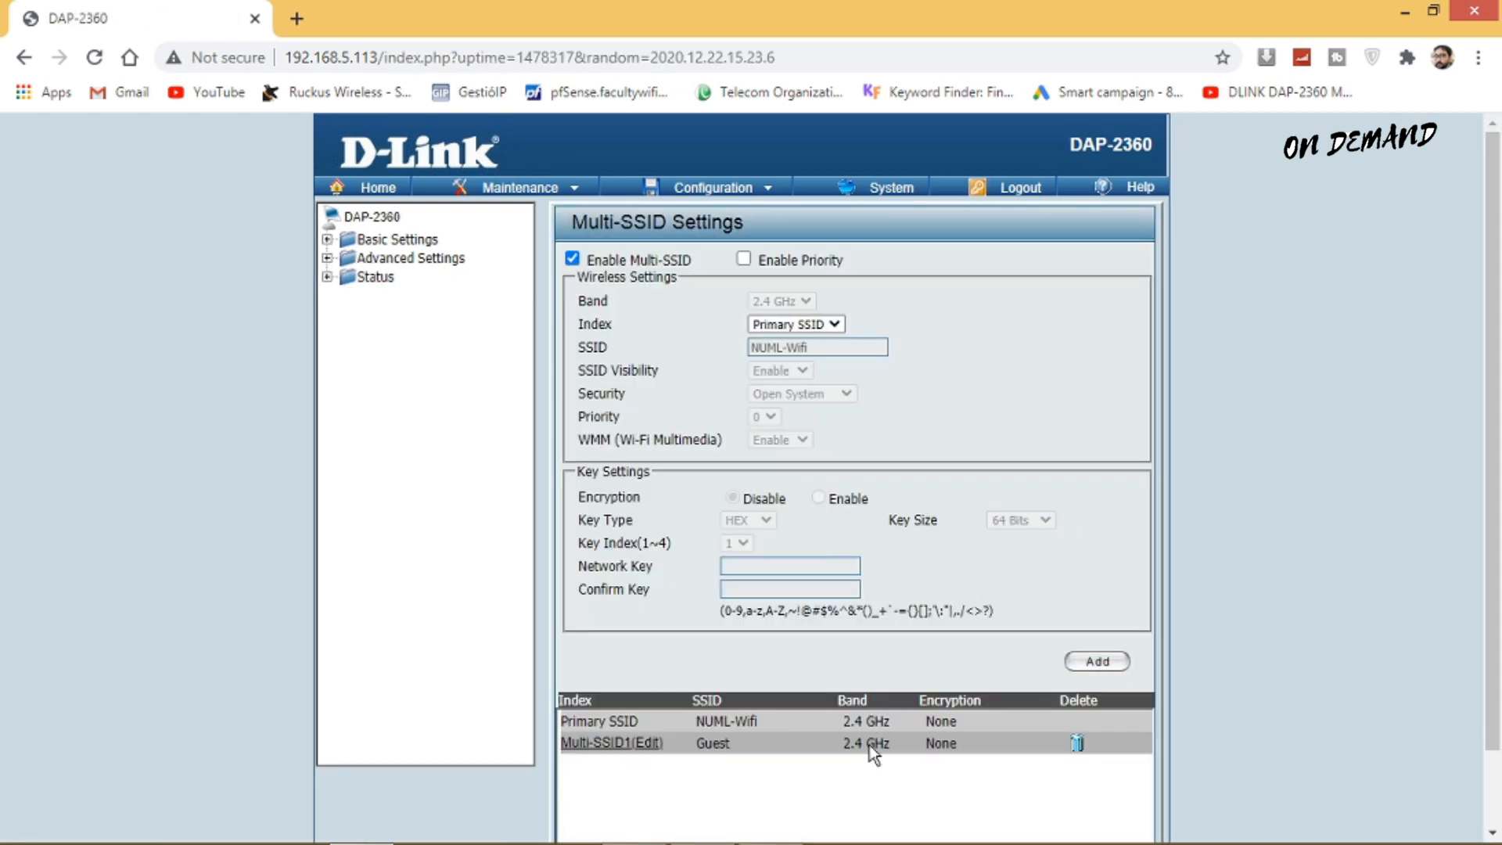
mouse_move(838, 325)
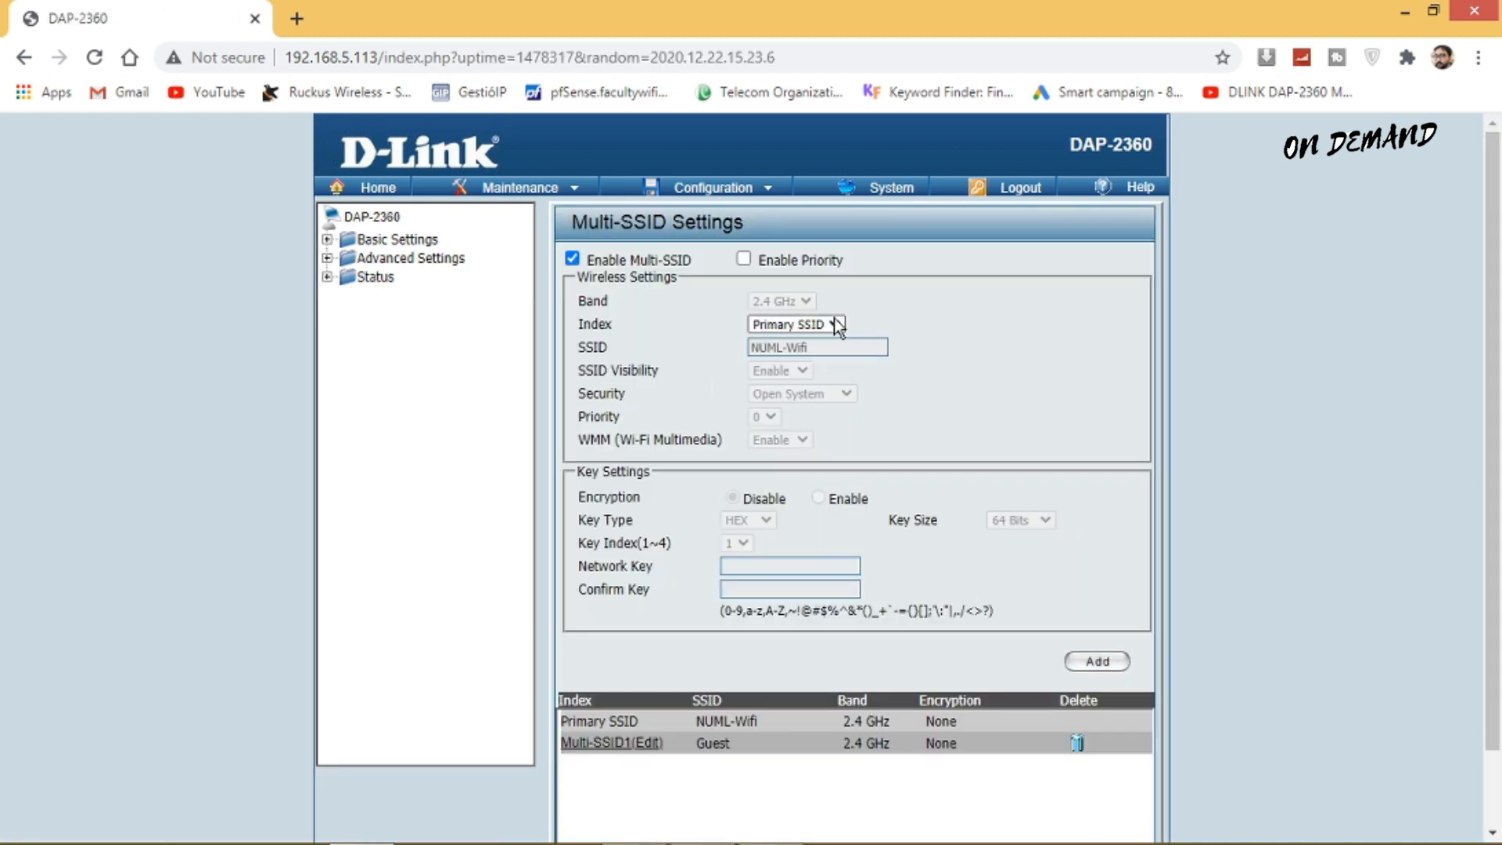
click(794, 324)
text(Staff)
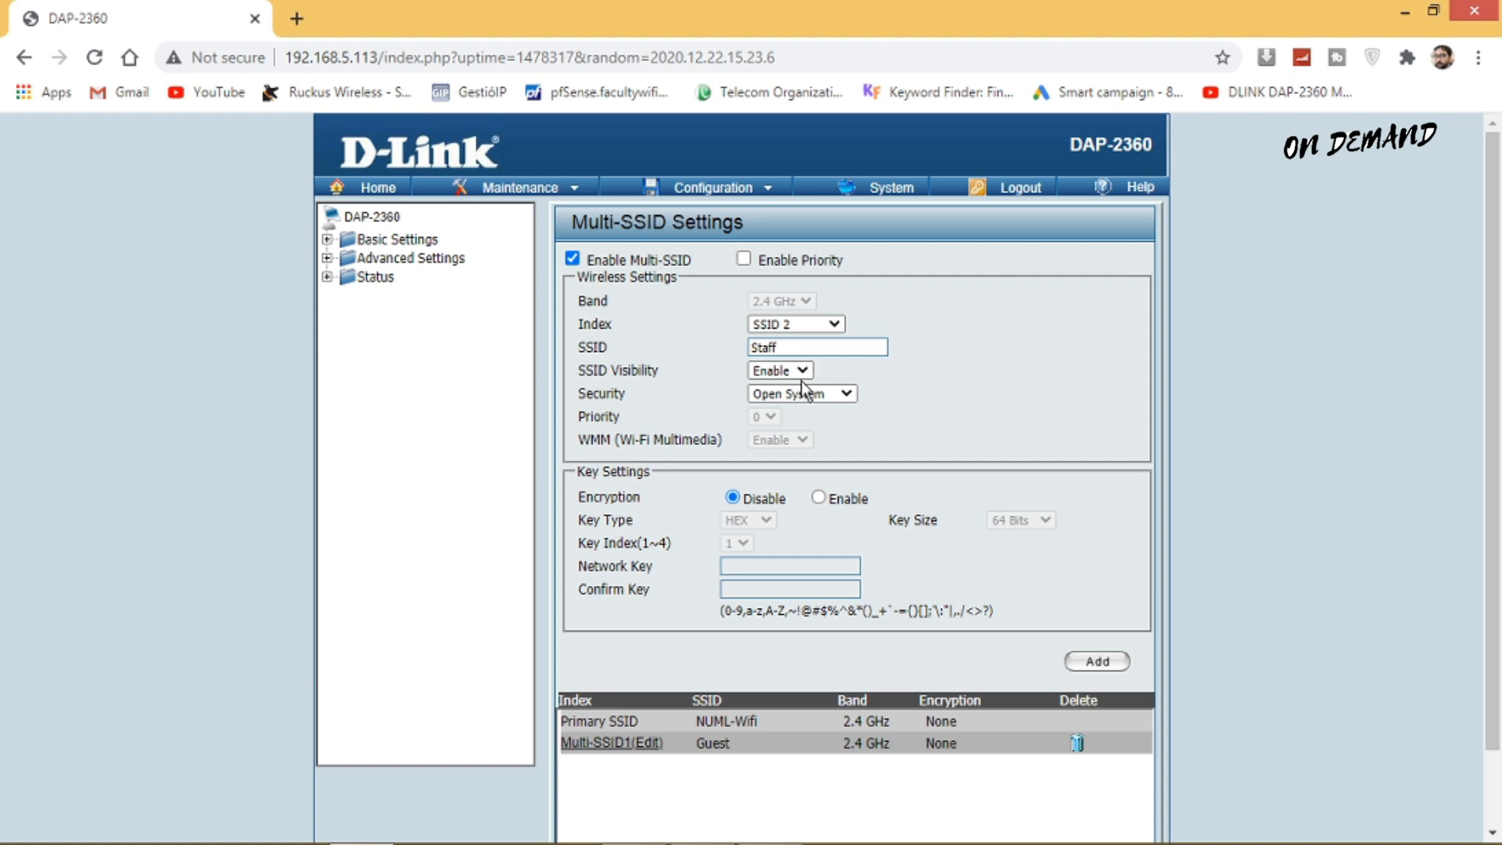
mouse_move(1110, 682)
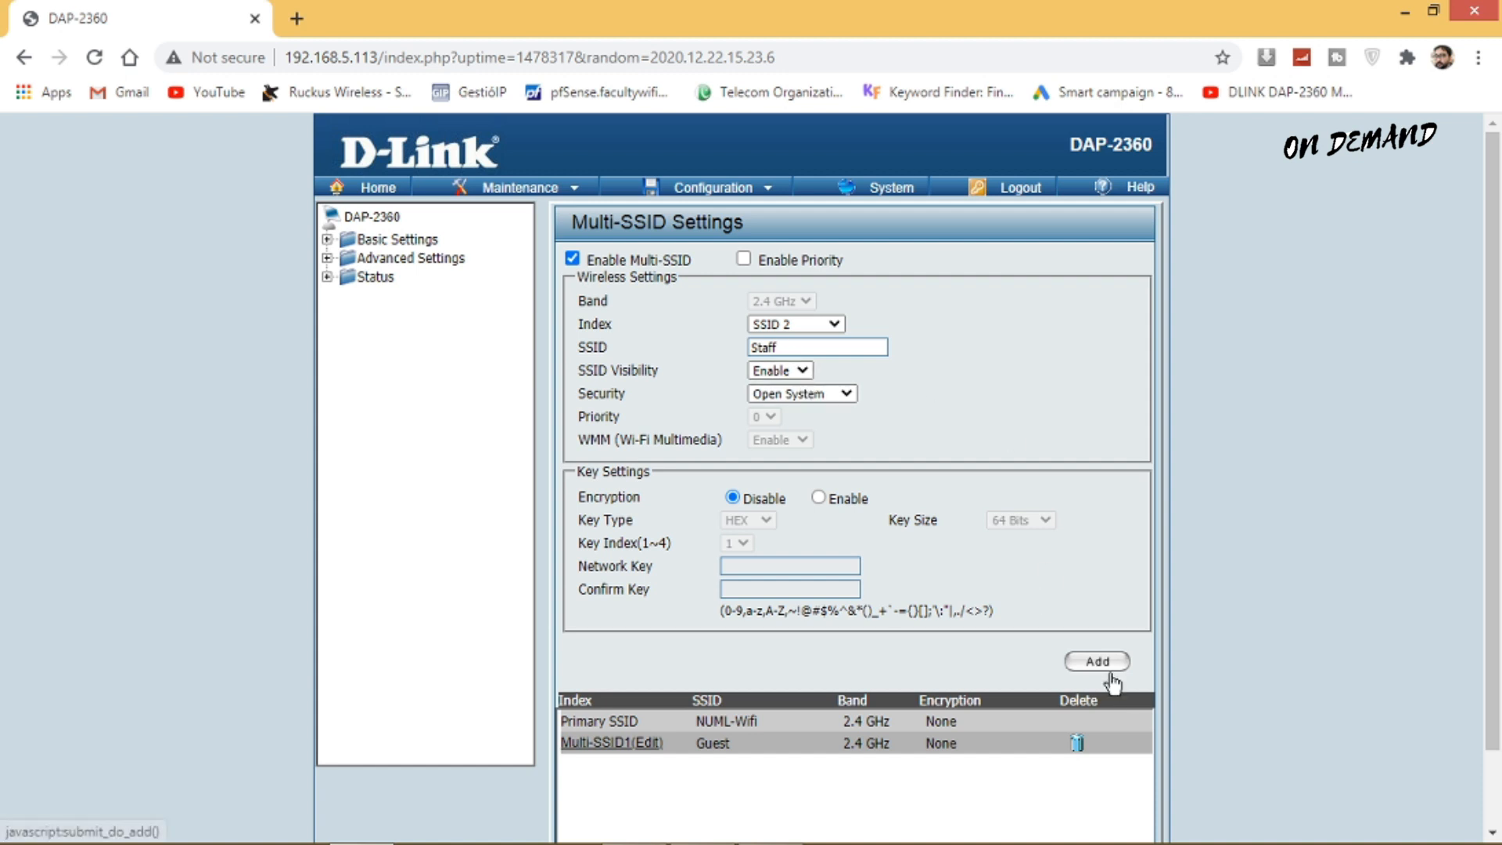
click(779, 371)
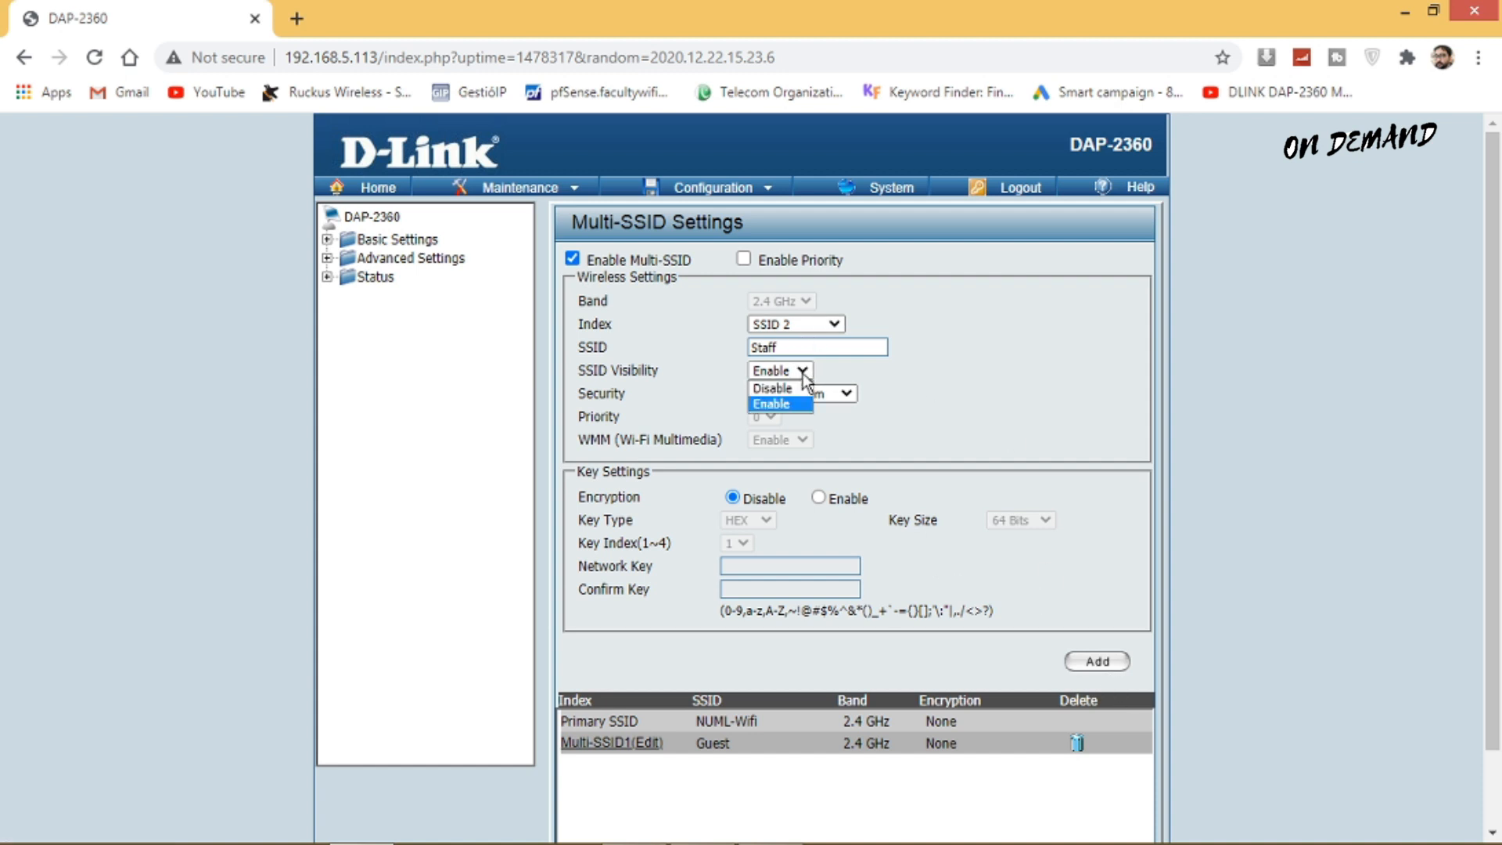
click(802, 393)
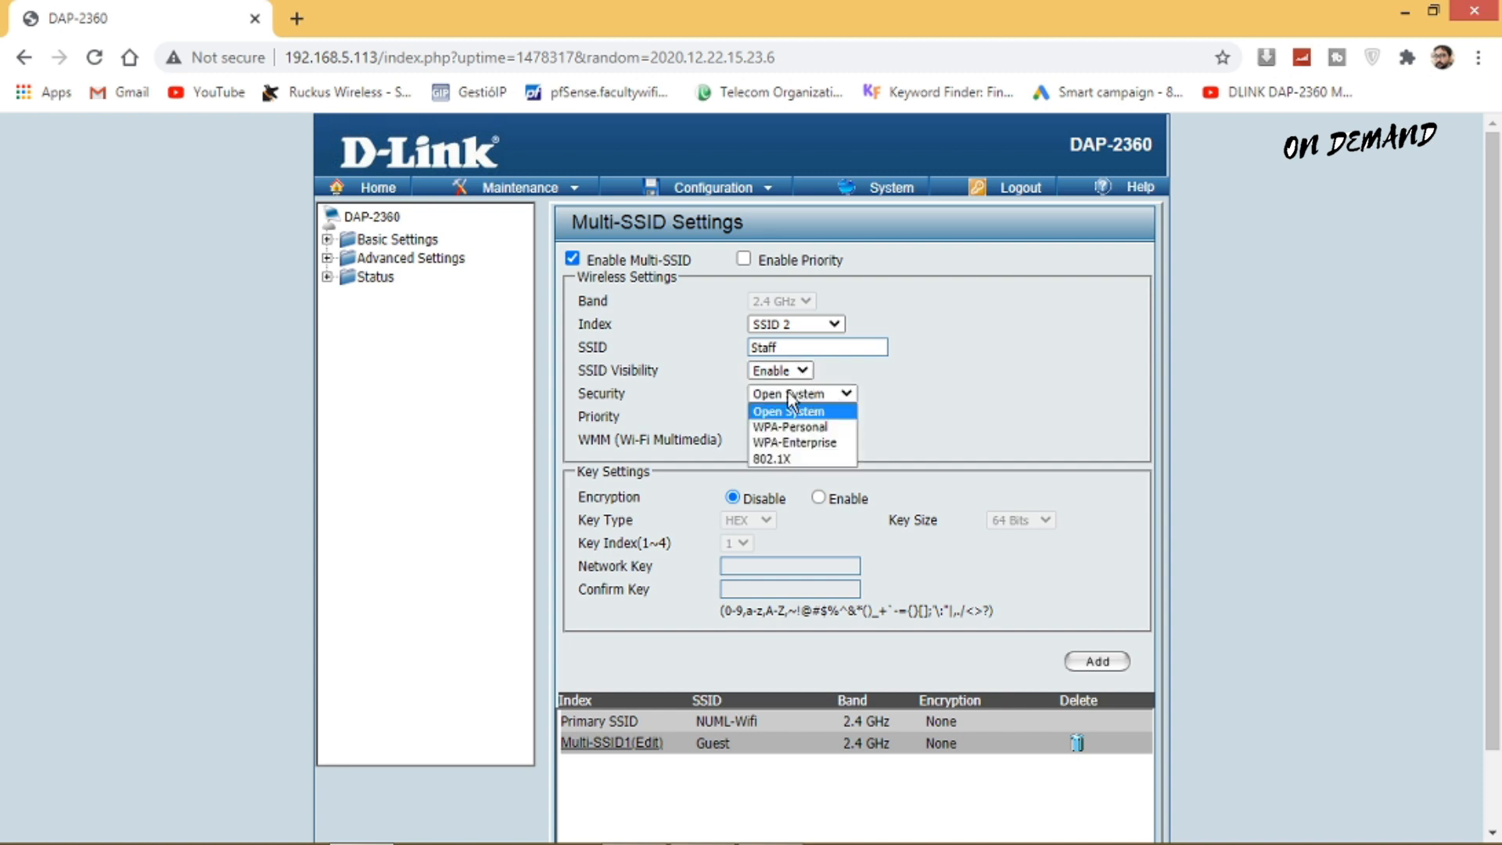
click(786, 410)
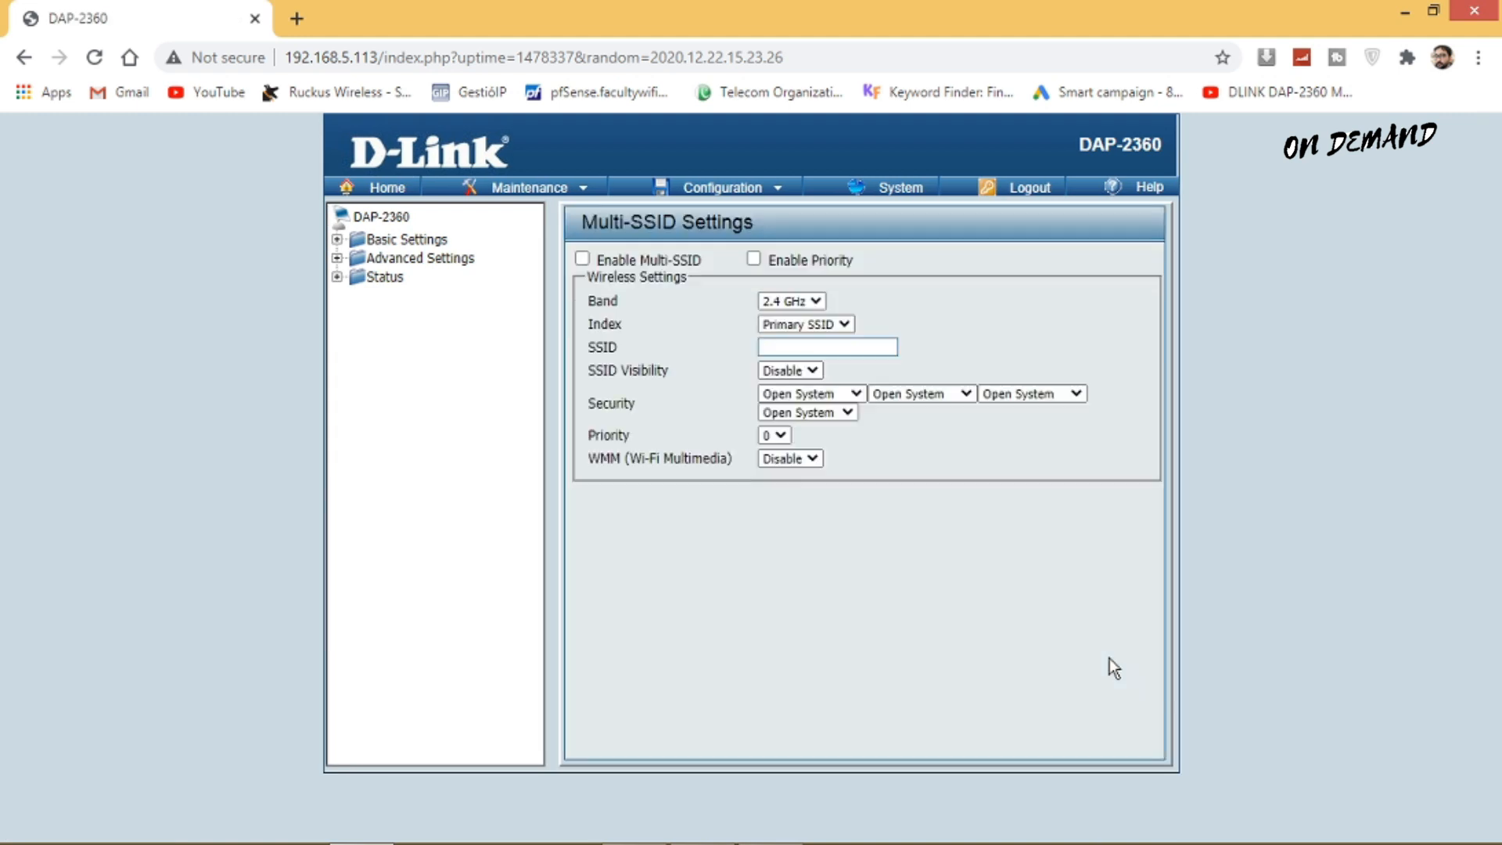
Edit the default VLAN: all WDS ports Not Member, Mgmt and LAN untagged, then save
click(581, 259)
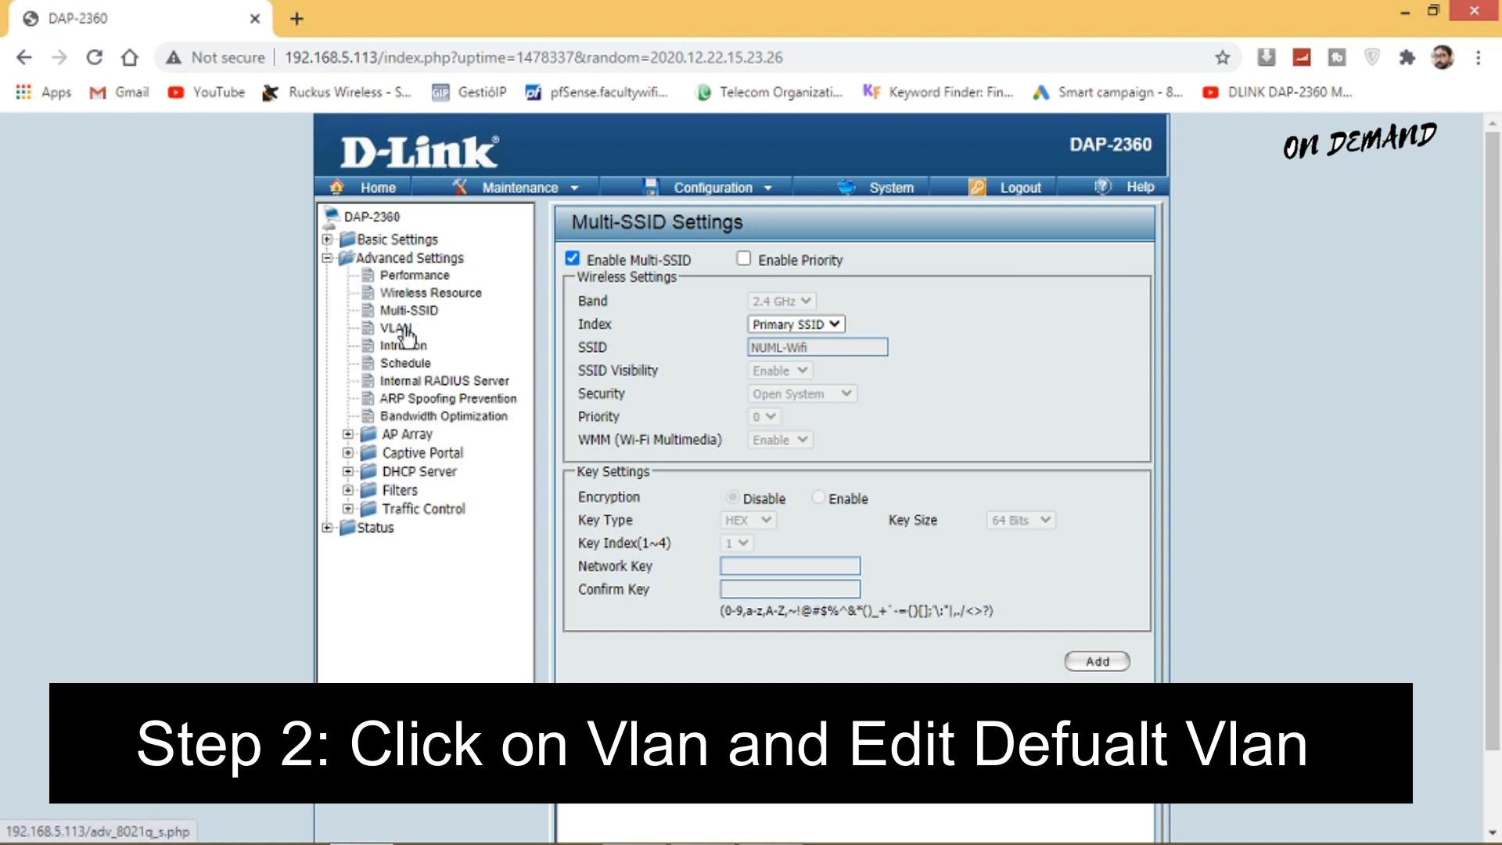
click(402, 328)
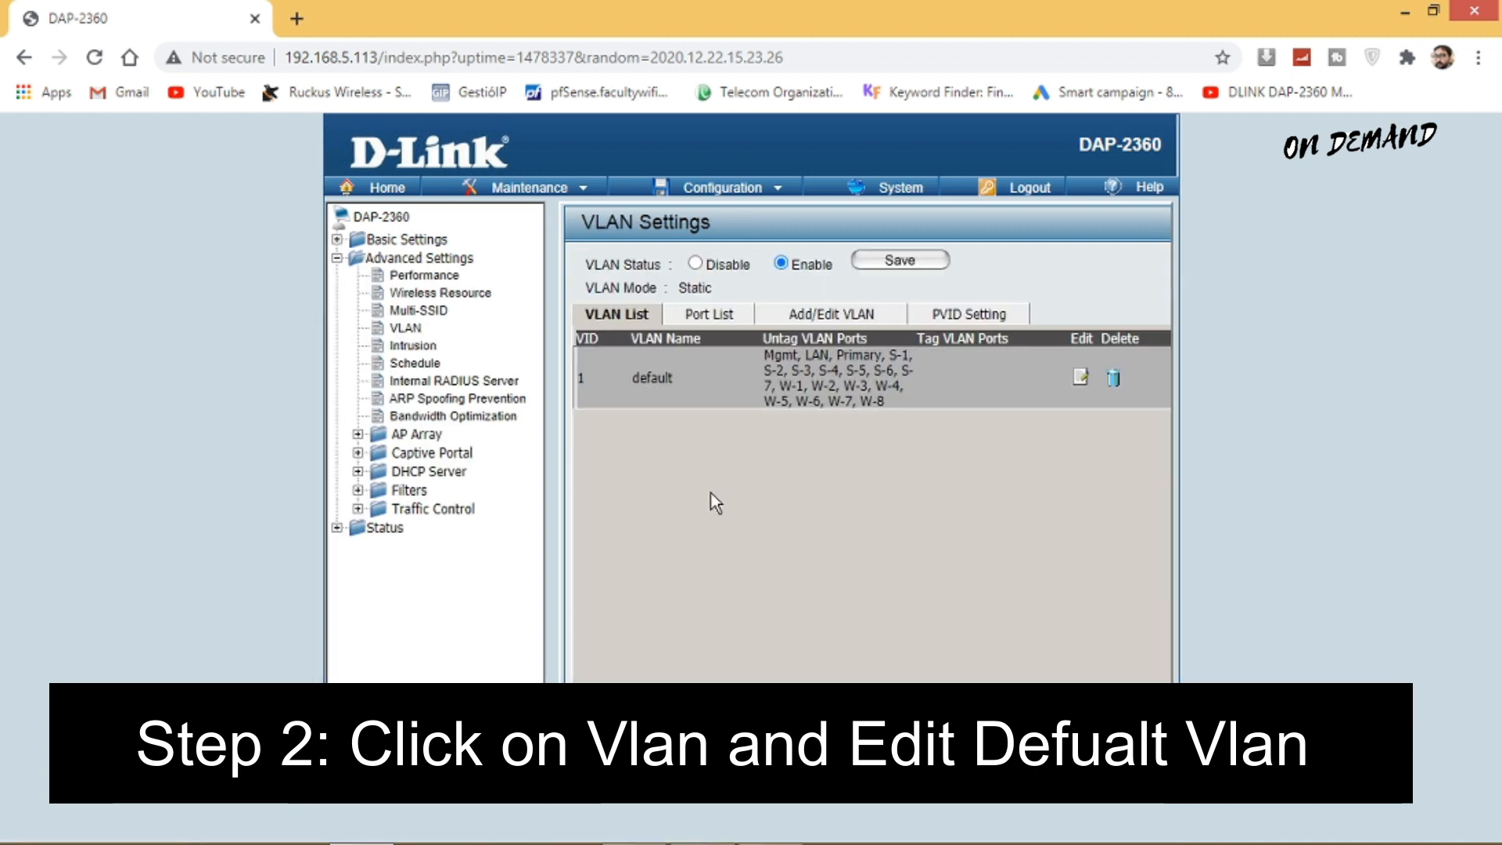
click(1078, 377)
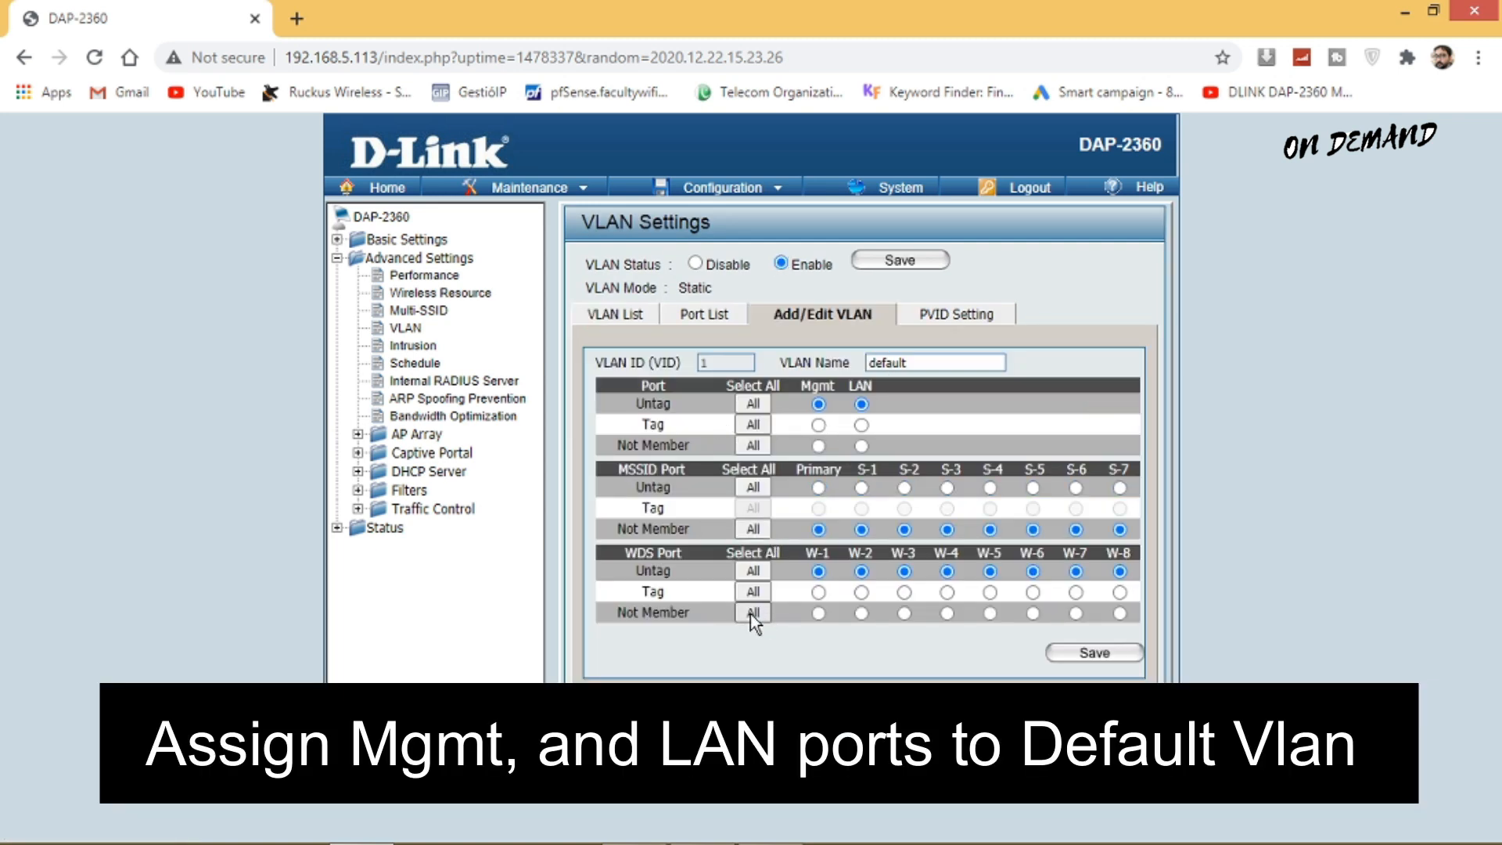
click(751, 611)
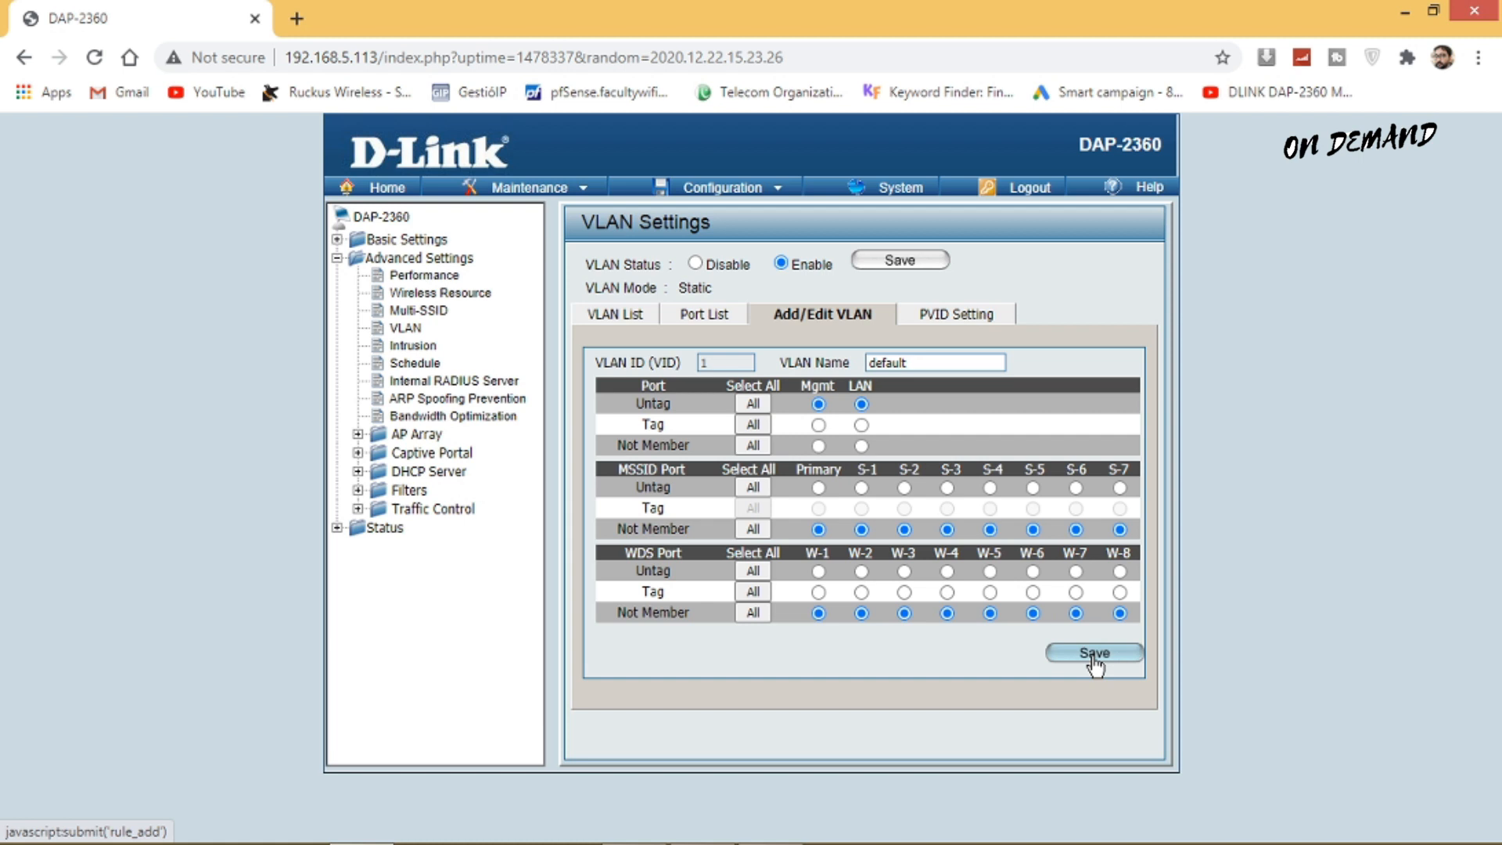
click(1093, 652)
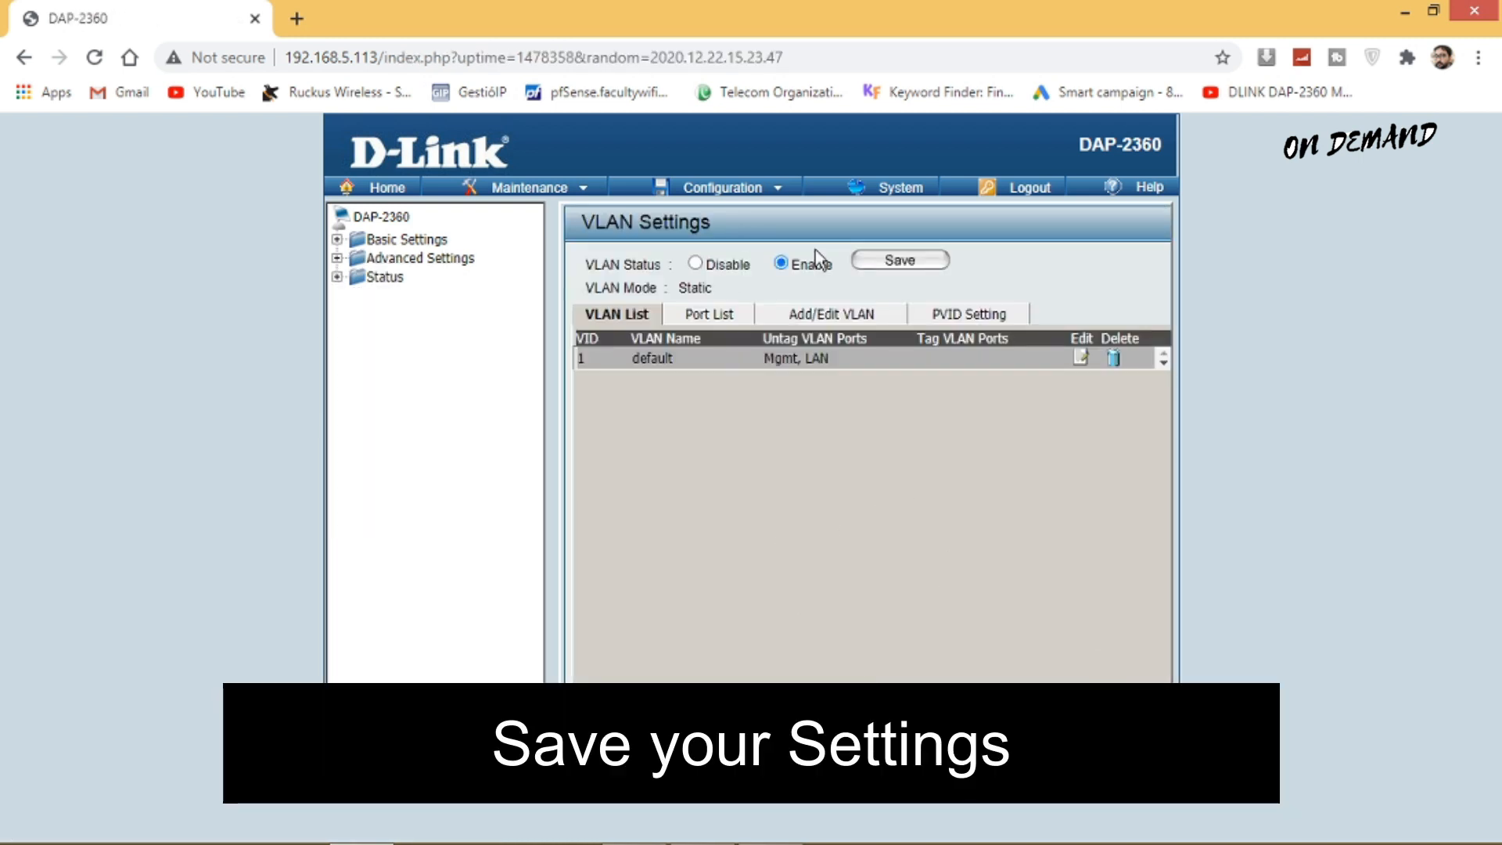
Keep VLAN Status enabled and save the VLAN Settings page
click(695, 263)
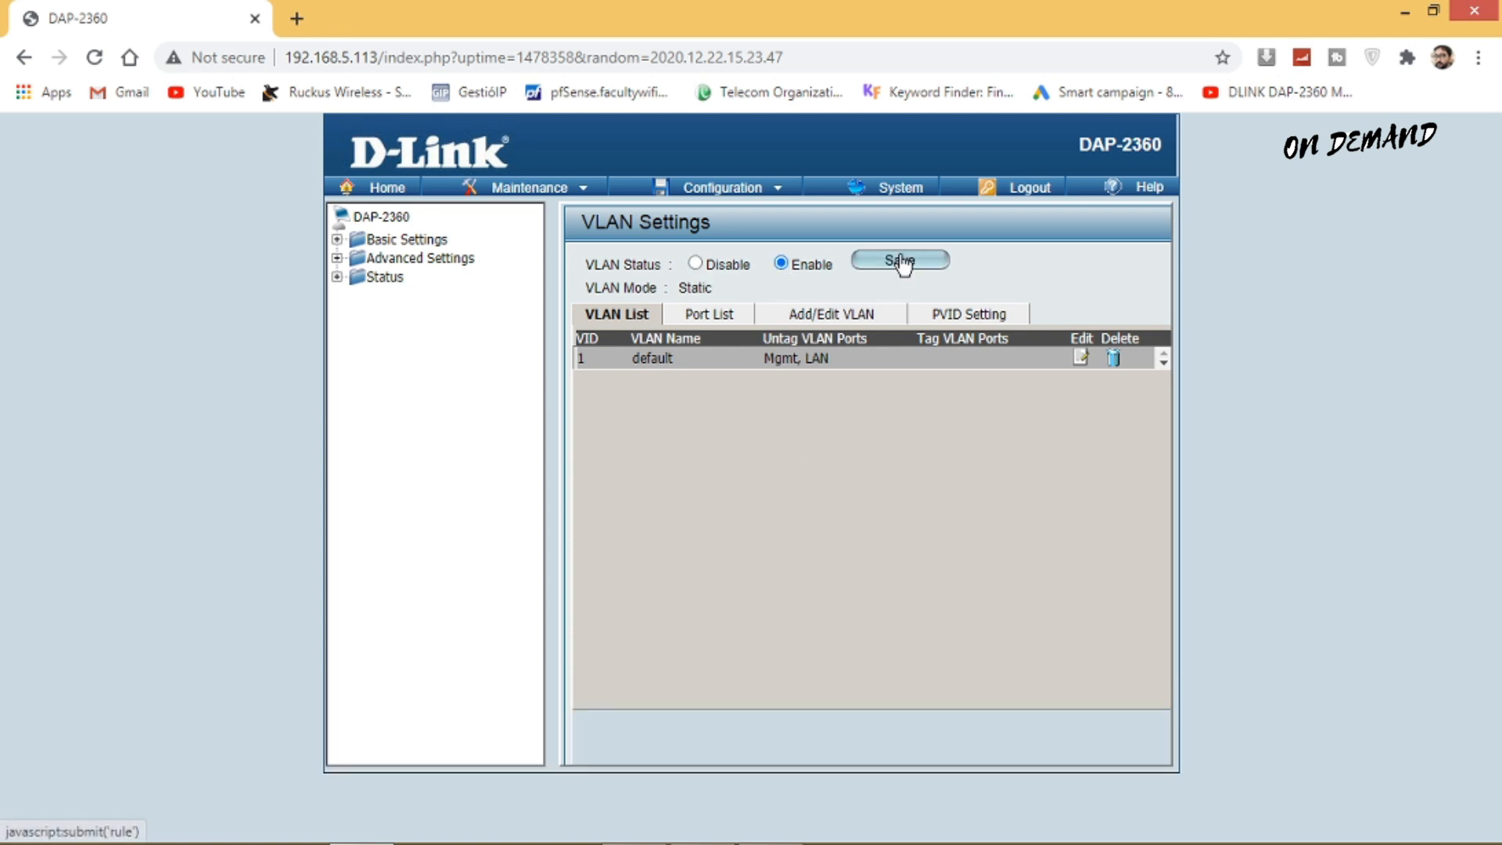
click(898, 261)
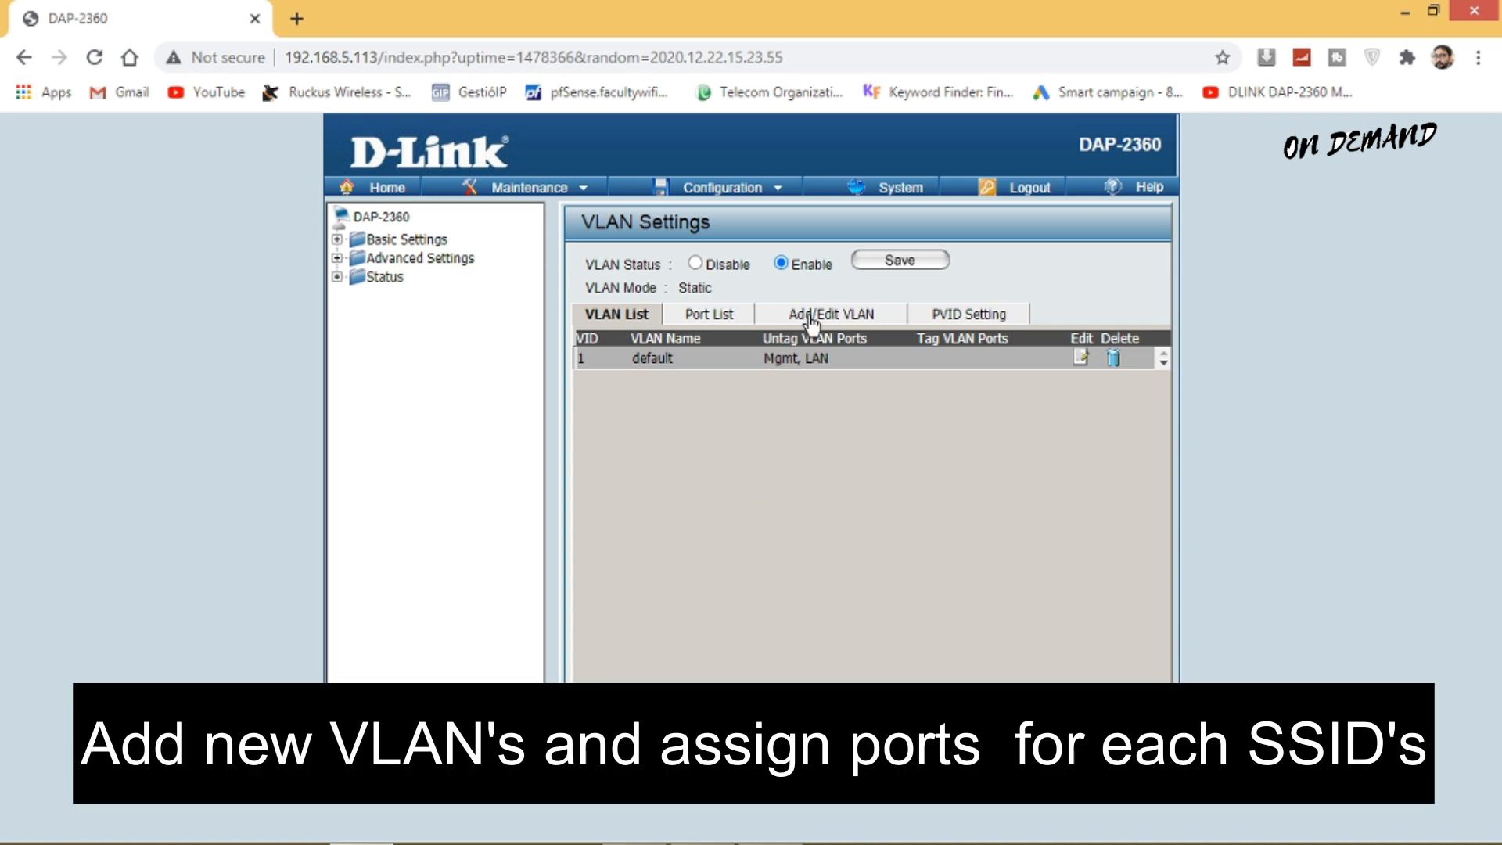
Create VLAN 2 'Guest' with S-1 untagged, LAN tagged, other ports non-members
click(822, 313)
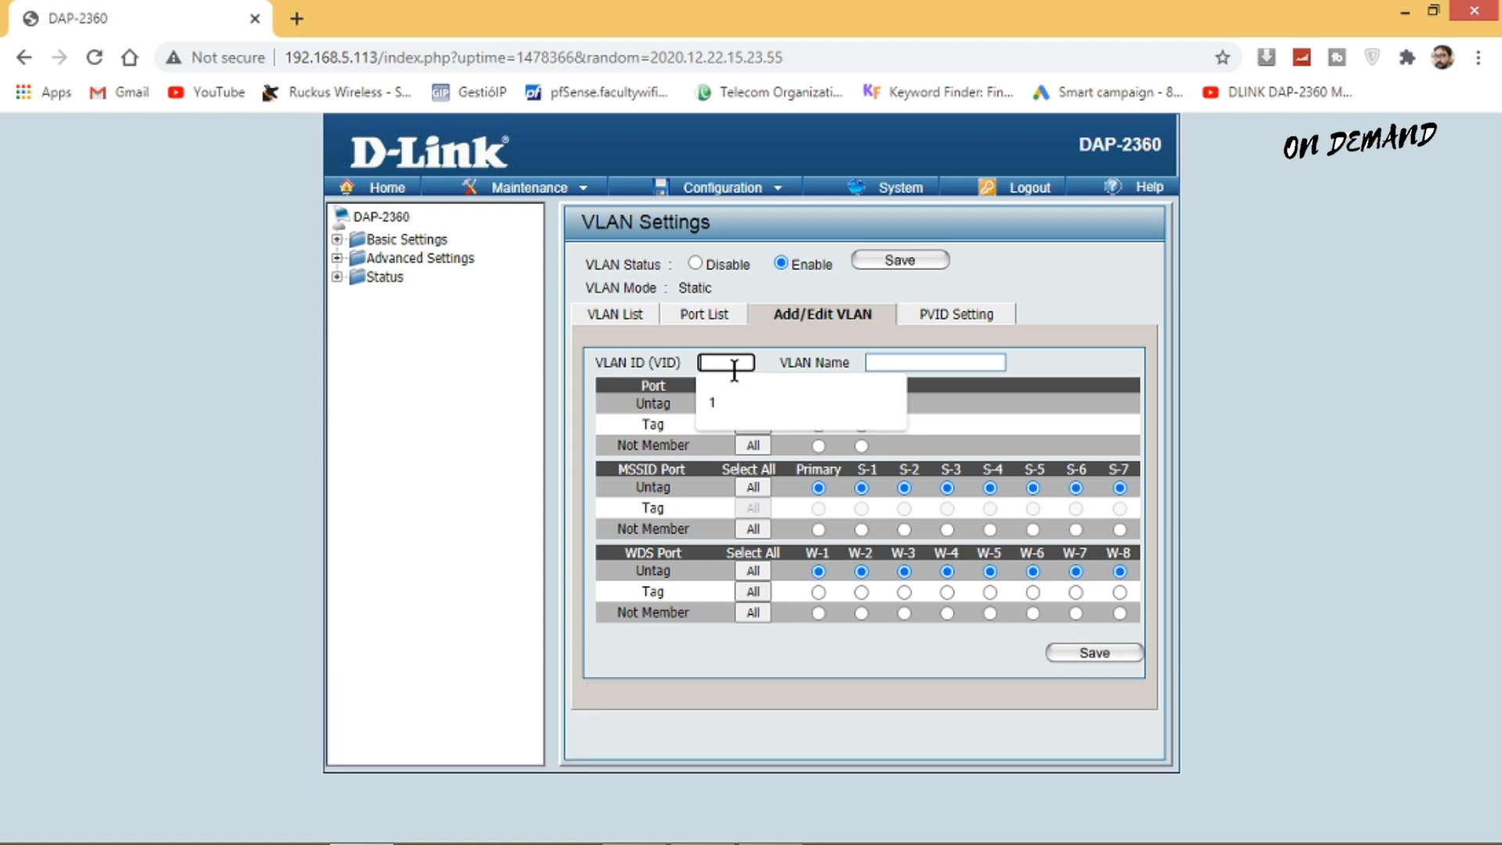
click(934, 362)
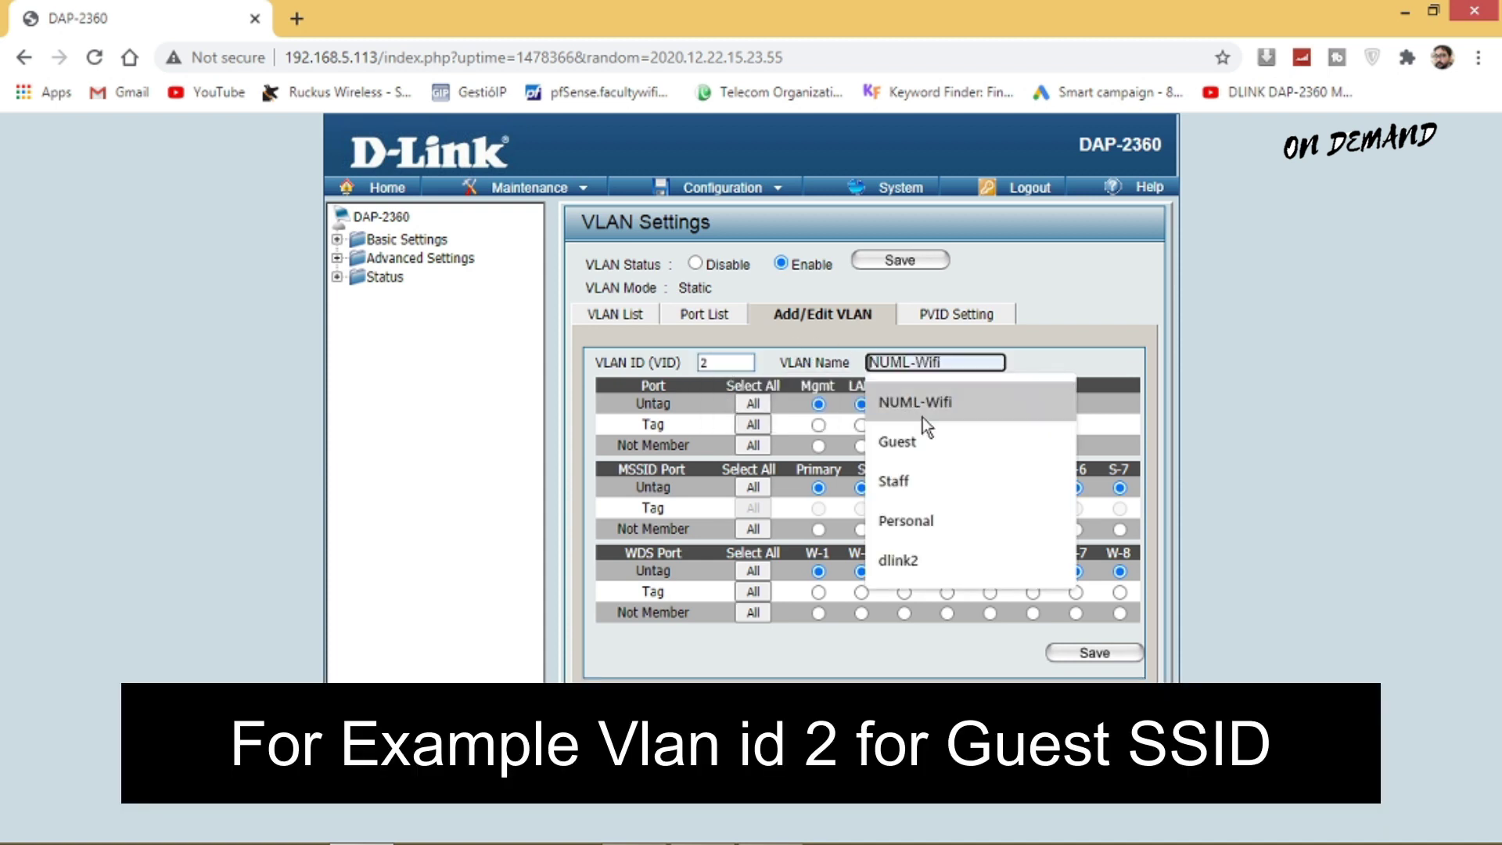
click(897, 442)
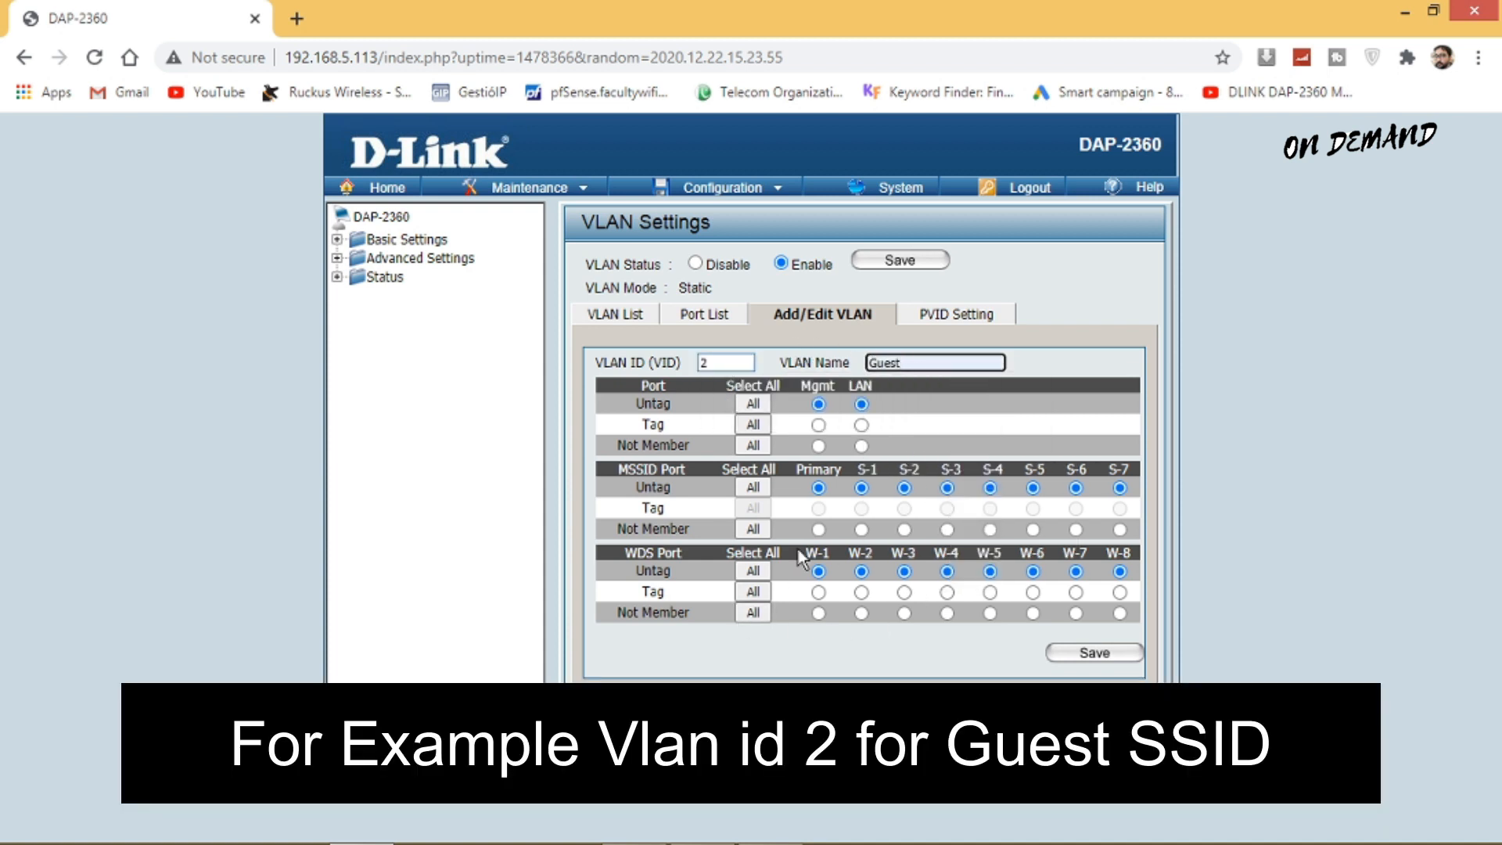
click(818, 426)
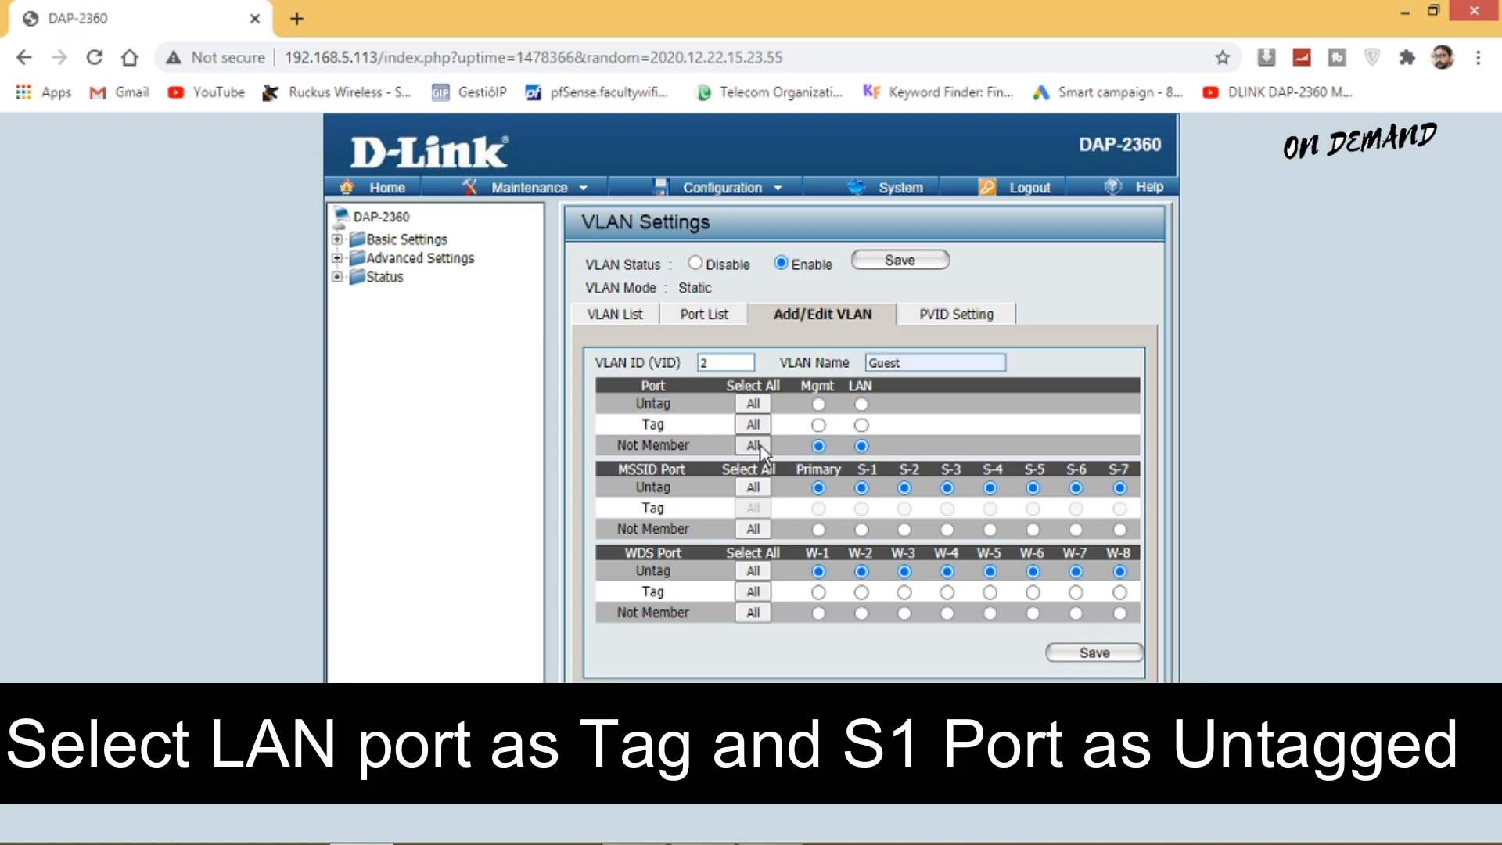
click(861, 424)
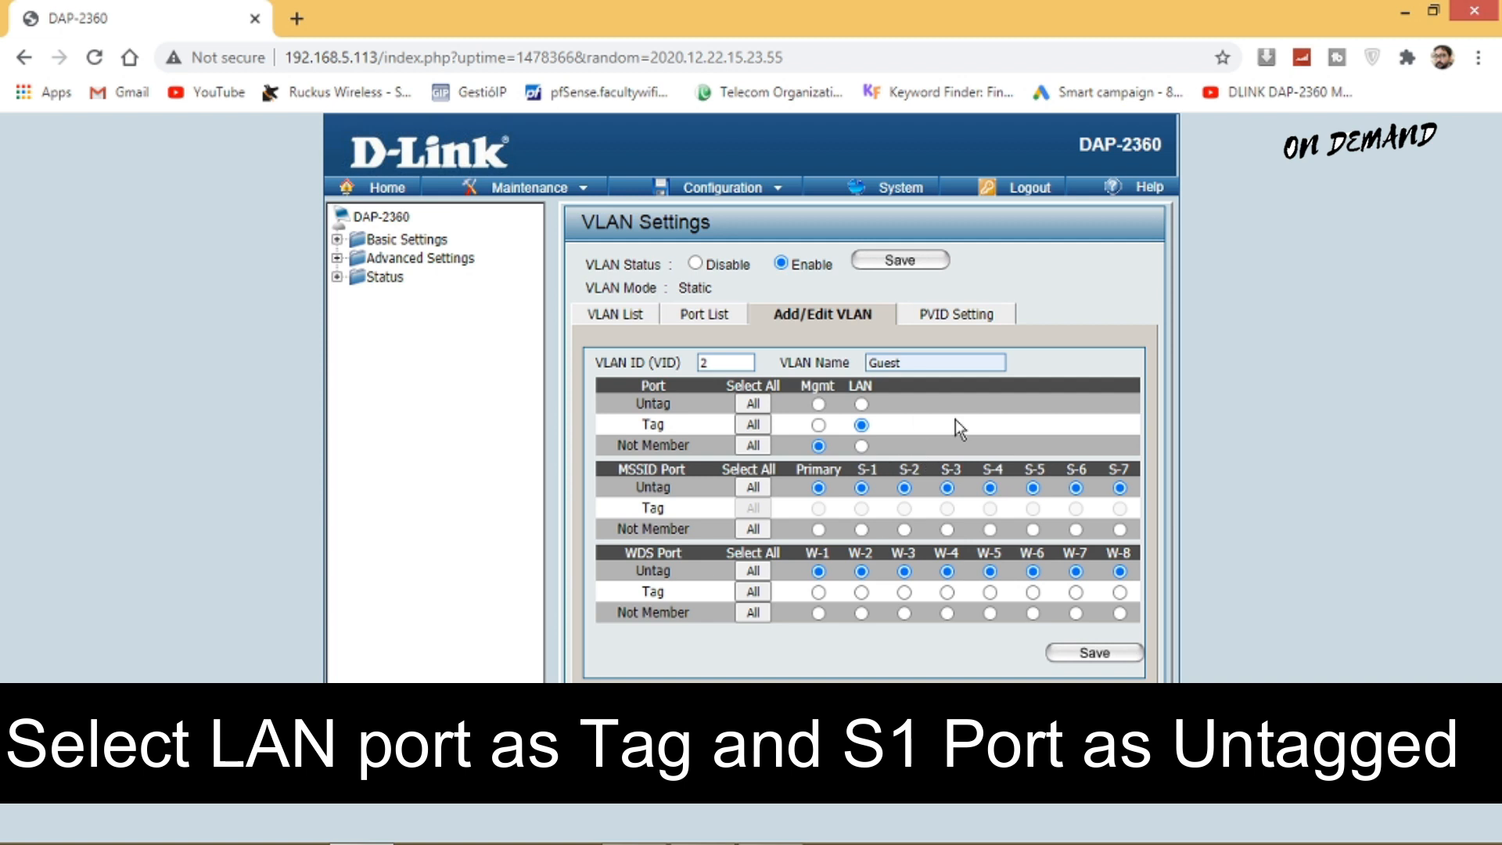
click(753, 527)
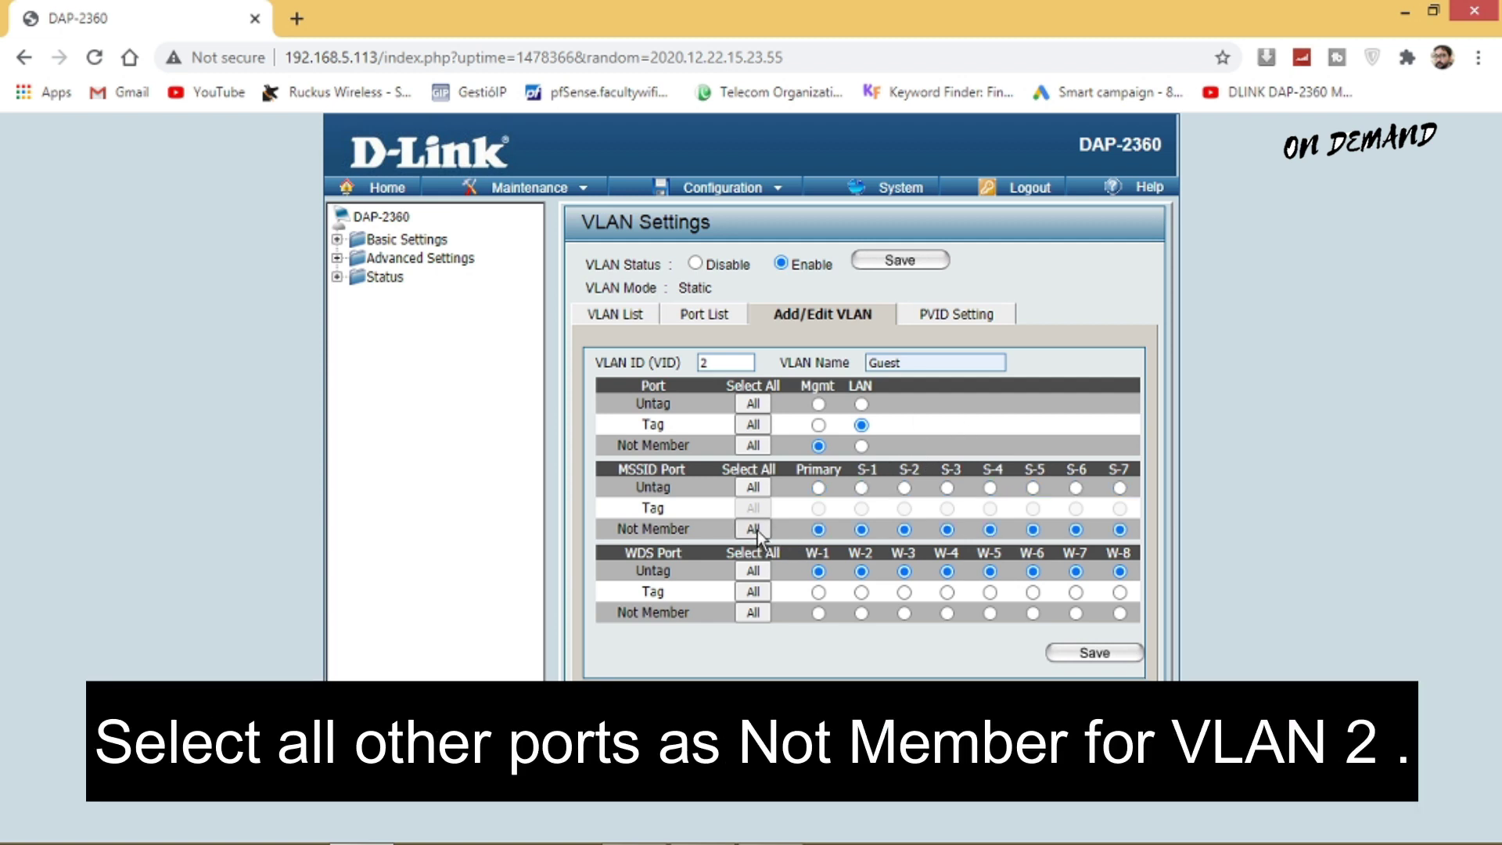
click(751, 611)
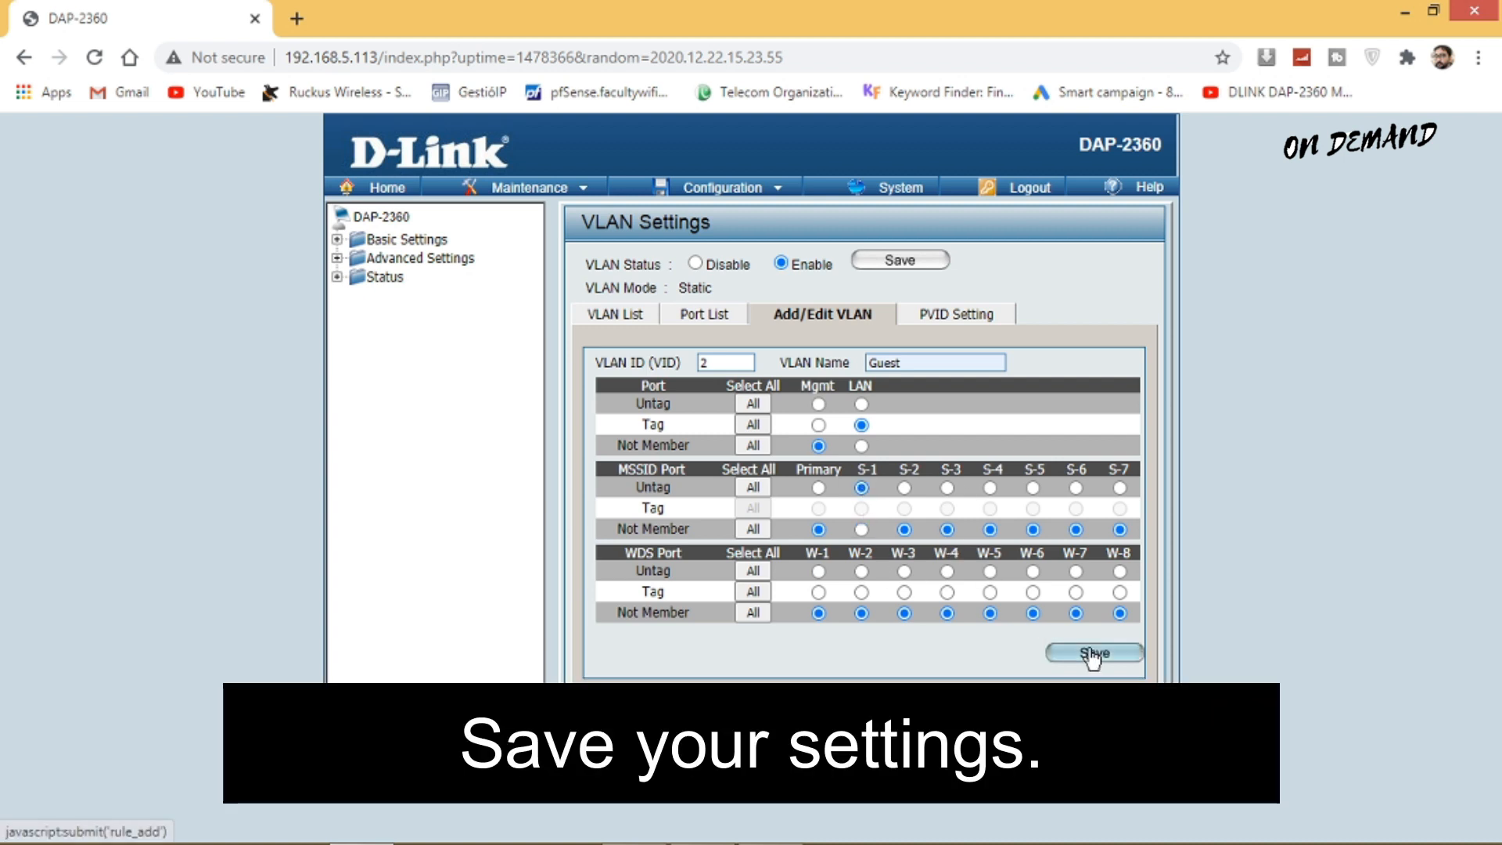
click(1093, 652)
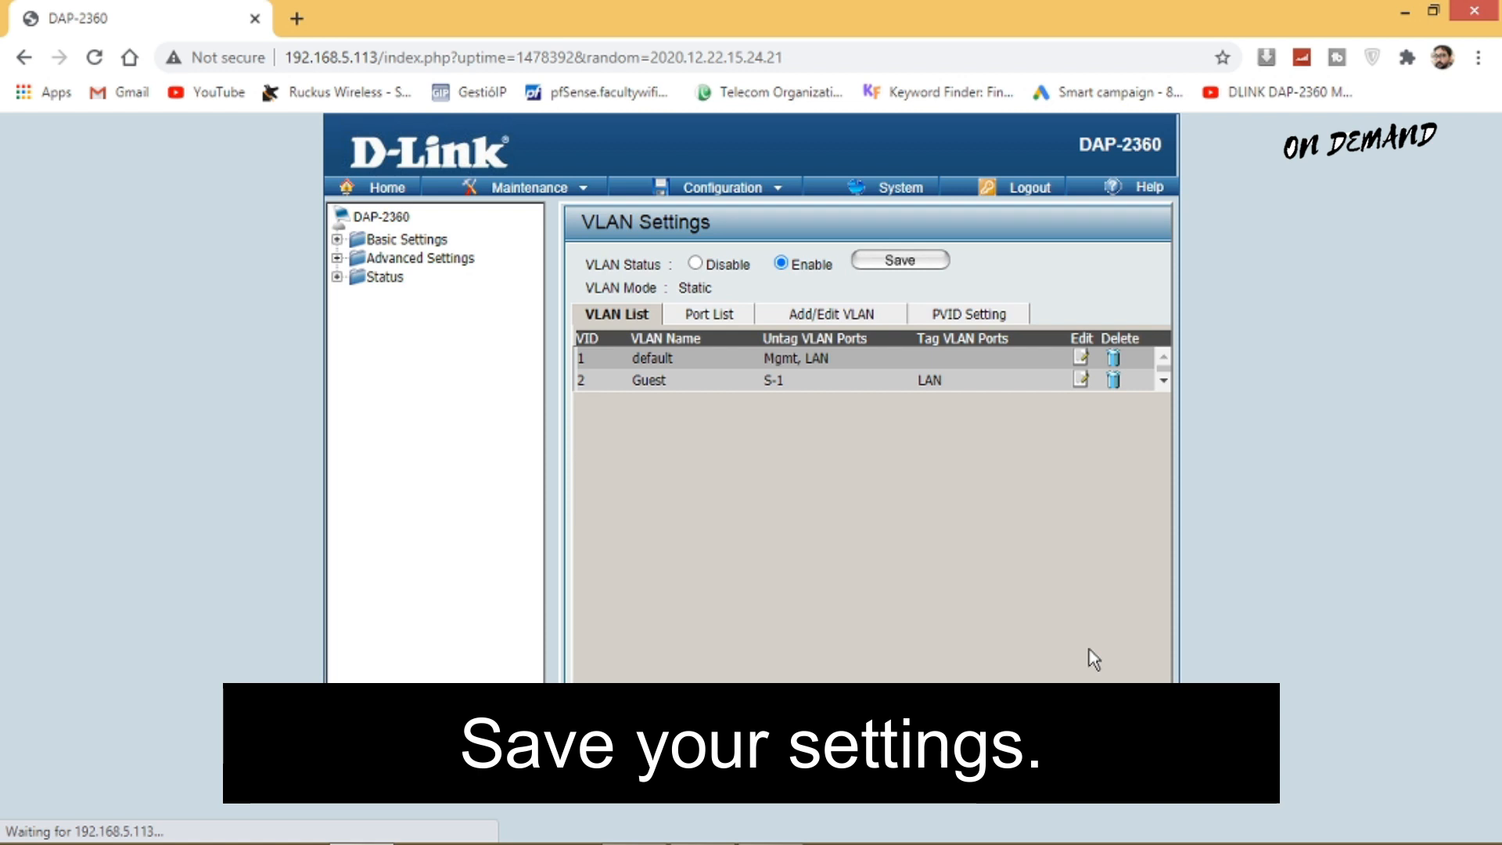
mouse_move(731, 452)
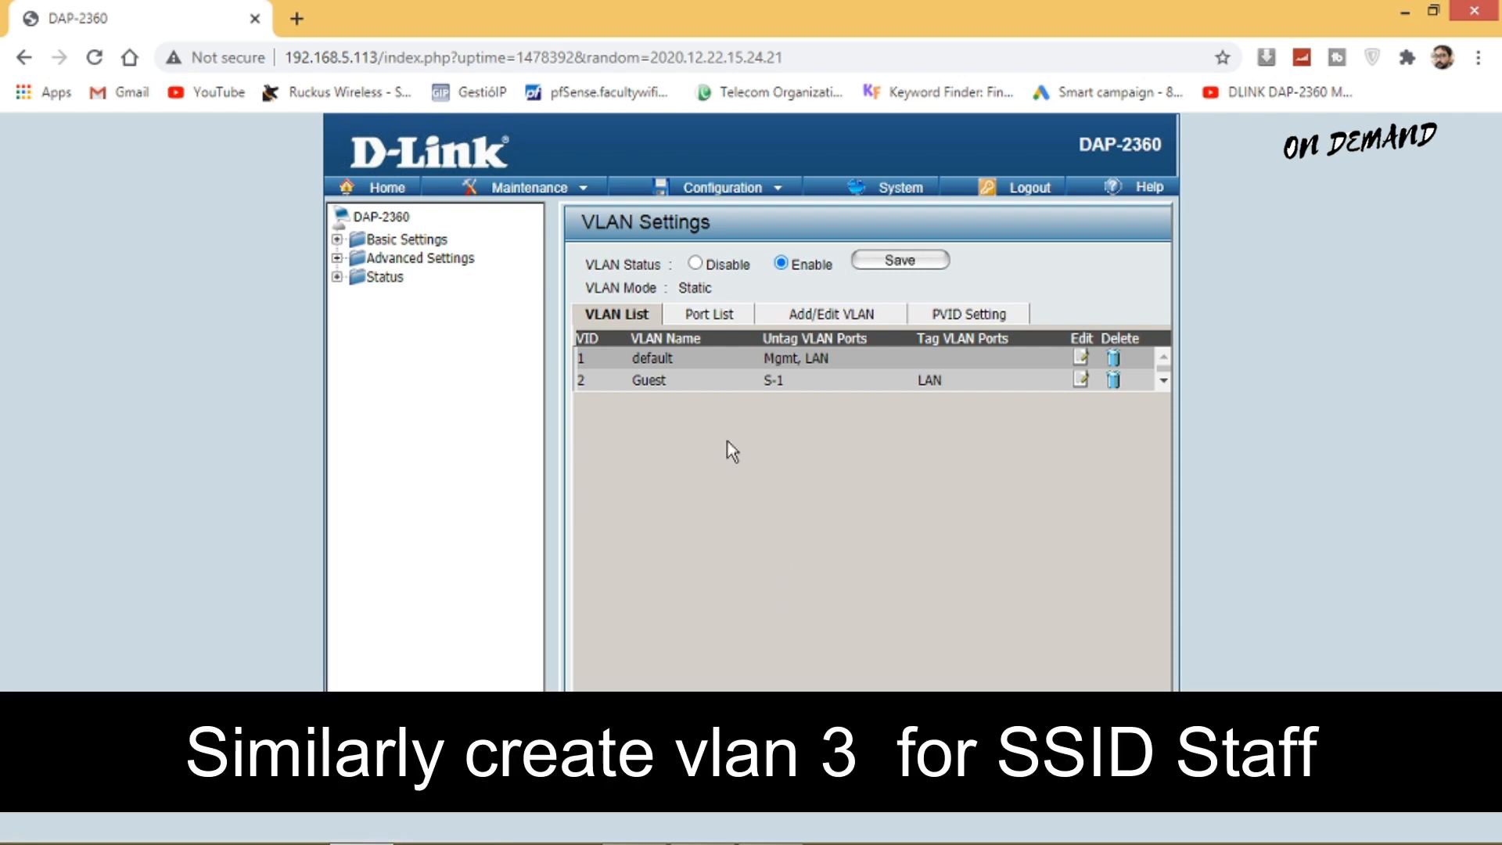
mouse_move(857, 367)
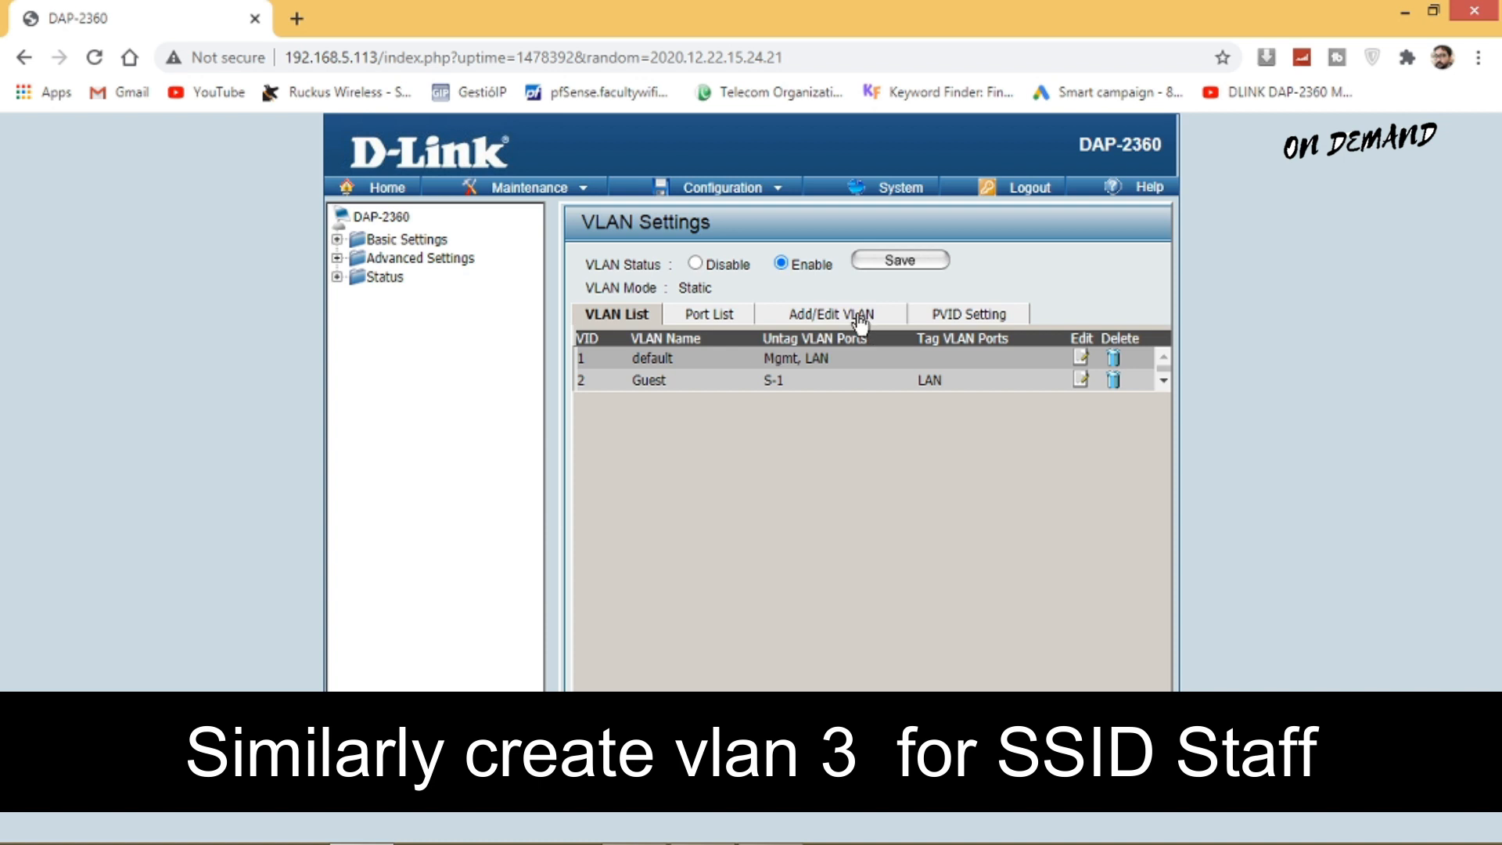
Create VLAN 3 'Staff' with S-2 untagged, LAN tagged, SSID and WDS ports non-members
click(829, 312)
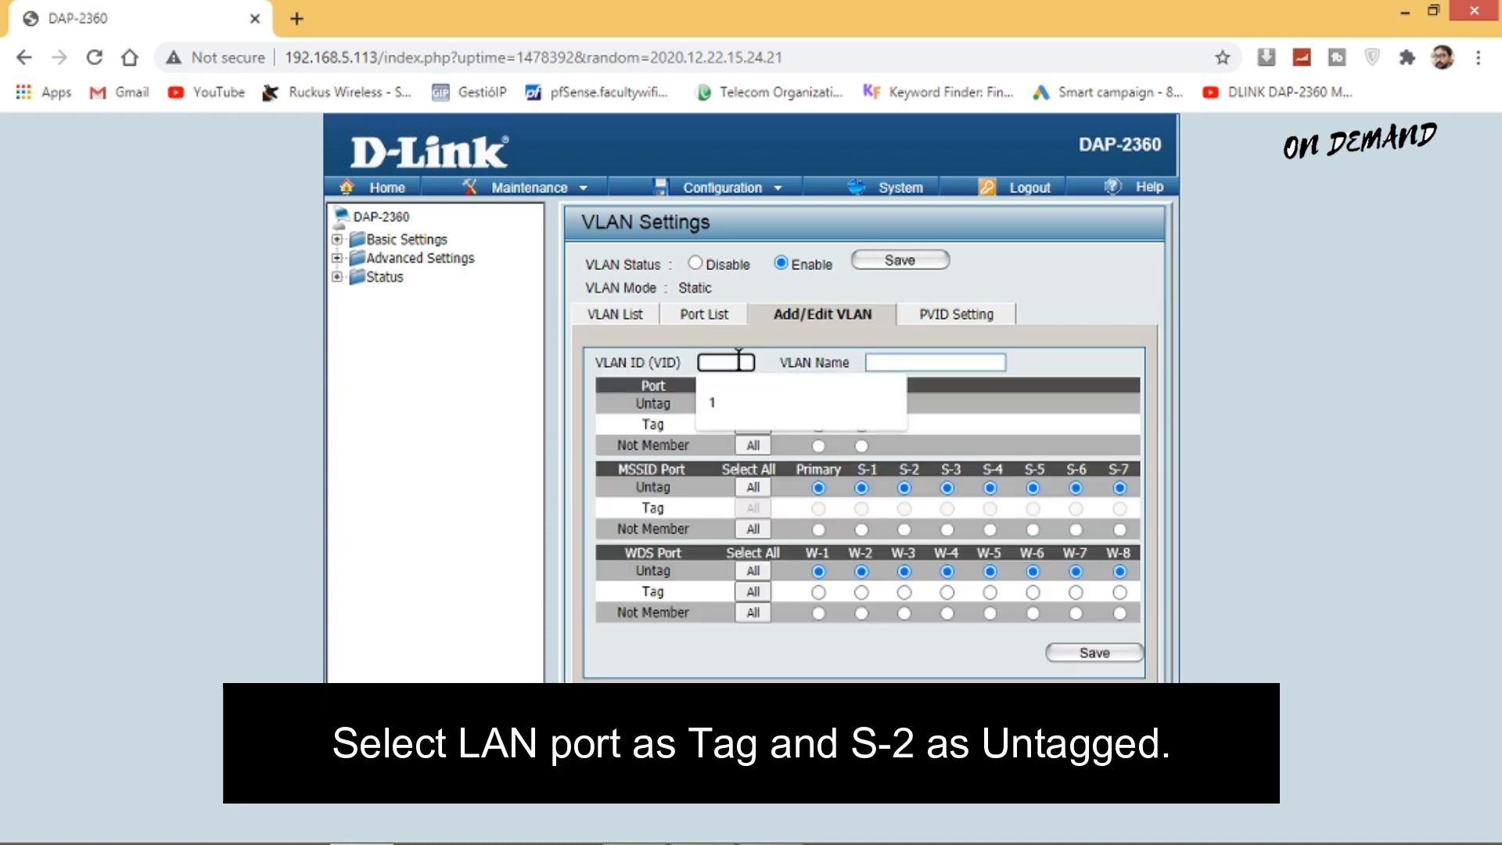
click(933, 362)
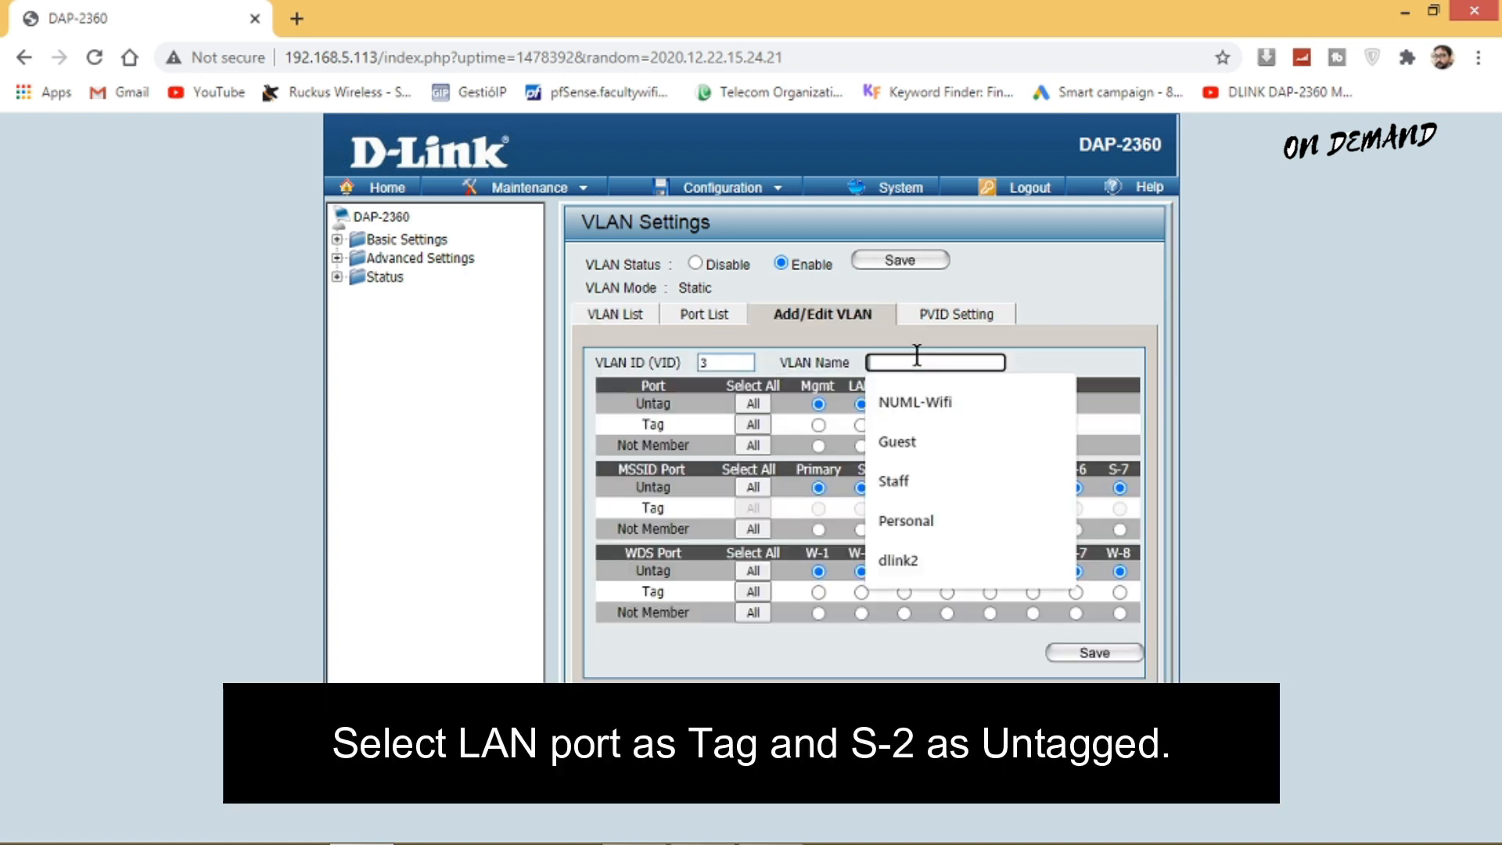
click(892, 481)
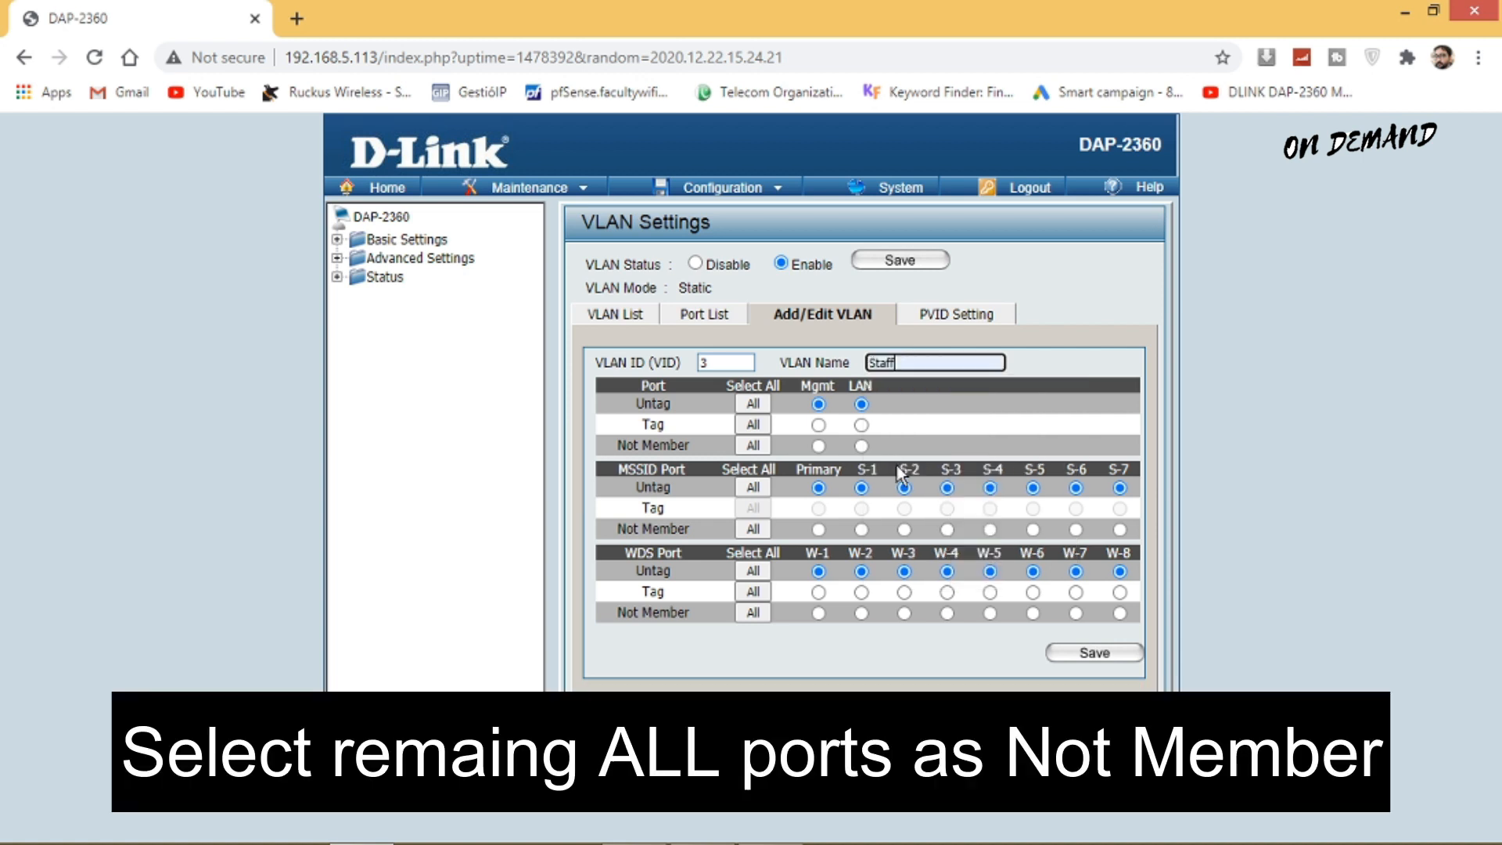
mouse_move(937, 481)
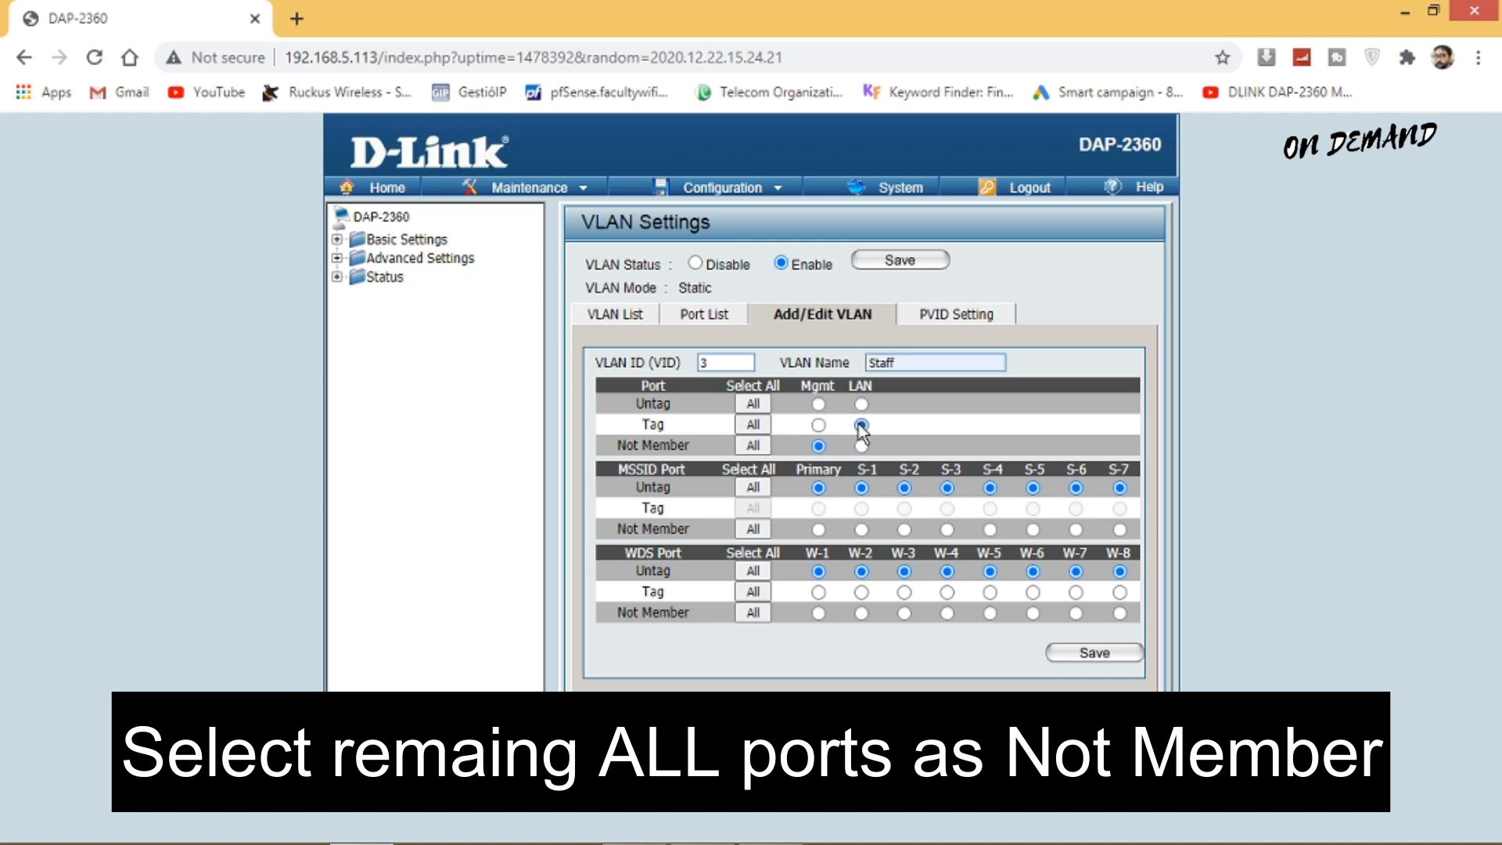
click(752, 528)
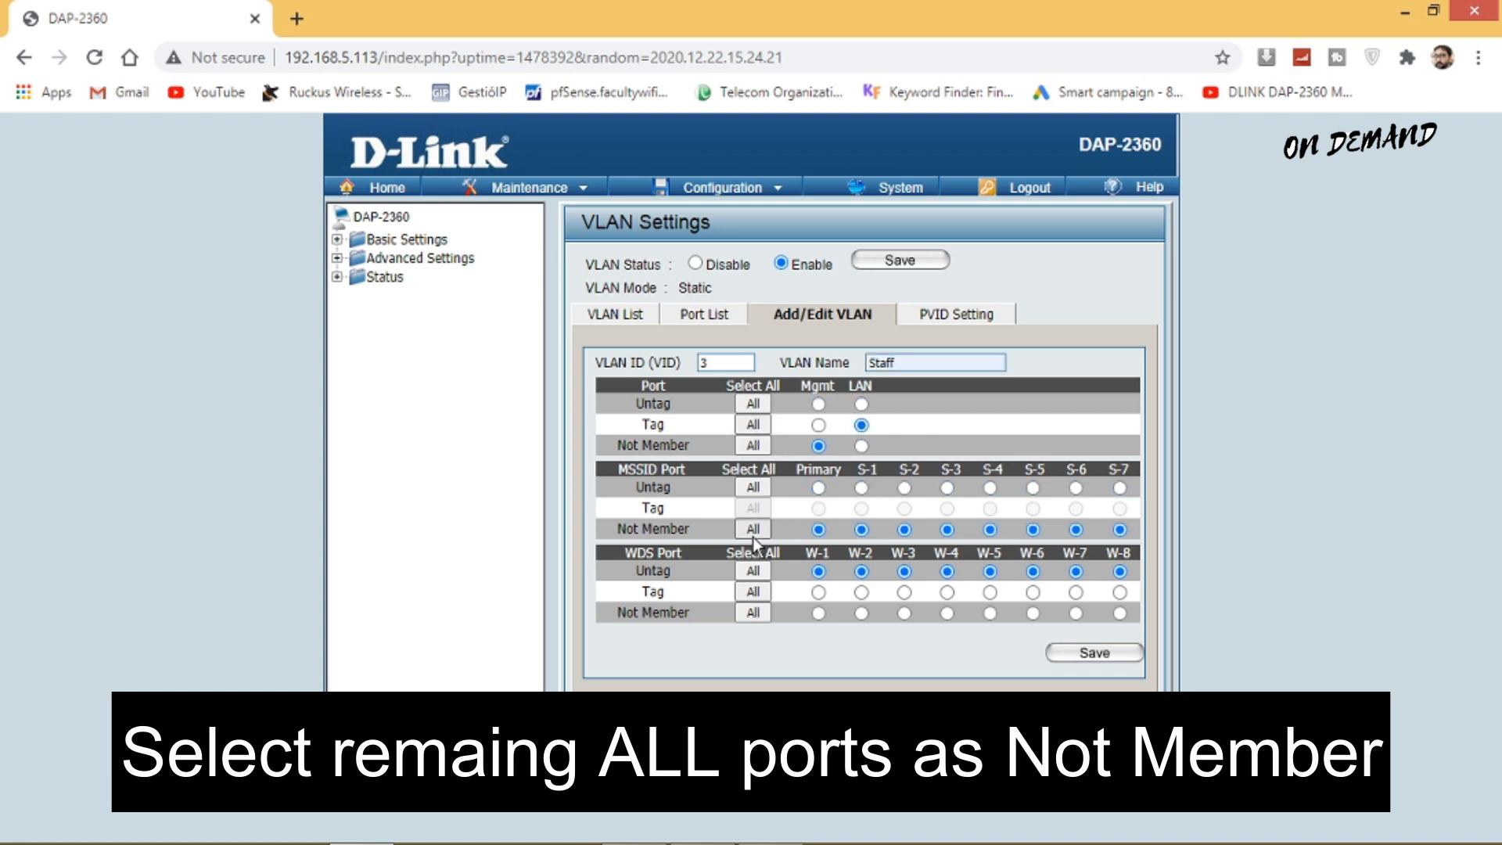
click(752, 612)
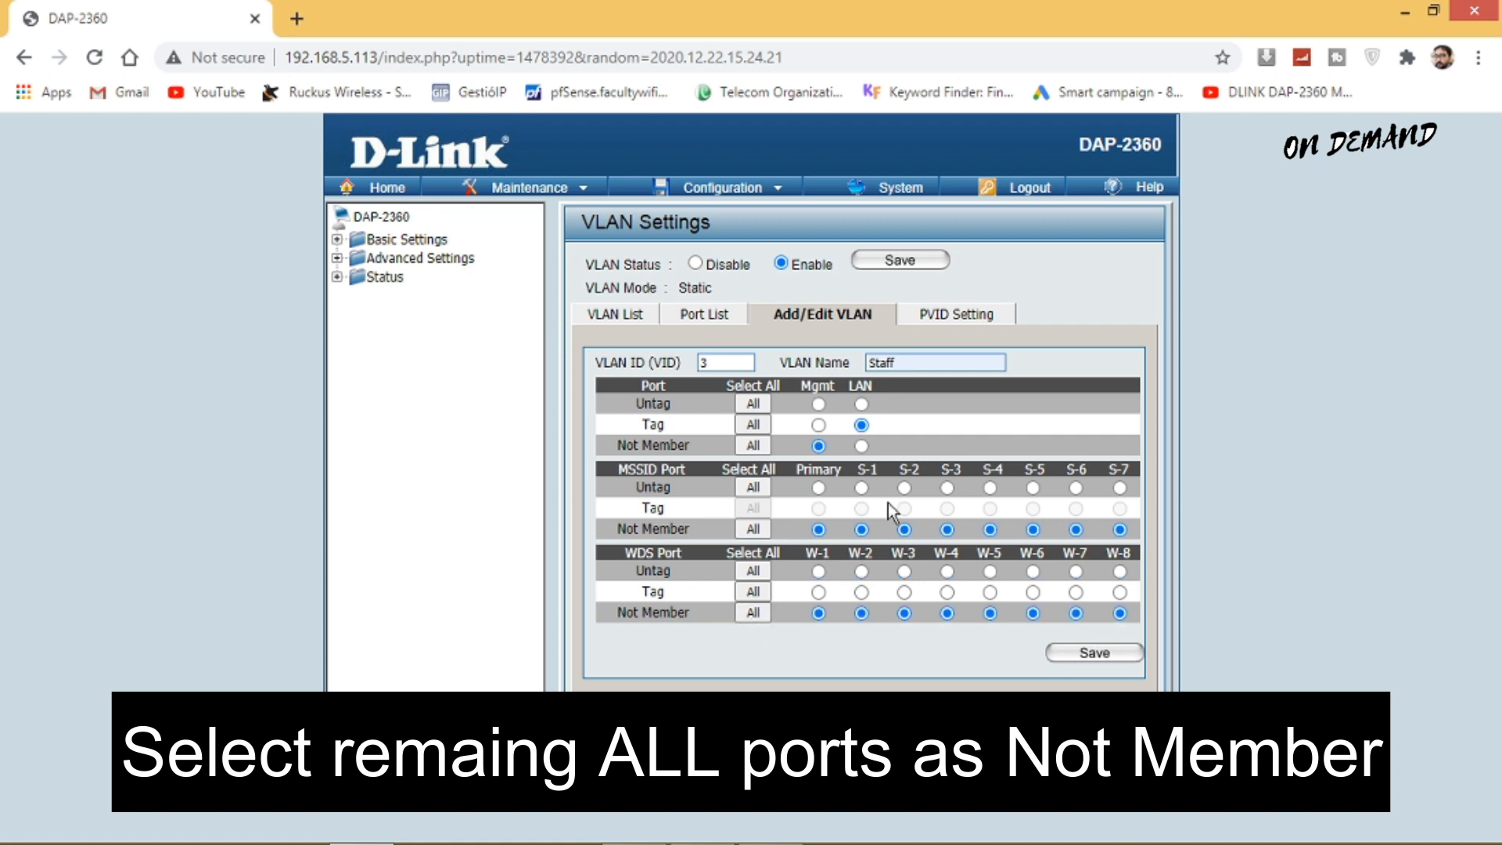
click(903, 486)
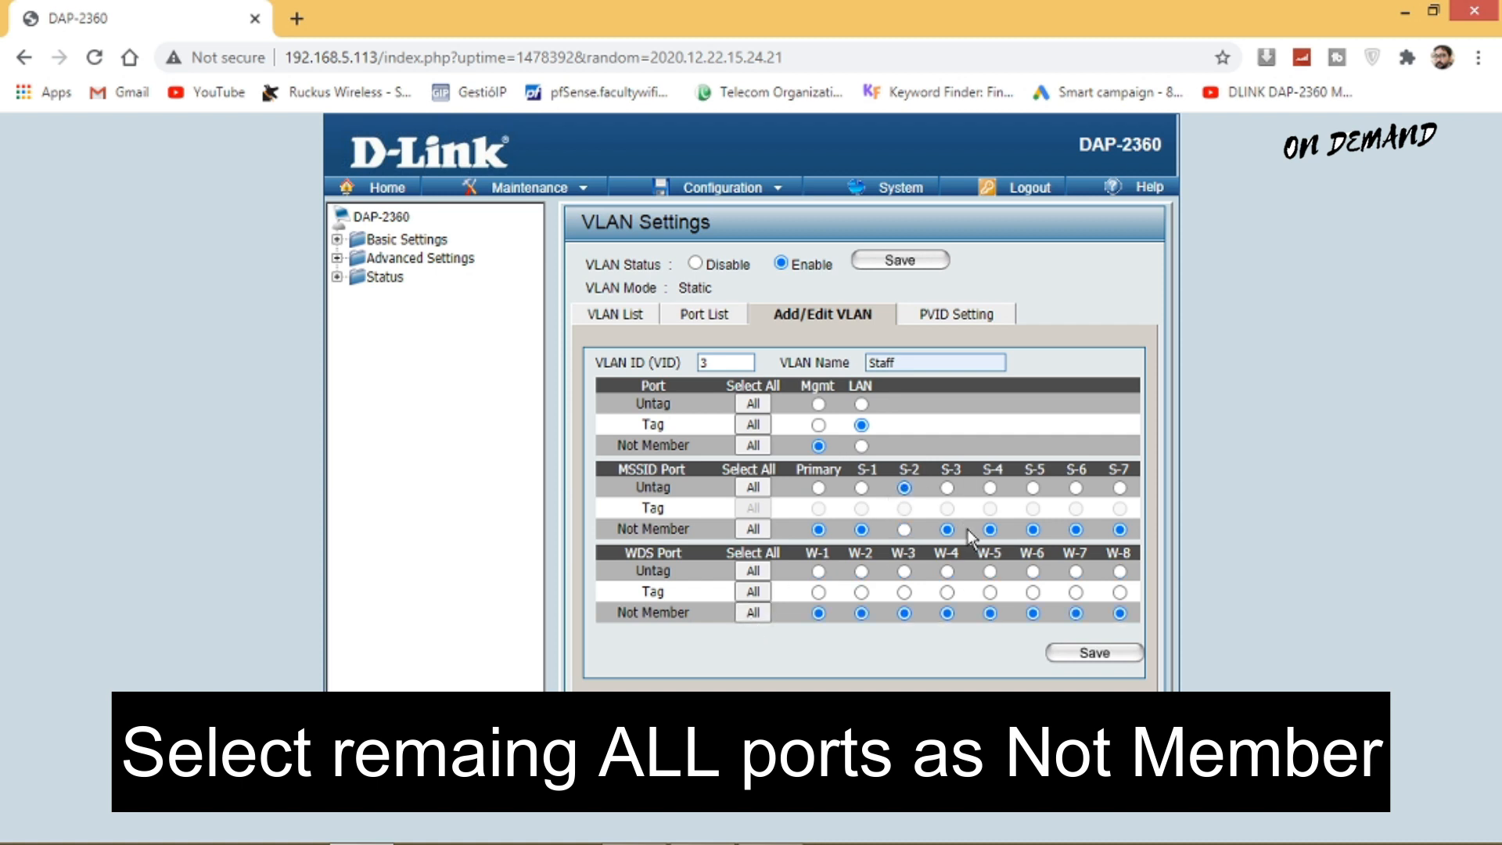
click(1091, 652)
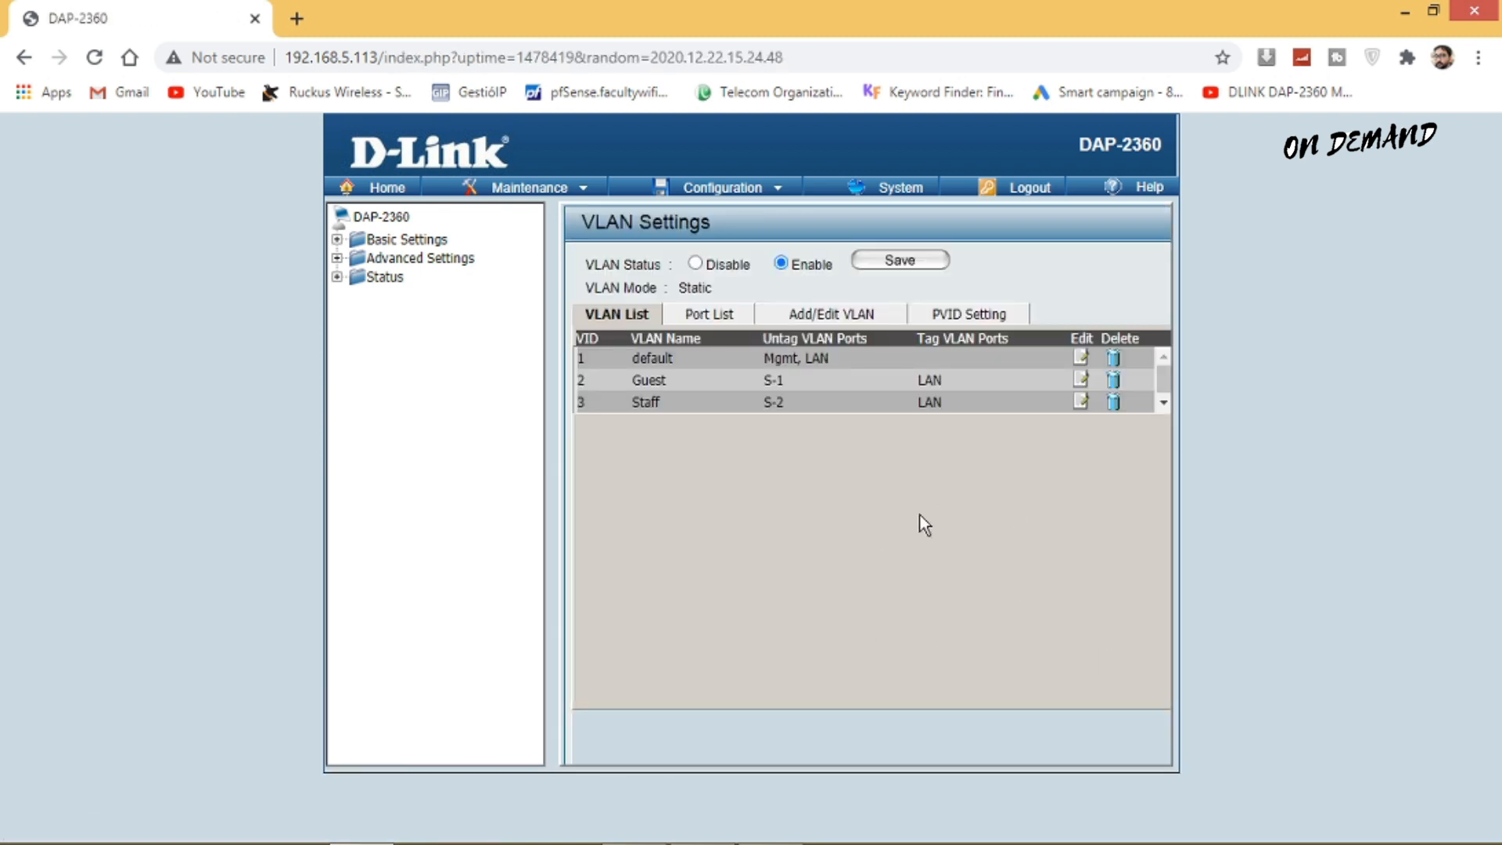
Create VLAN 4 'NUML-Wifi' with Primary untagged, LAN tagged, remaining ports non-members
click(828, 313)
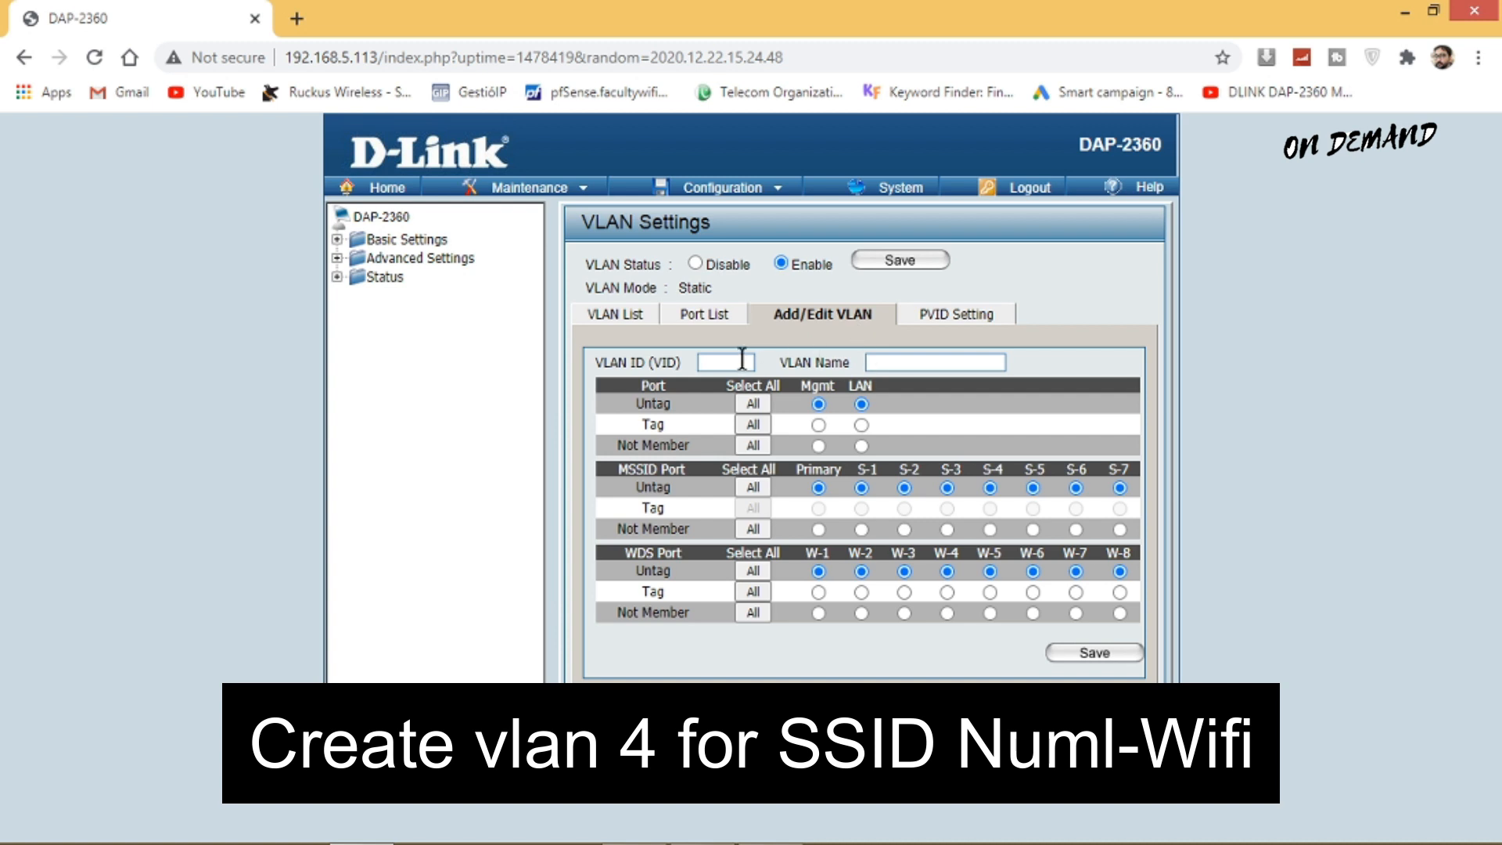
click(934, 362)
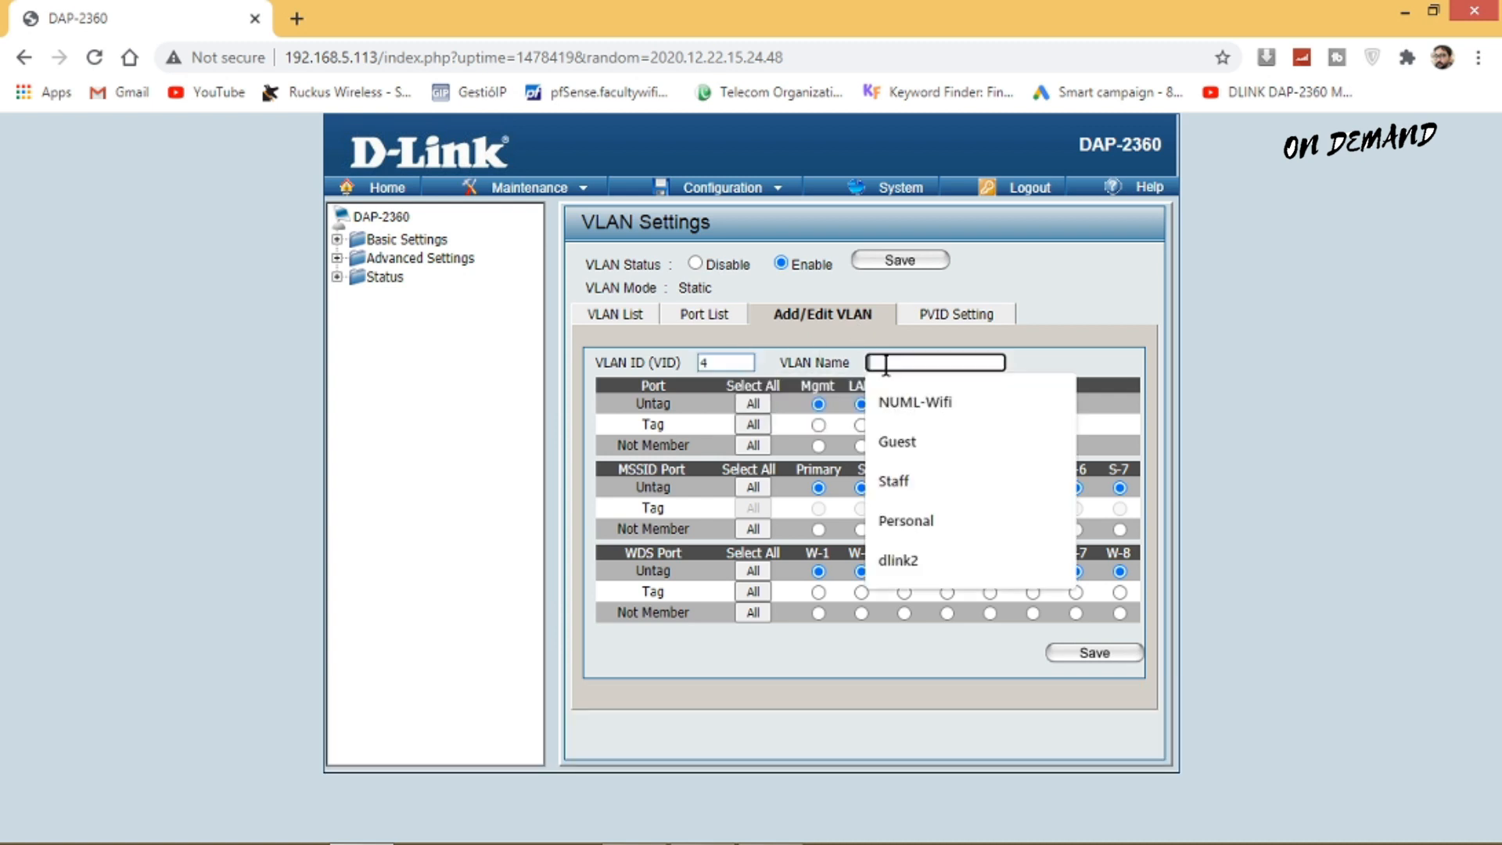
click(914, 401)
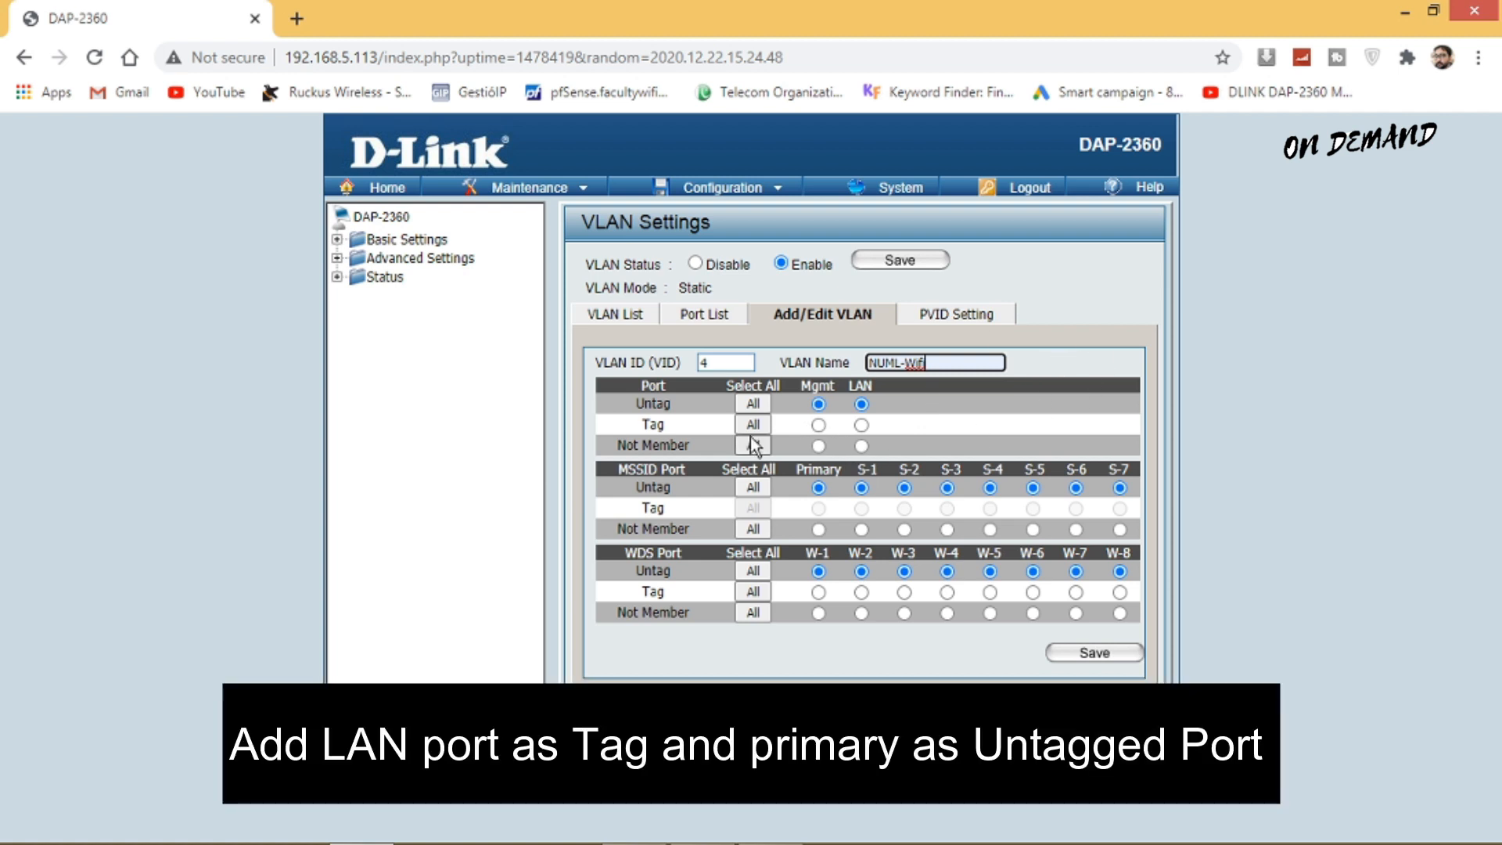
click(861, 446)
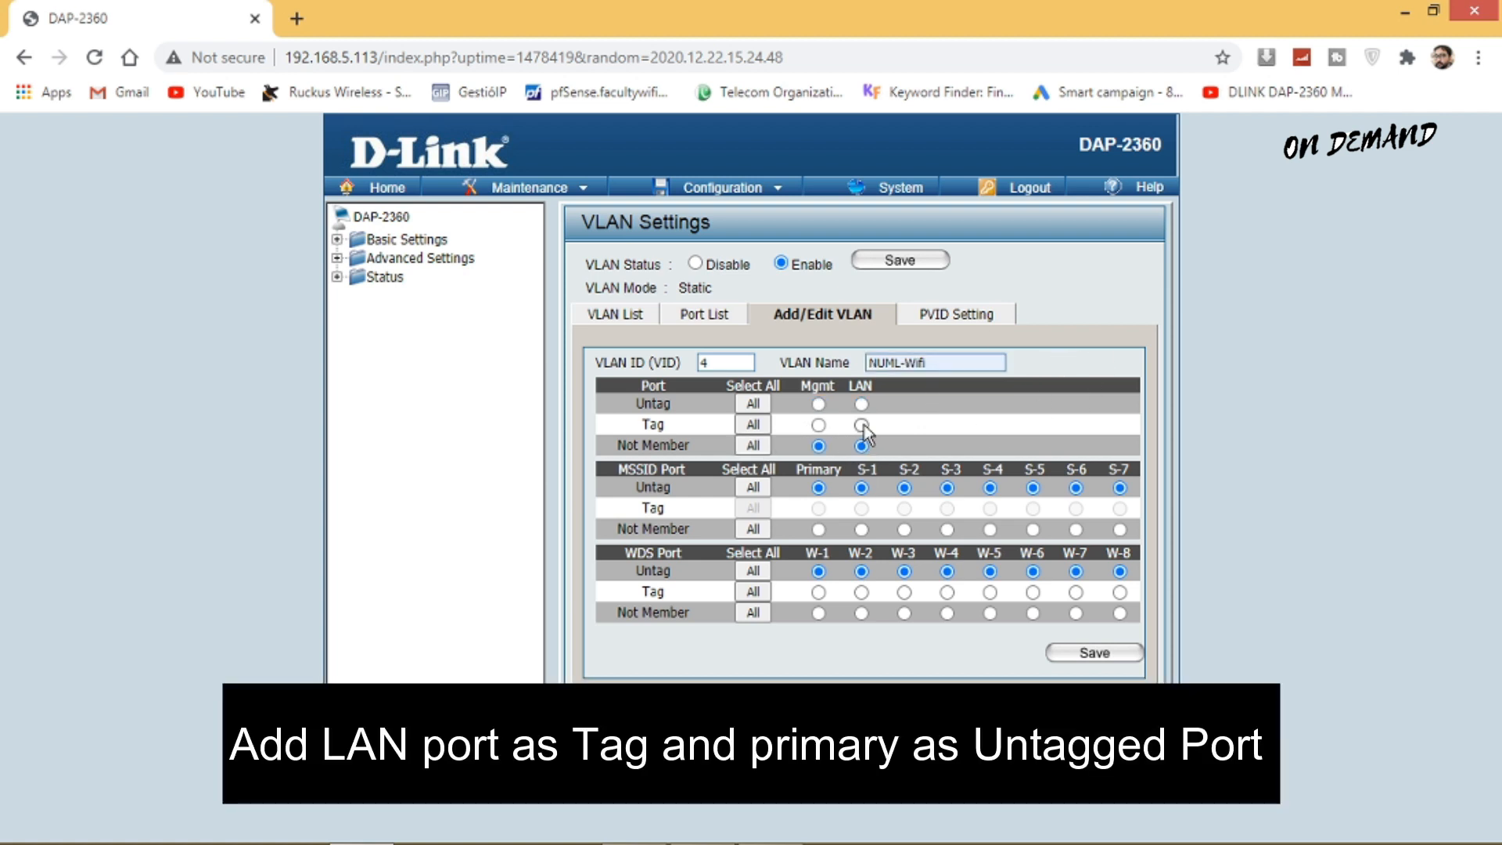
click(861, 424)
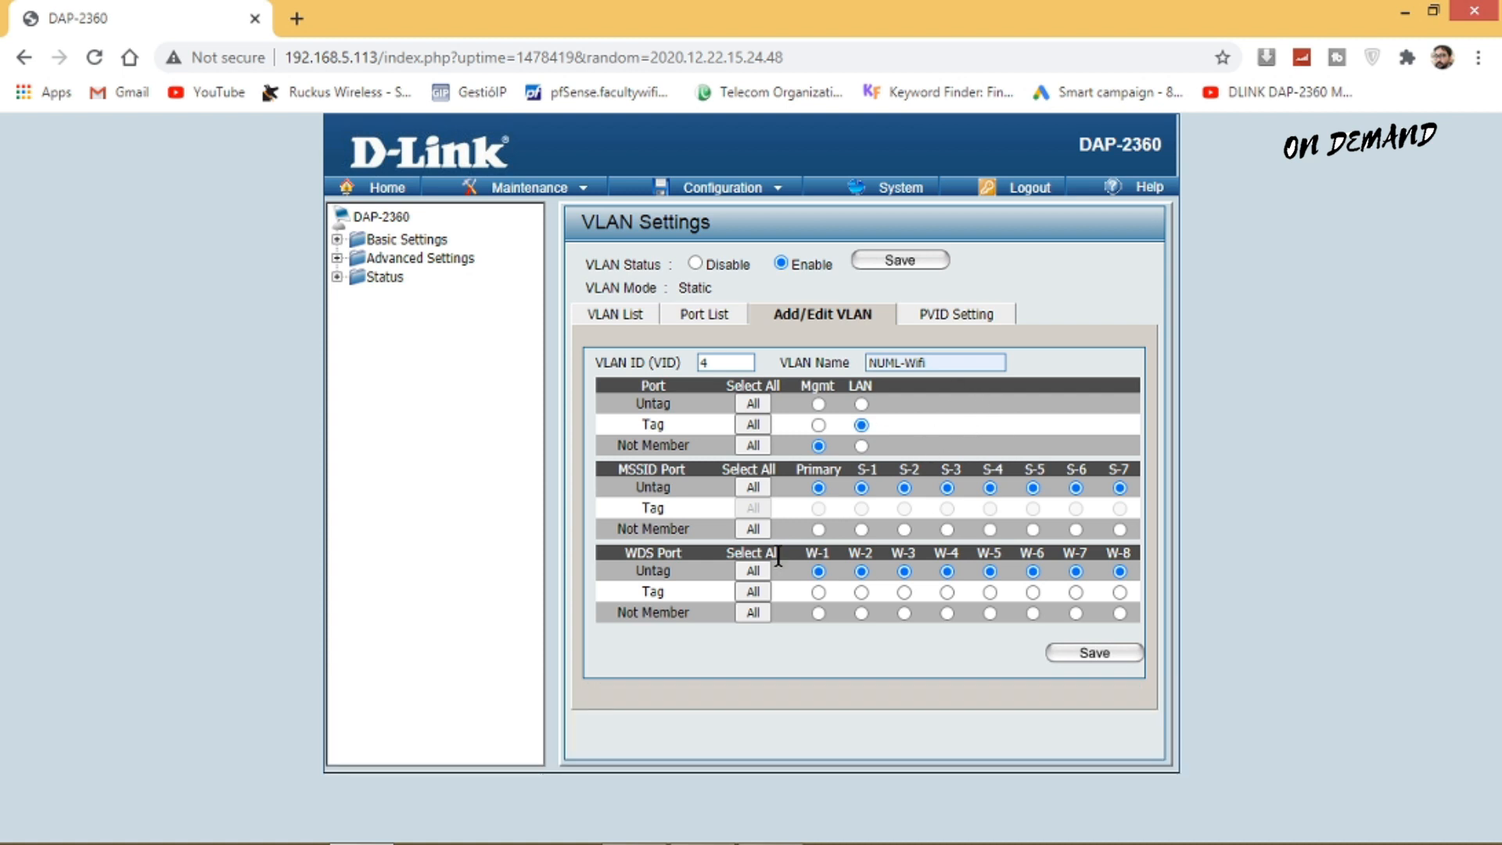
click(753, 612)
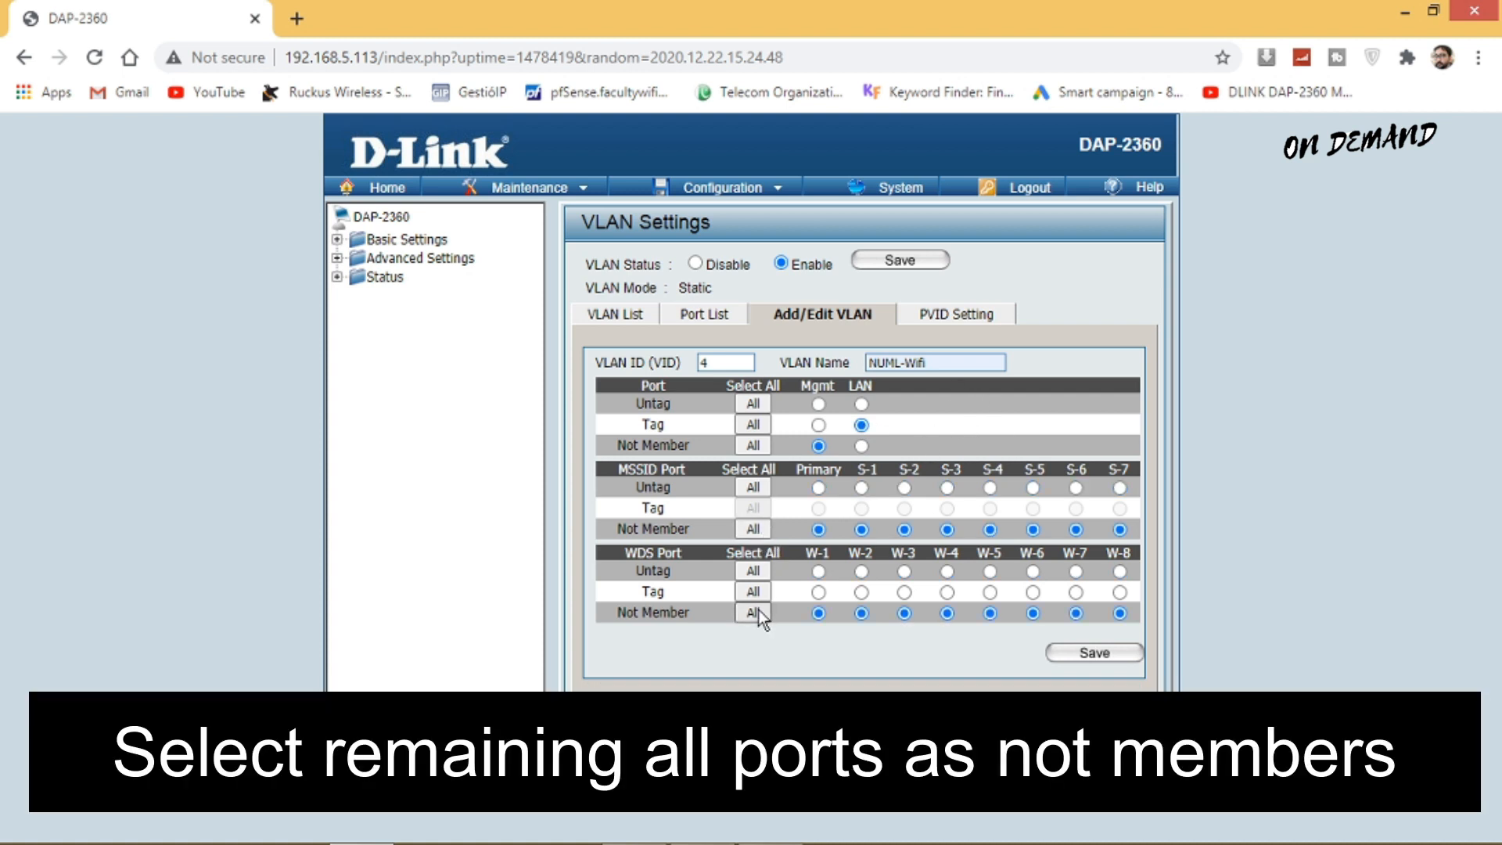
click(818, 487)
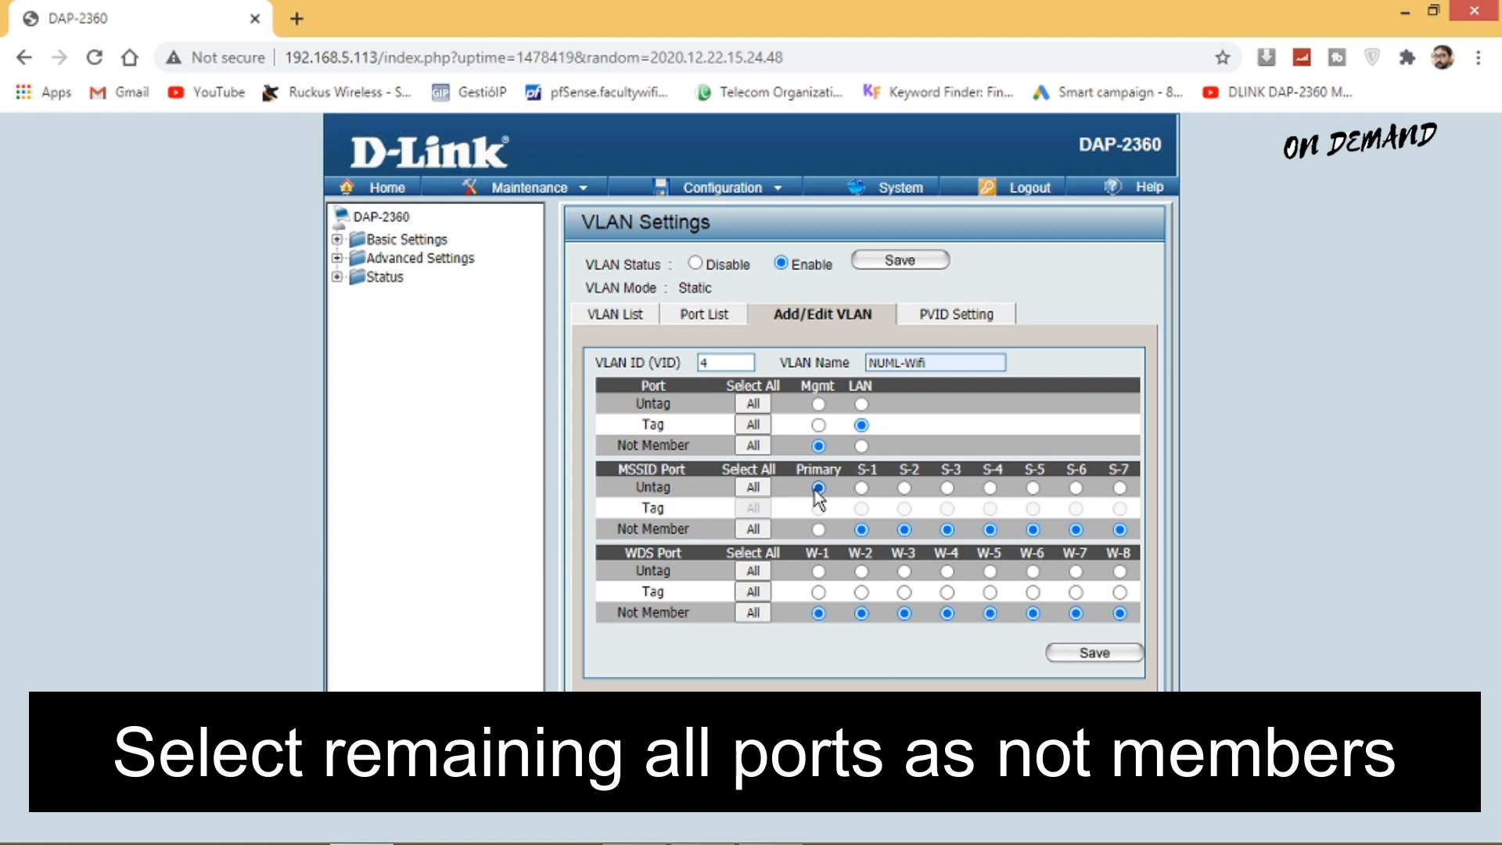
click(1092, 652)
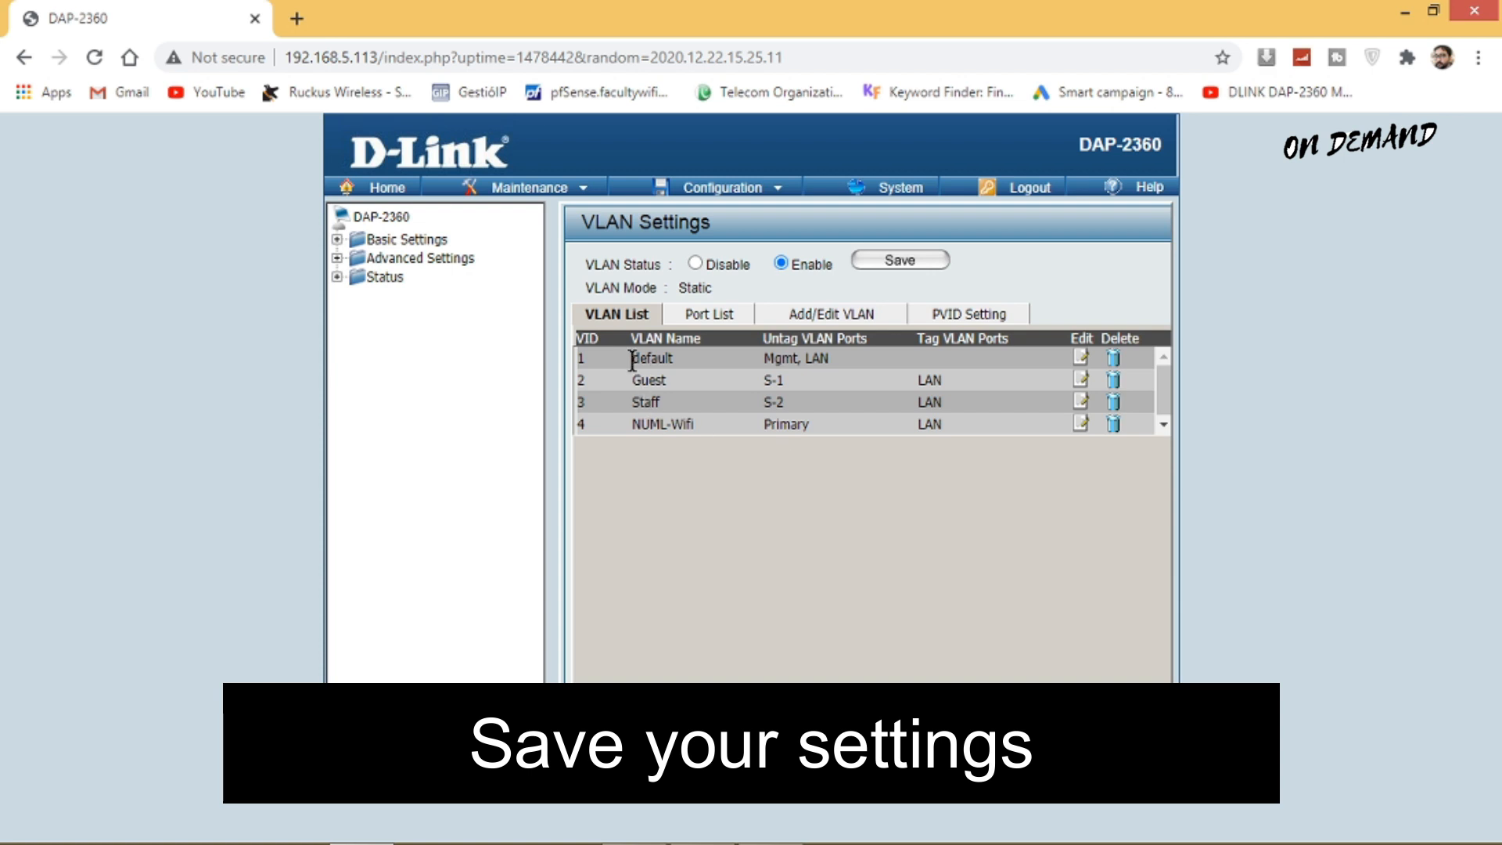
On the PVID Setting tab, save PVIDs Primary 4, S-1 2 and S-2 3
click(956, 315)
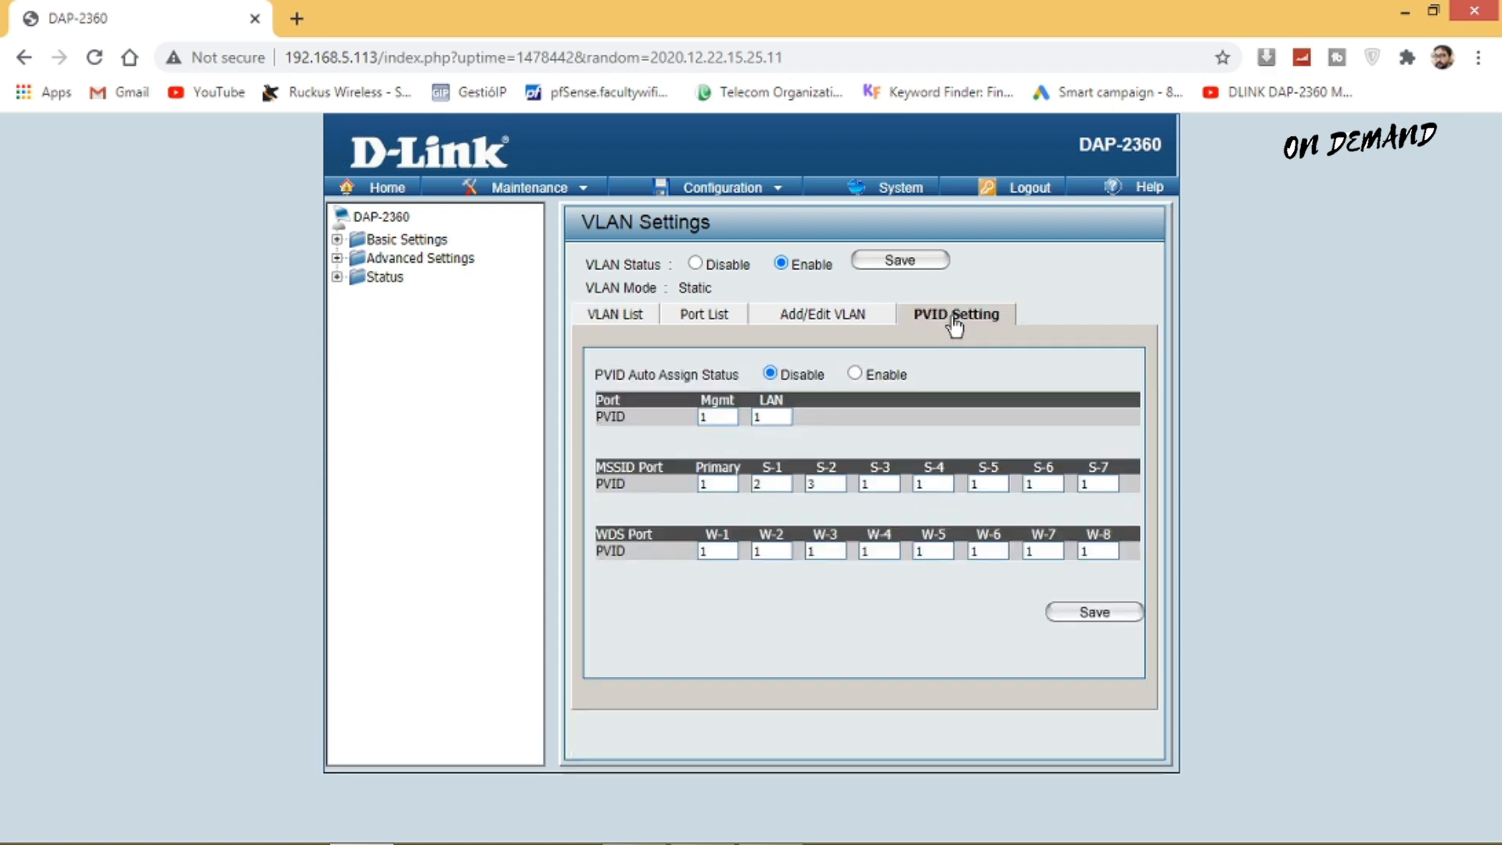
mouse_move(711, 489)
text(4)
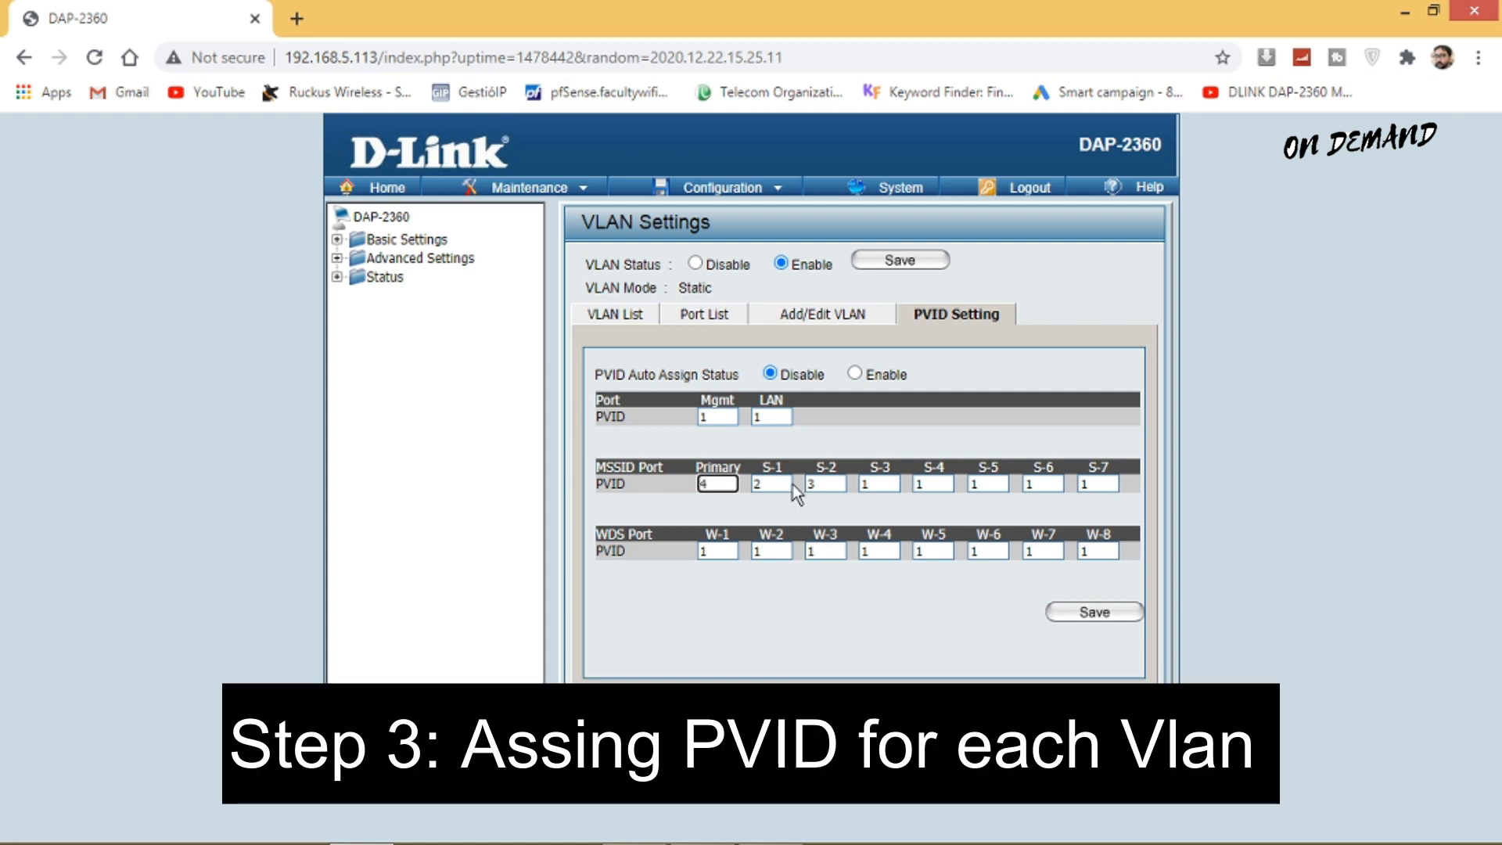
click(771, 482)
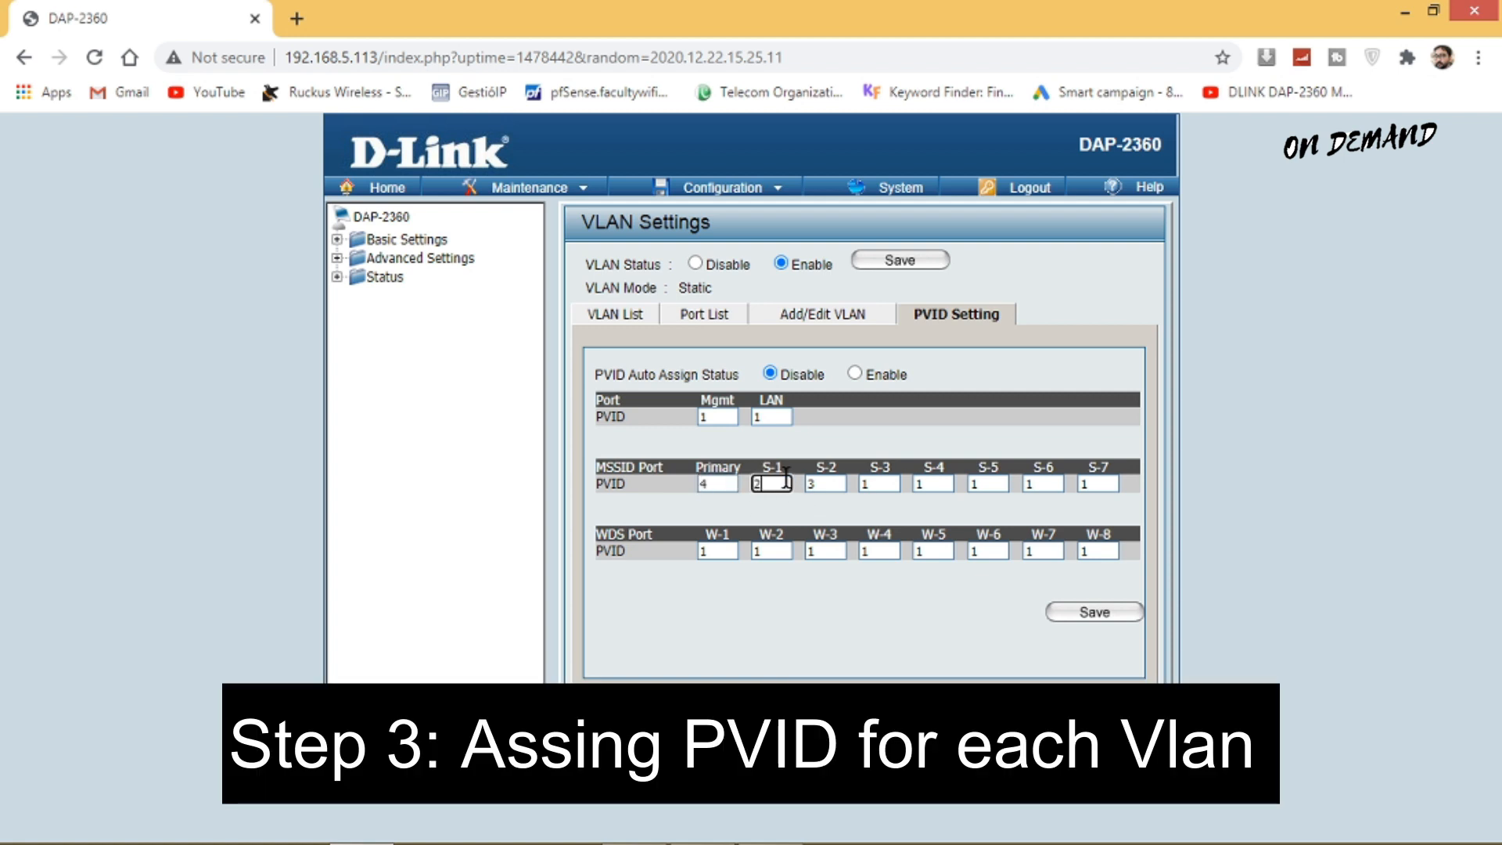
click(826, 483)
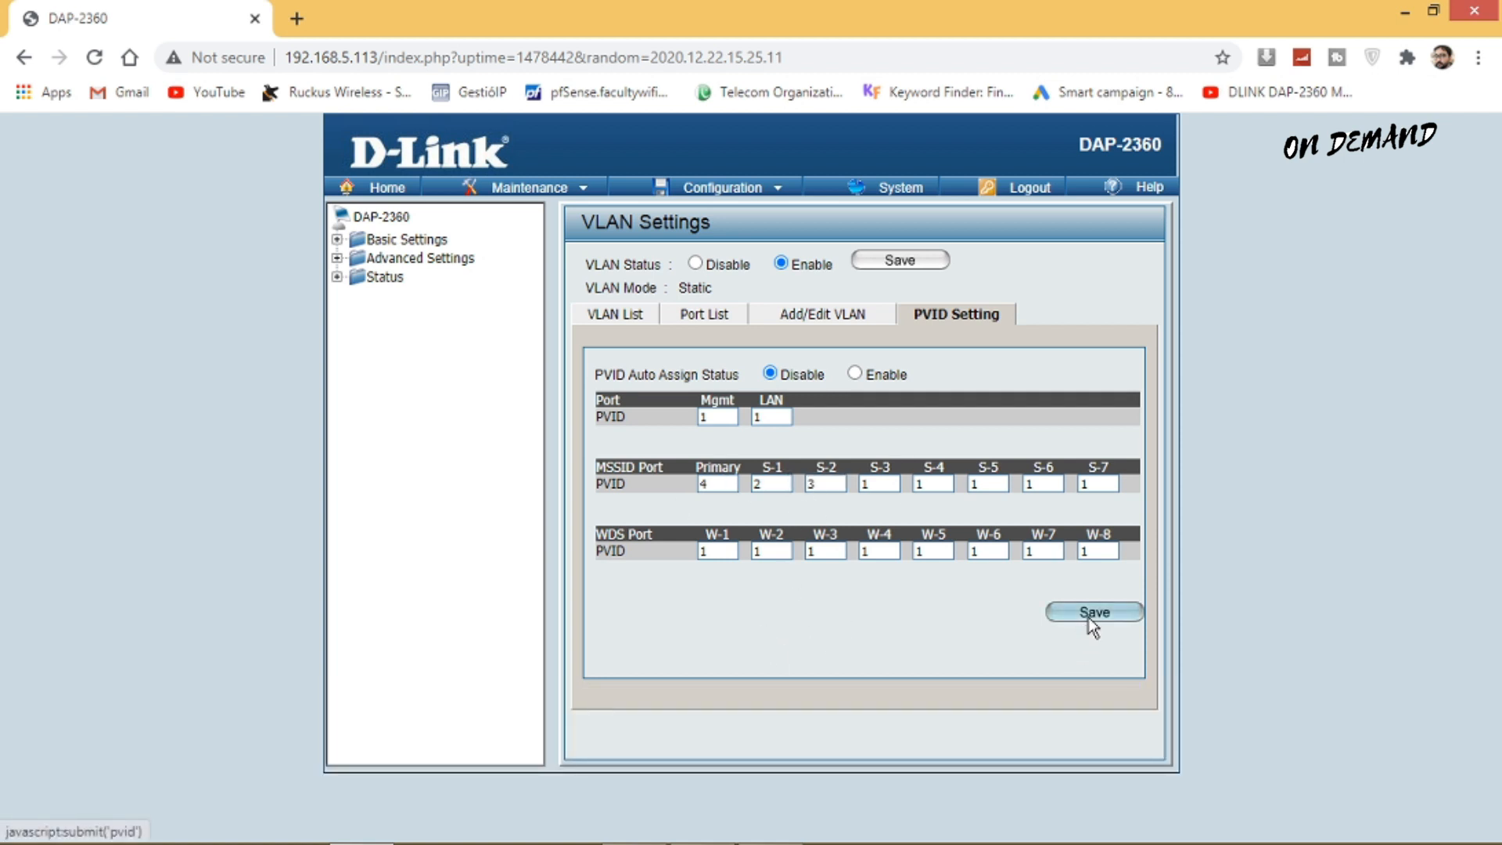
click(1093, 613)
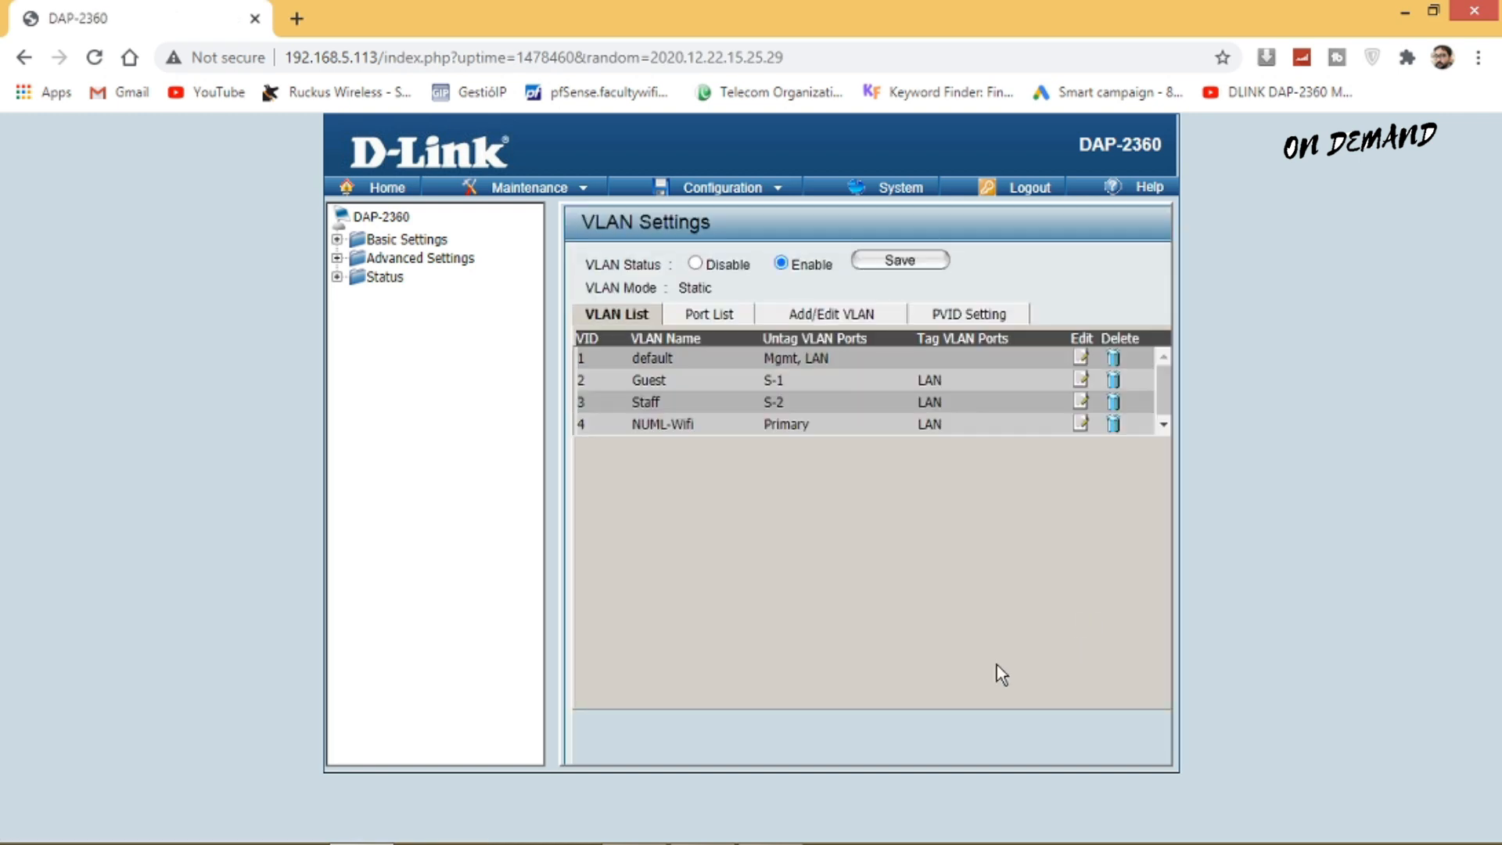
mouse_move(1055, 549)
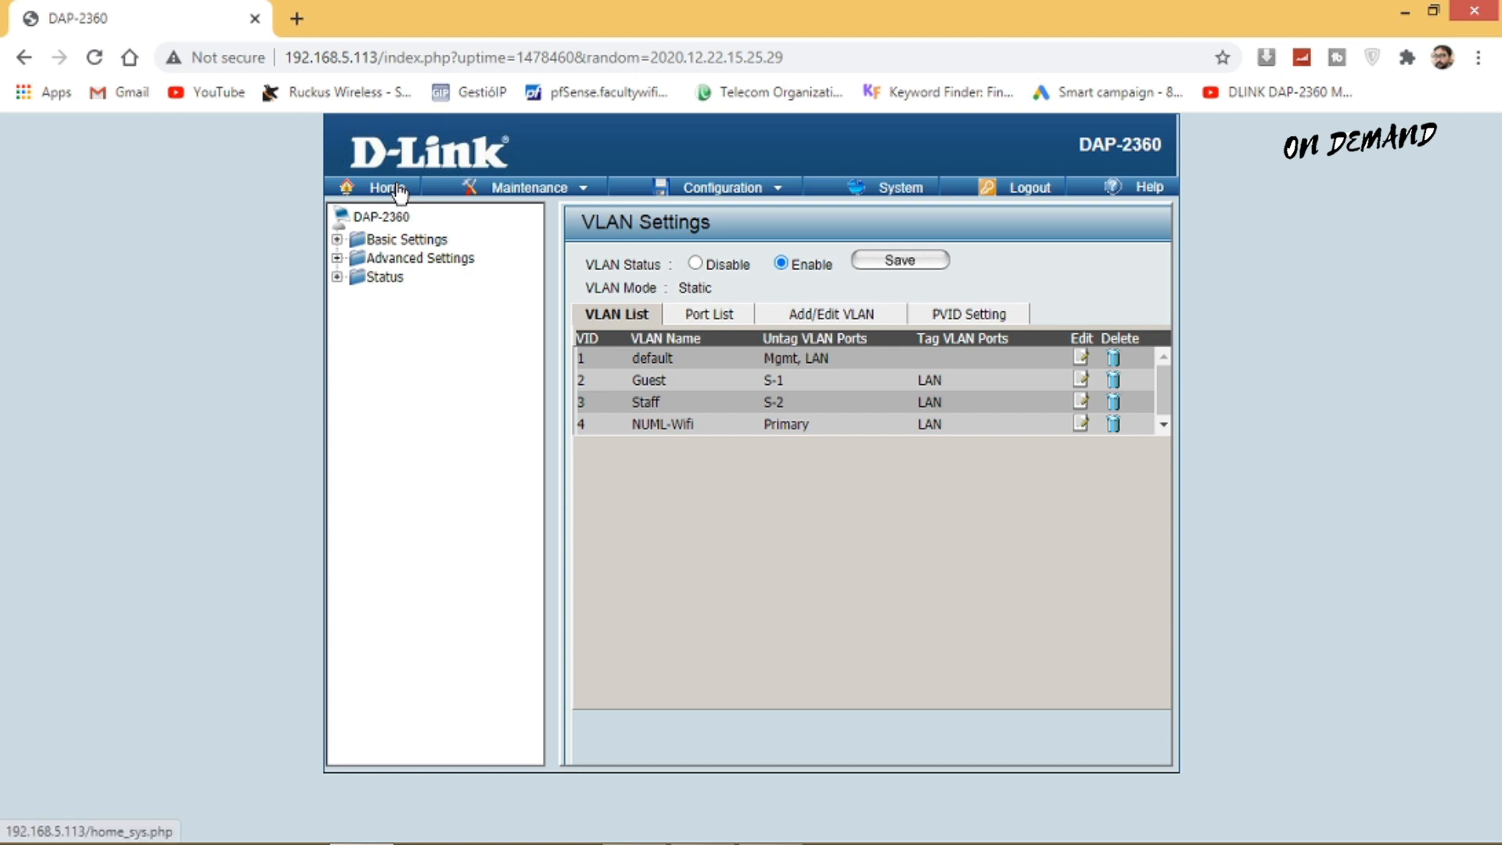
Review the VLAN list with Guest, Staff and NUML-Wifi, then open System Information
click(388, 187)
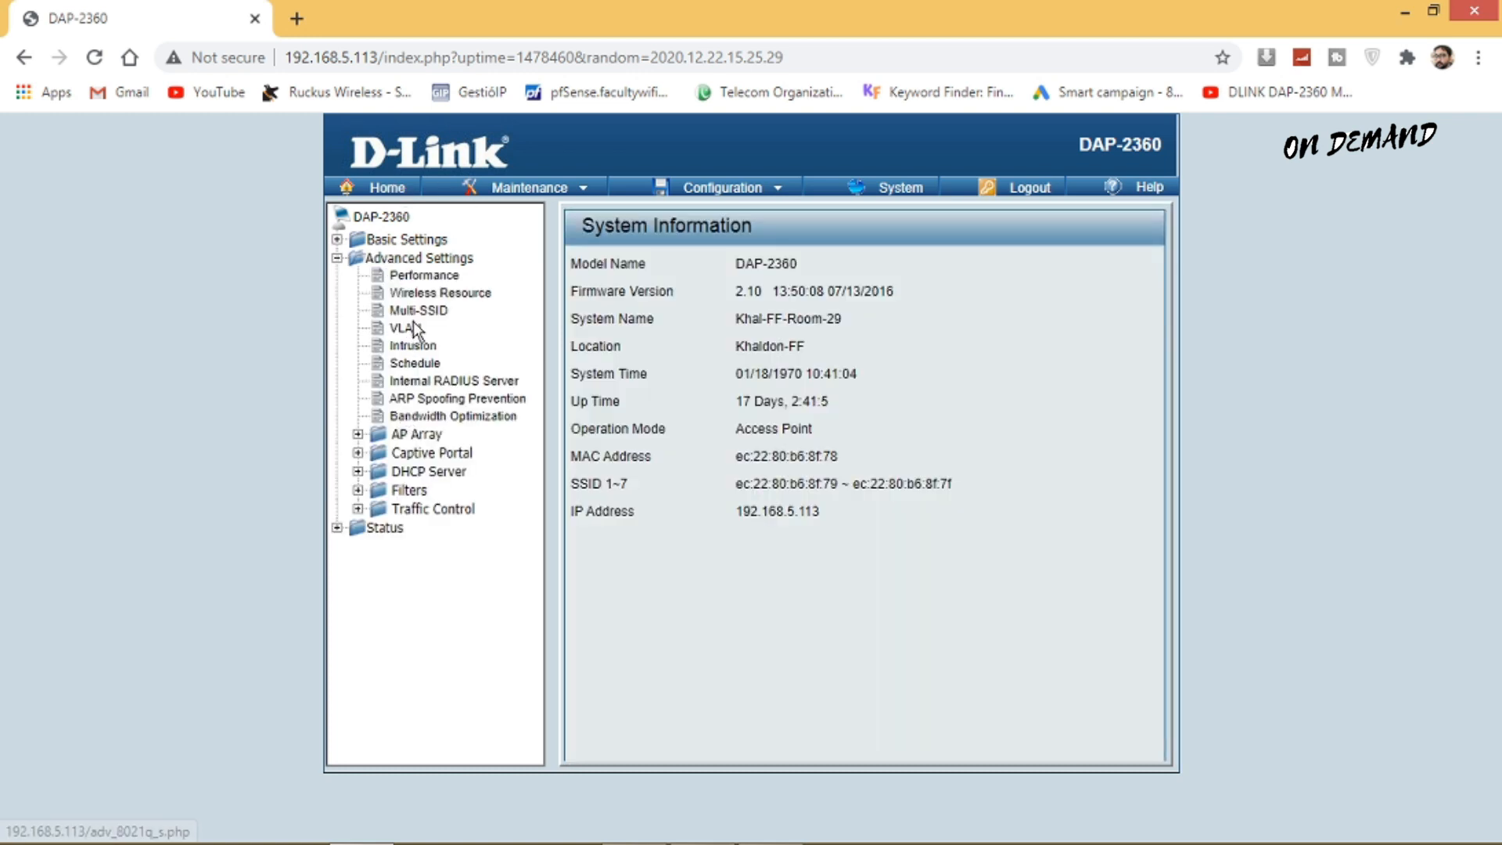
click(404, 327)
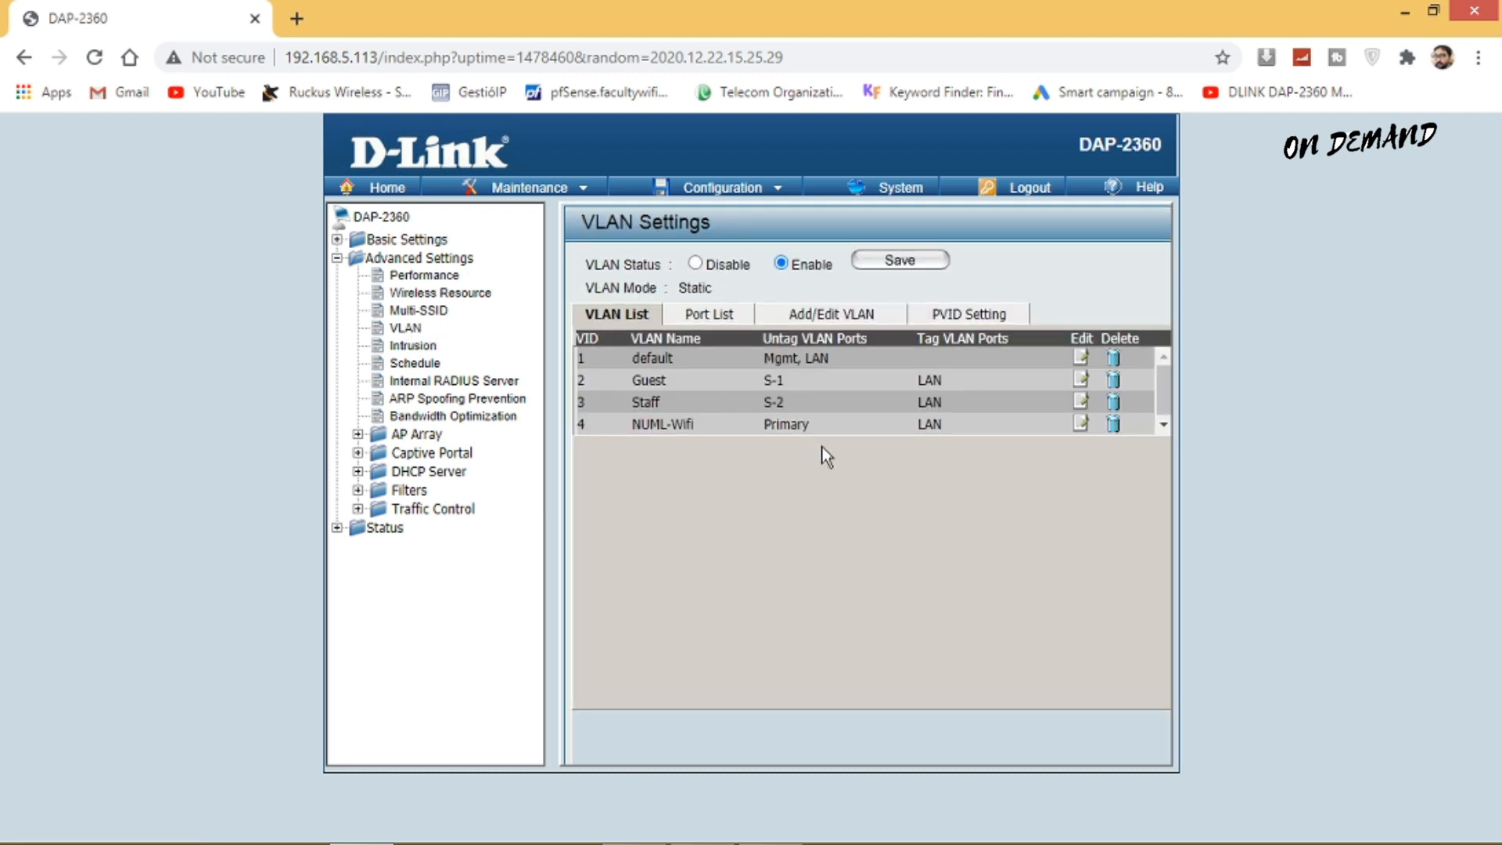
mouse_move(855, 424)
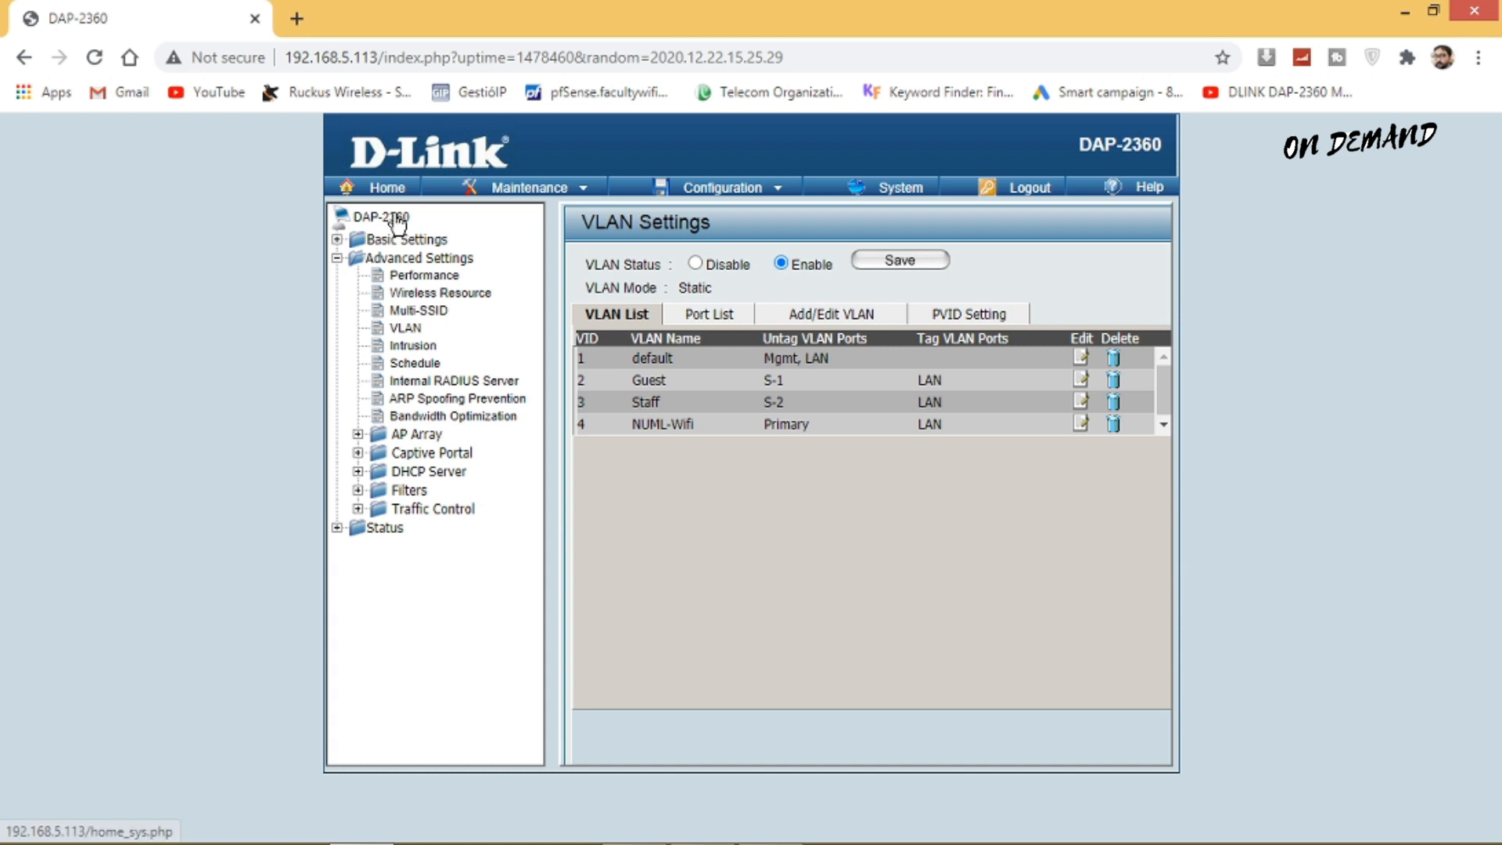
click(374, 217)
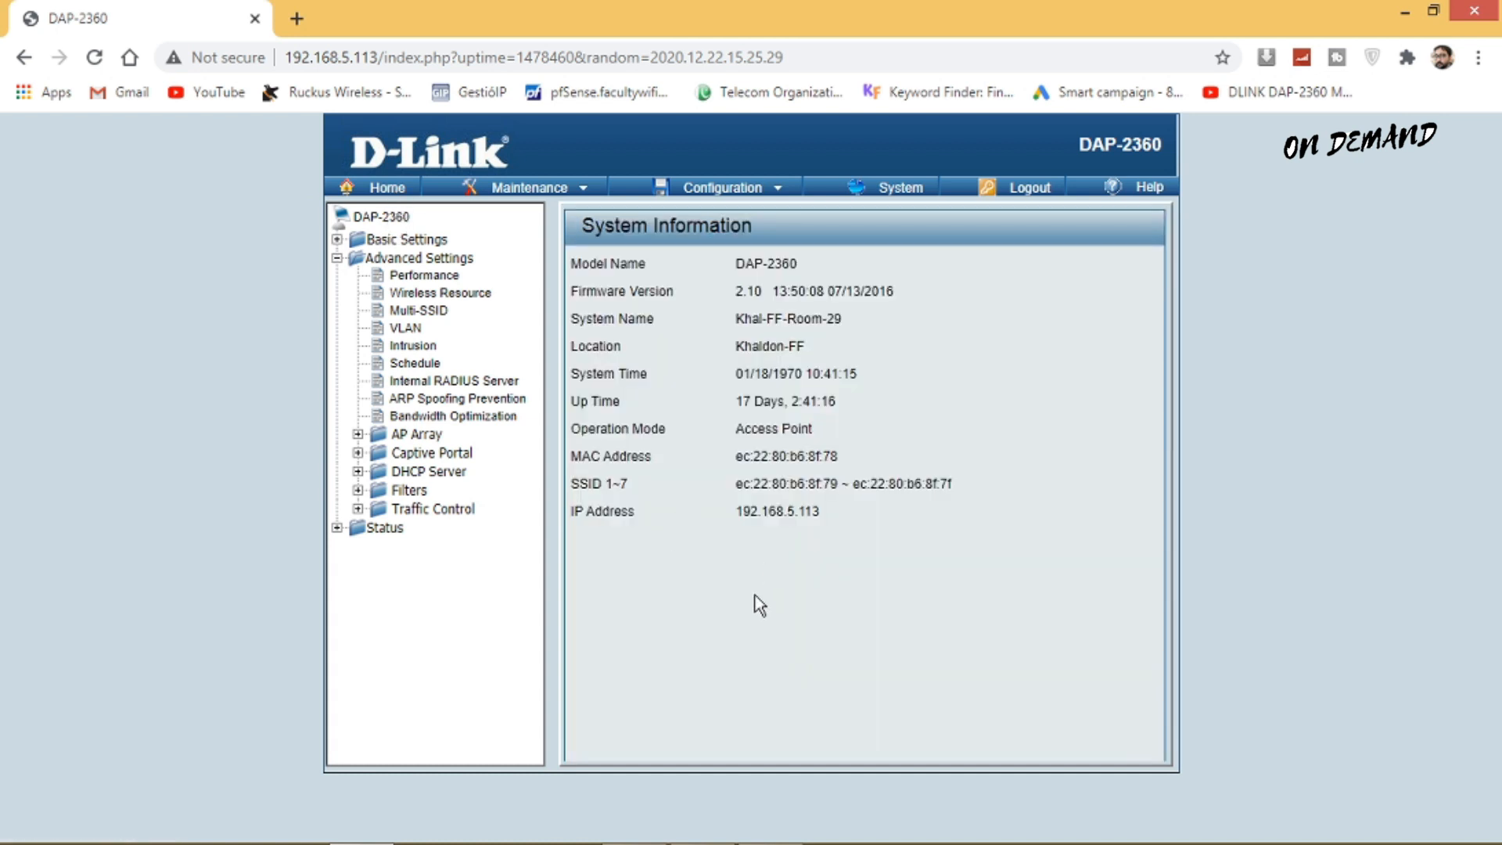